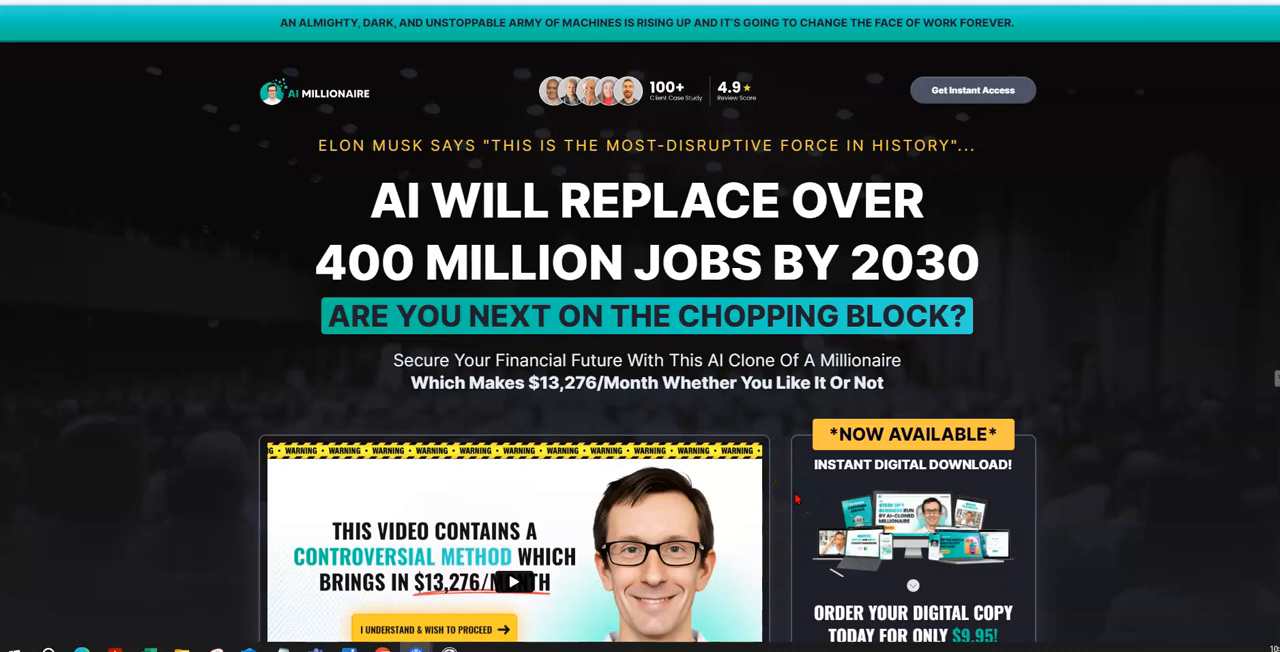
# Scroll through the Facebook feed and open your personal profile page
pyautogui.scroll(-3)
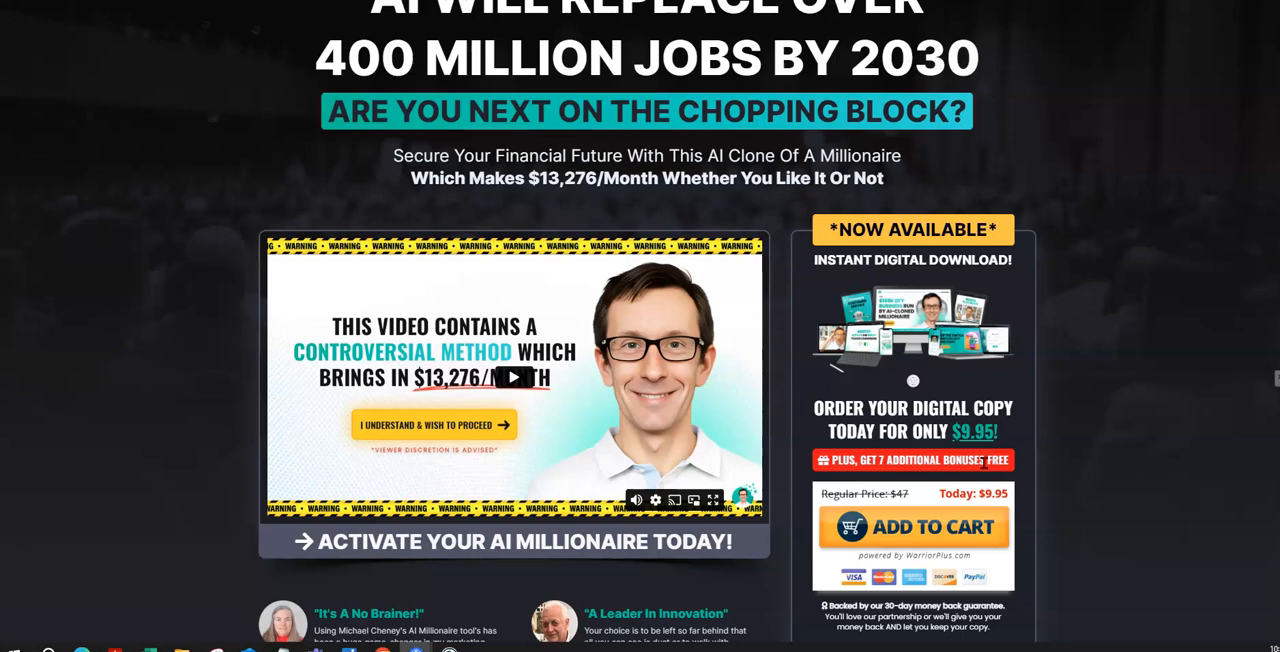
pyautogui.scroll(-3)
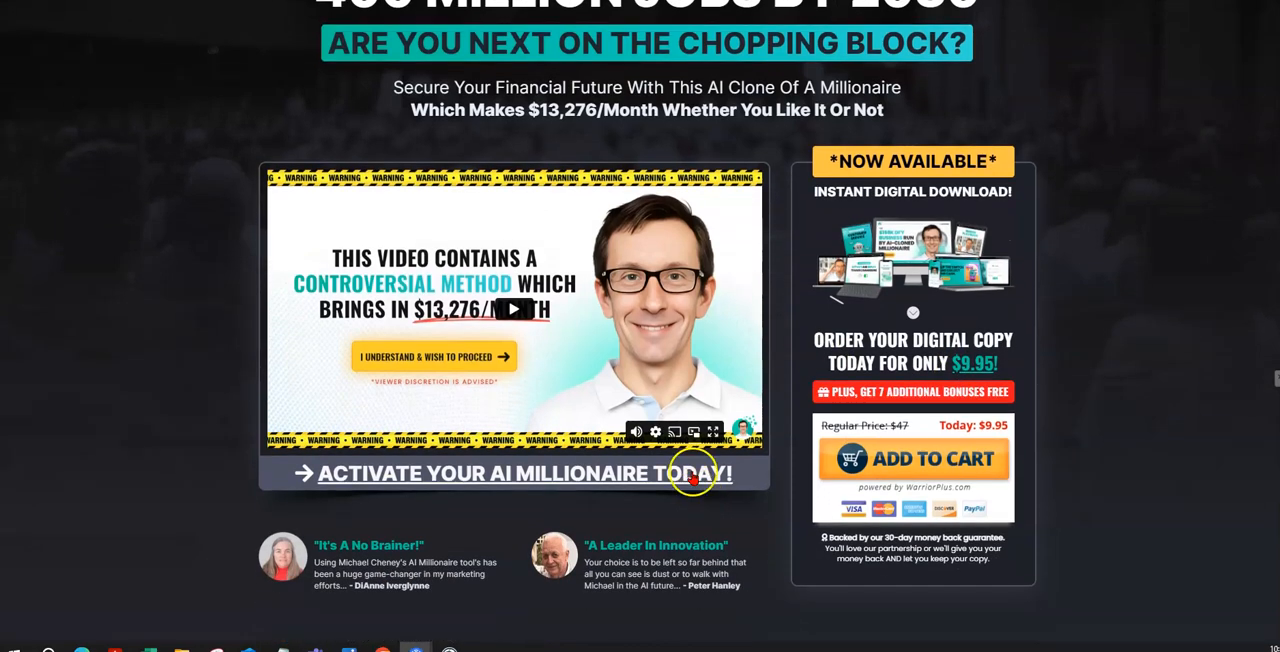
pyautogui.scroll(-3)
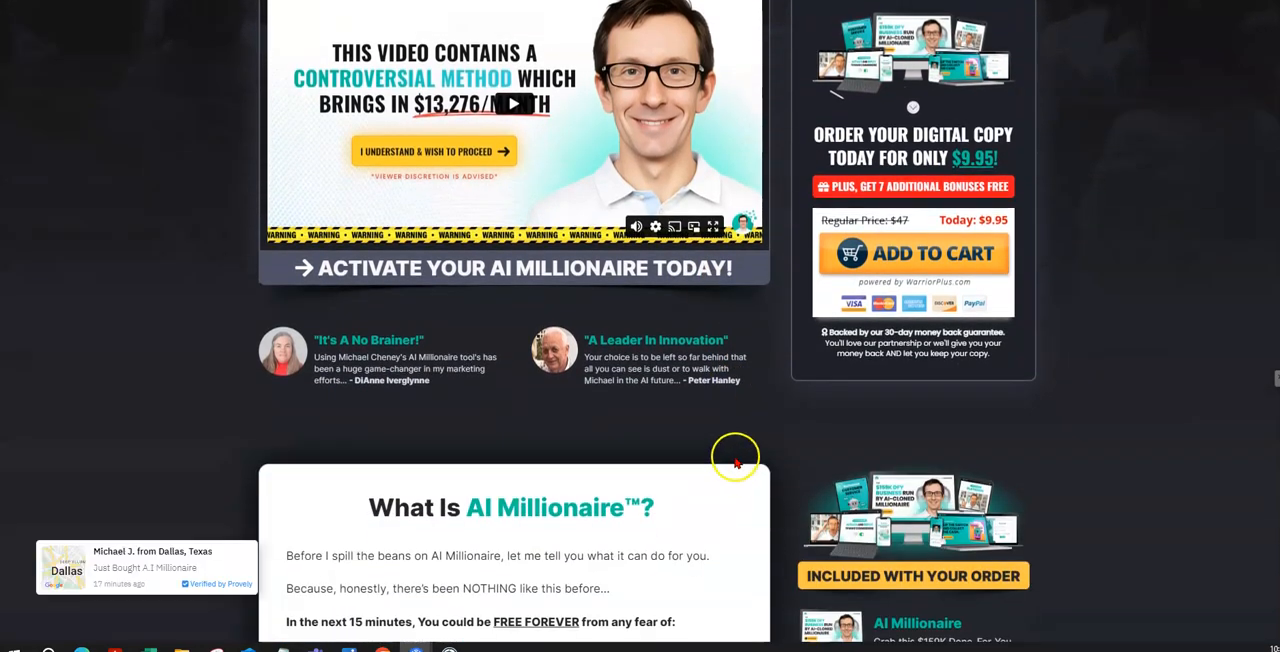
pyautogui.scroll(-3)
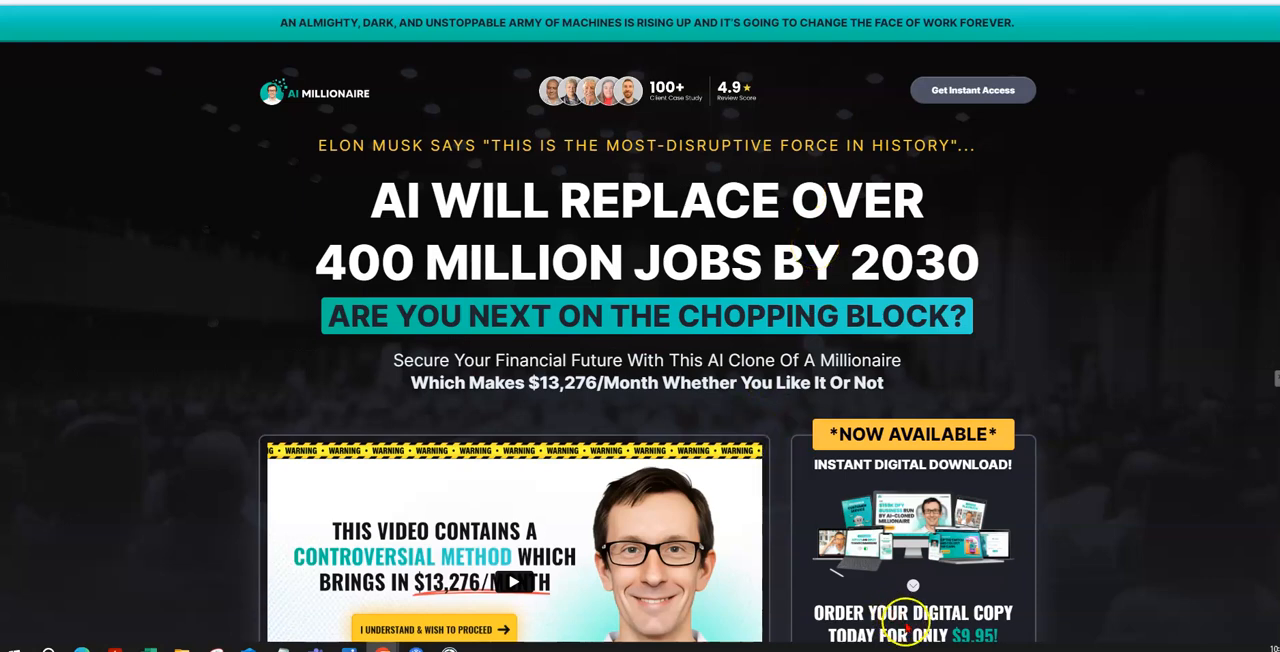
pyautogui.scroll(-3)
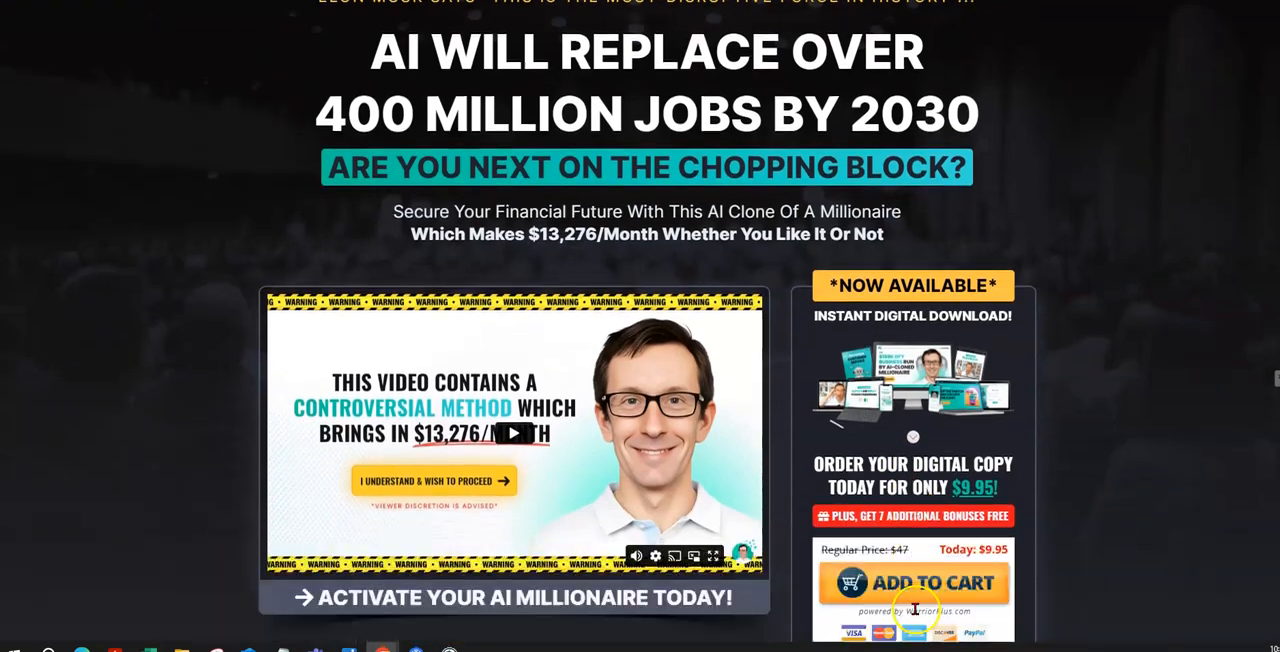
pyautogui.scroll(-3)
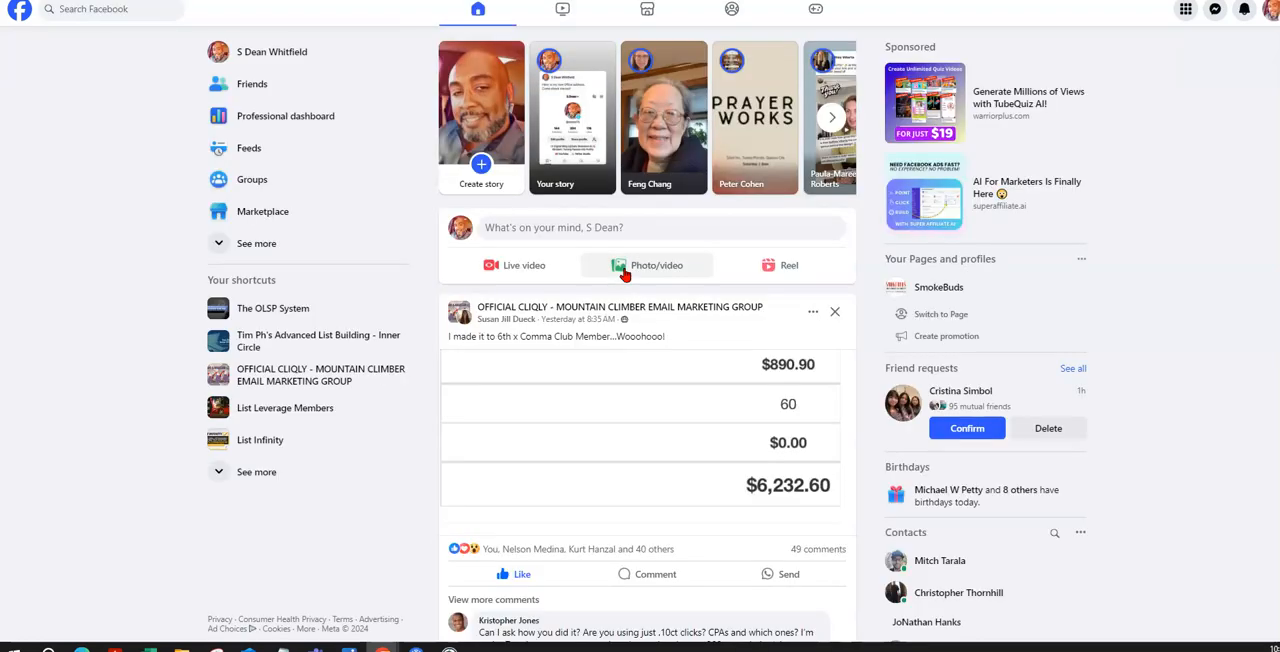
pyautogui.click(271, 51)
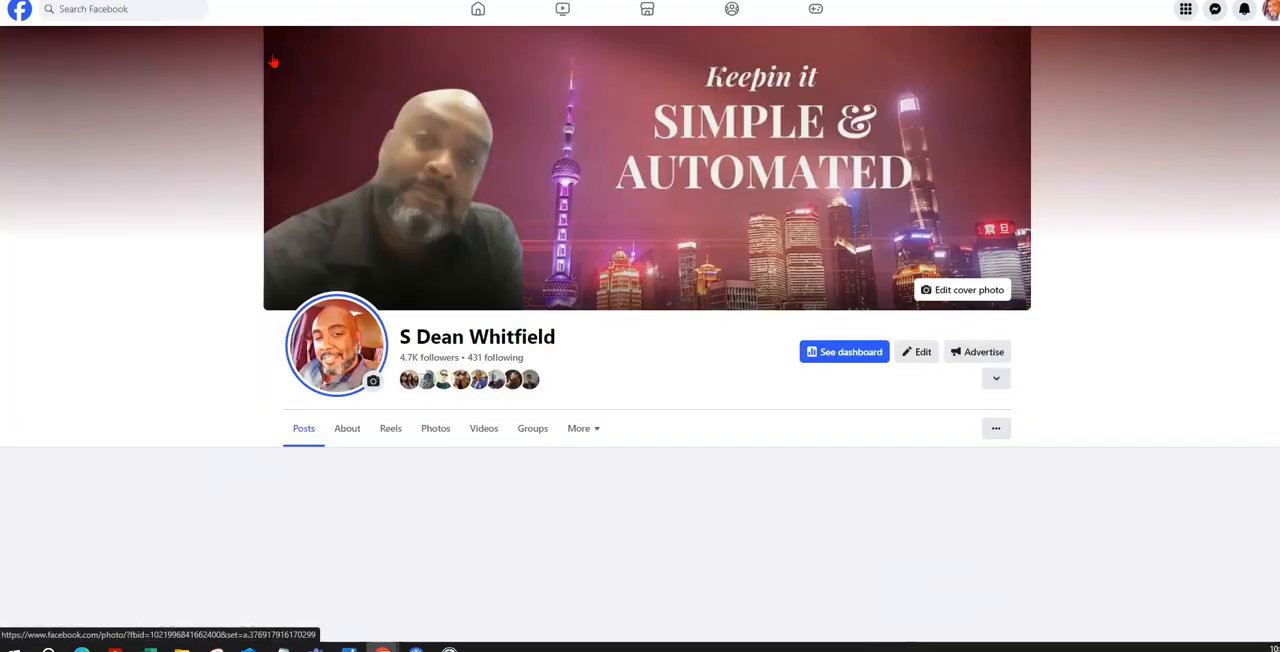
# Expand the full text of the latest post about losing your job
pyautogui.scroll(-3)
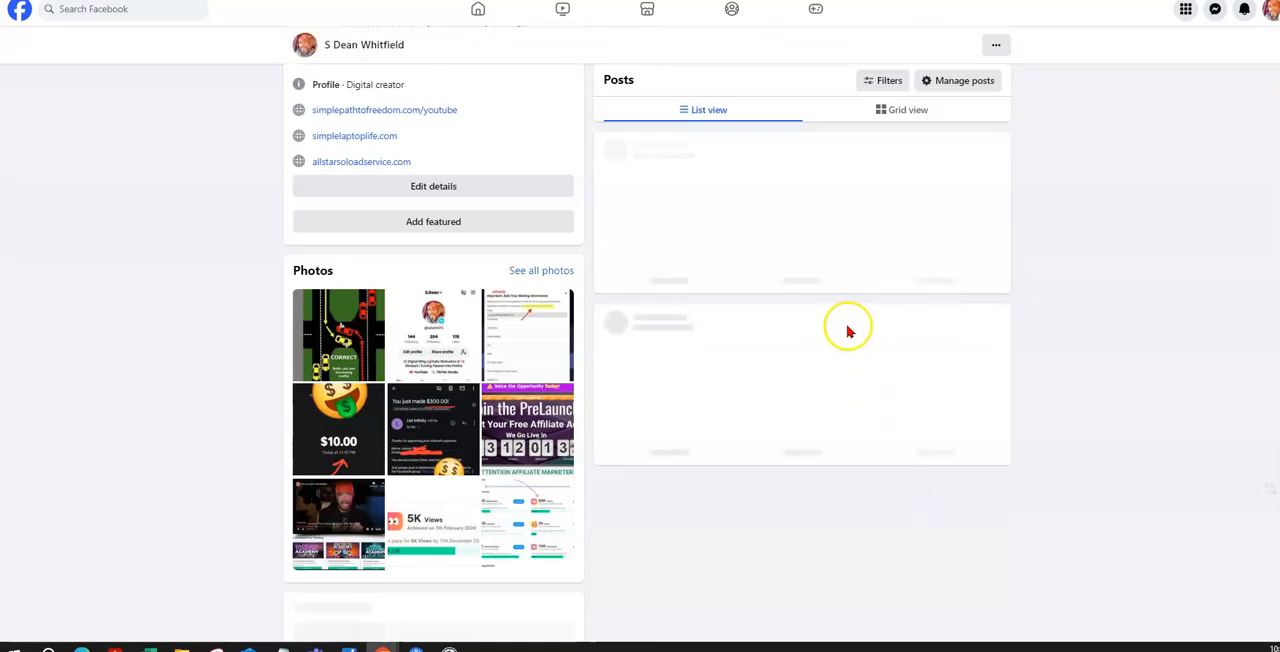
pyautogui.scroll(-3)
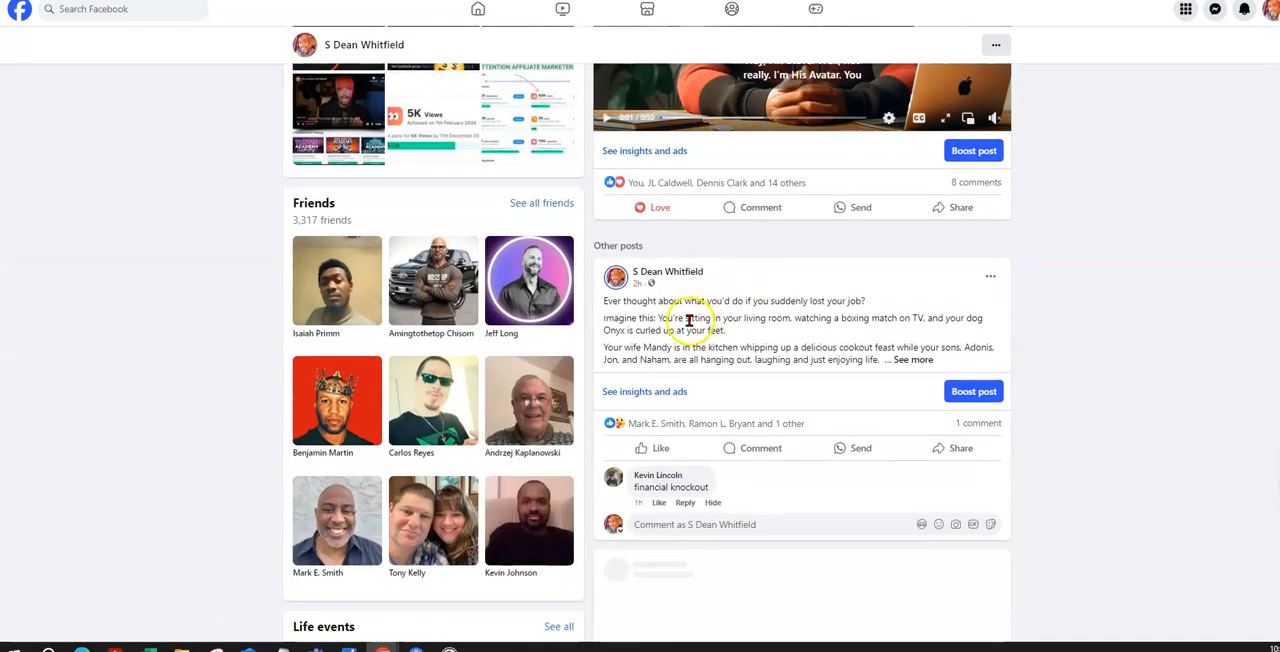
pyautogui.click(911, 360)
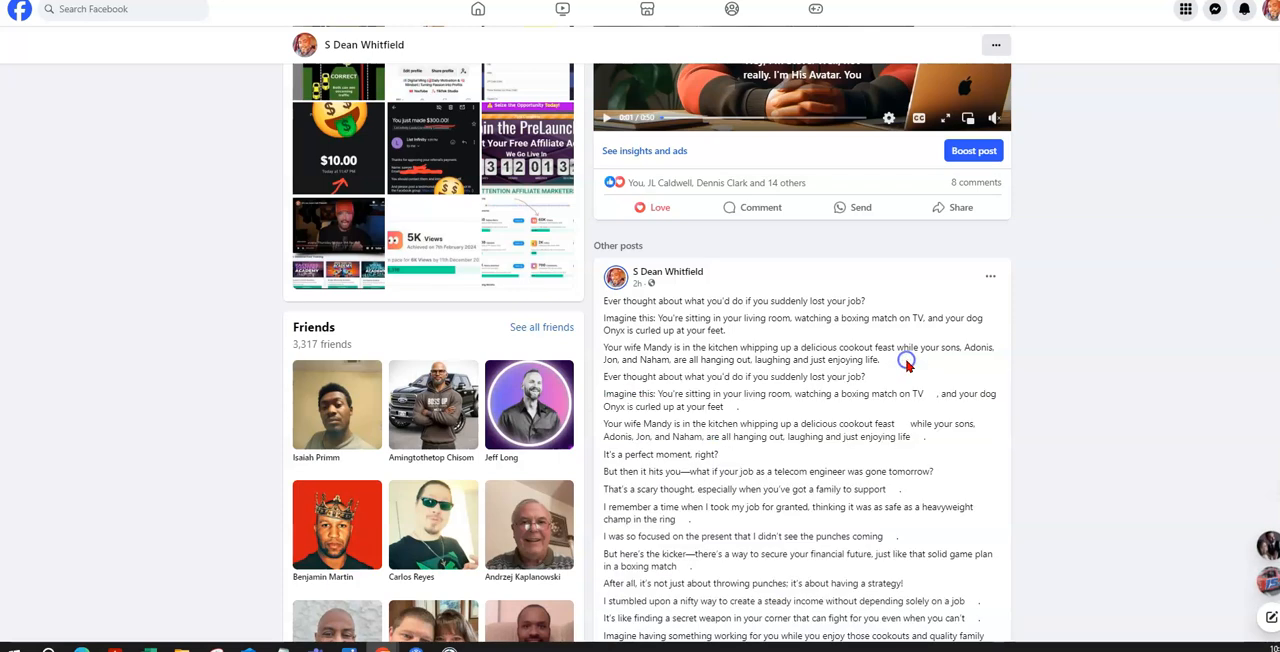
pyautogui.scroll(-3)
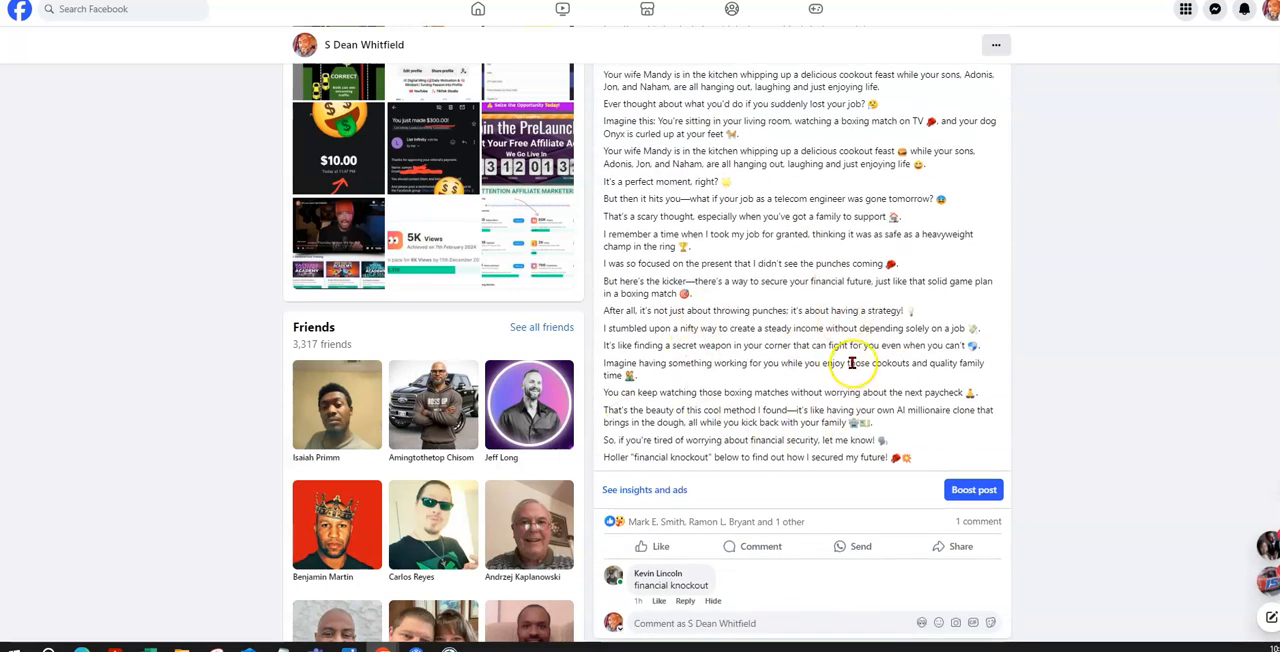
pyautogui.scroll(-3)
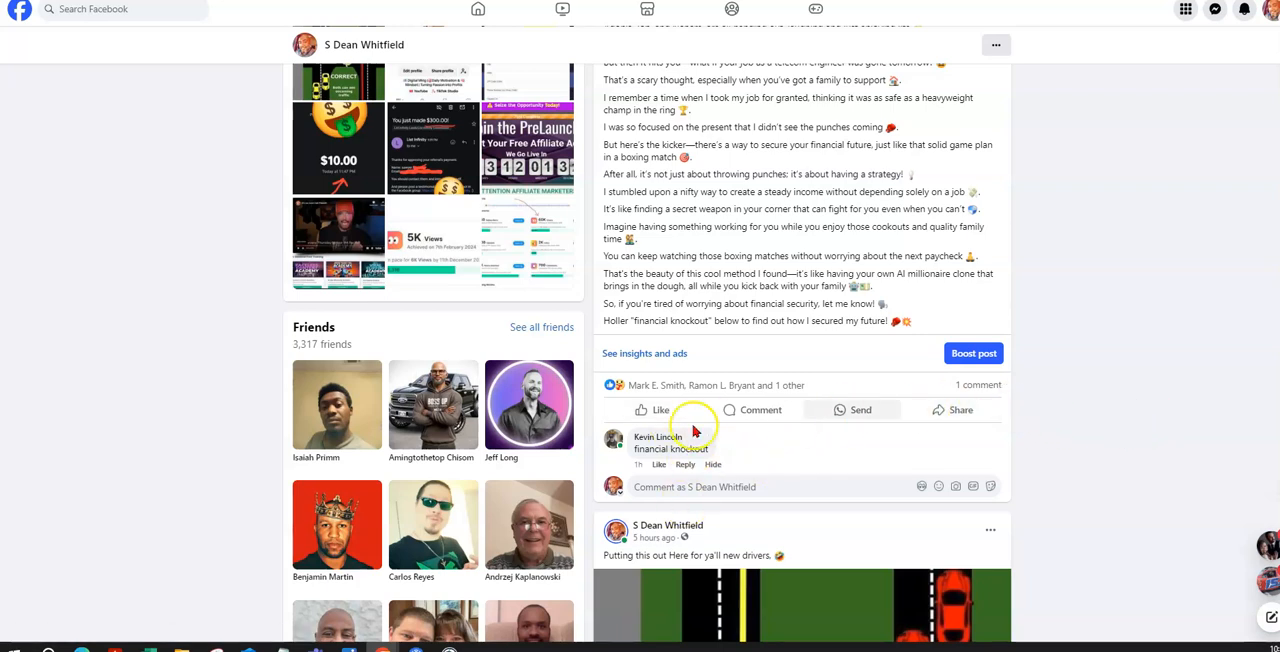
pyautogui.moveTo(795, 370)
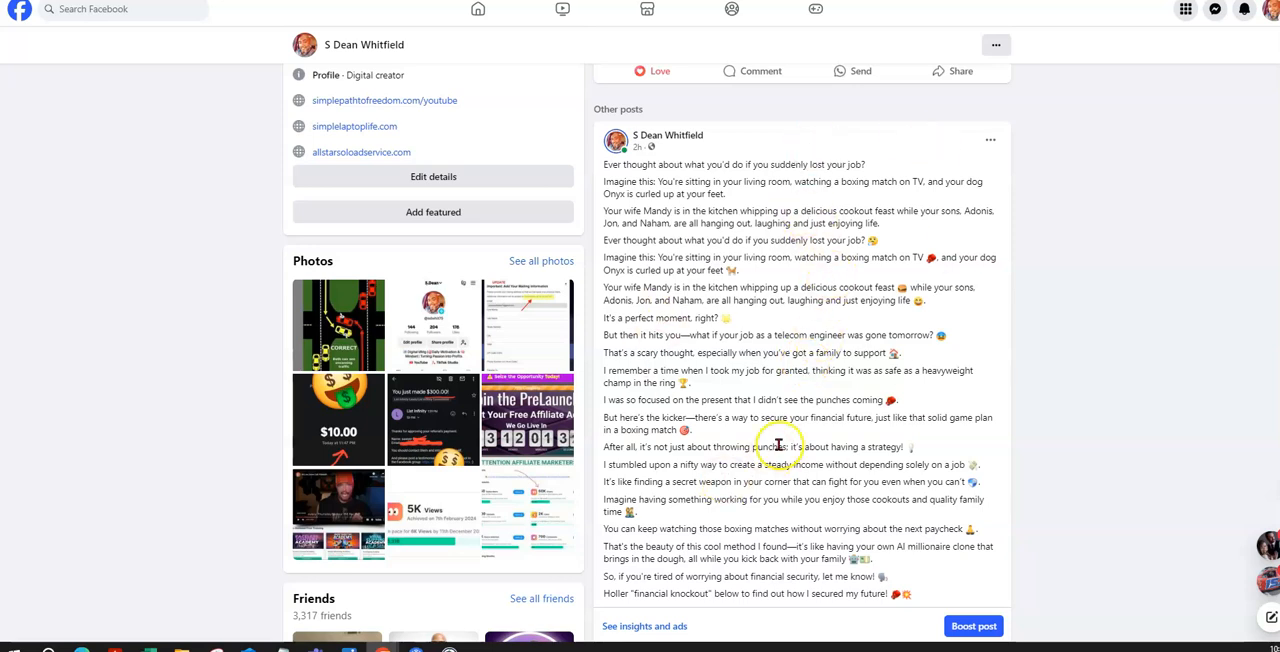
pyautogui.moveTo(970, 358)
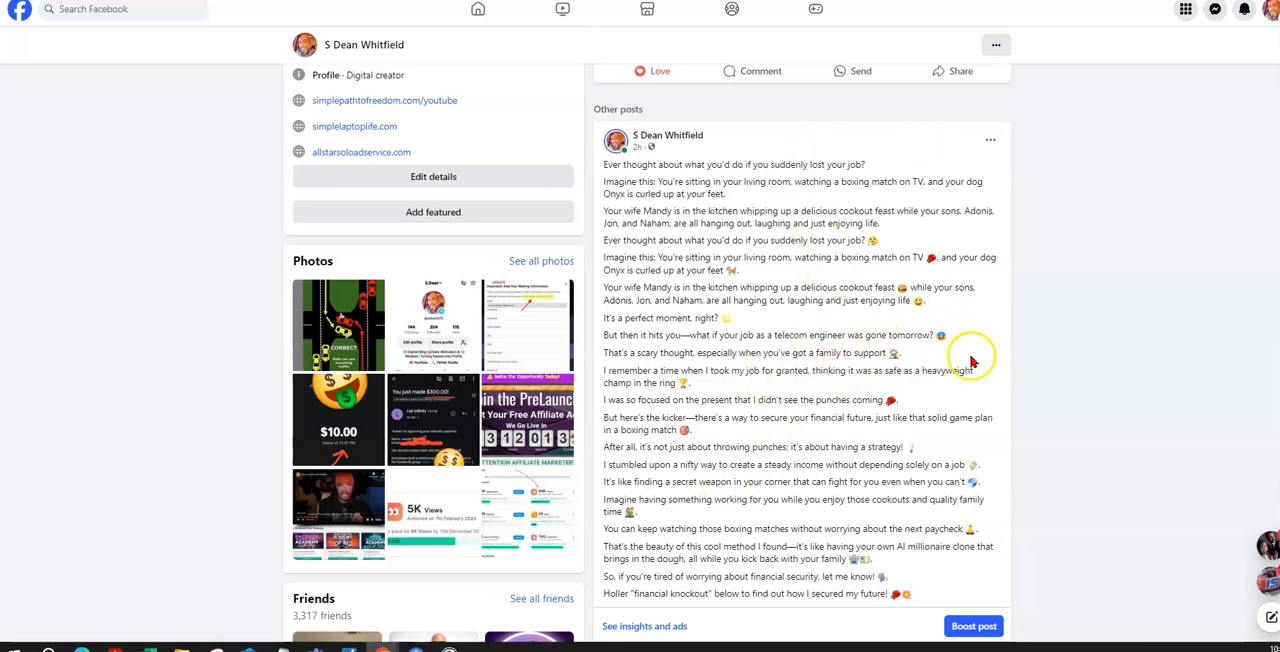
pyautogui.moveTo(935, 352)
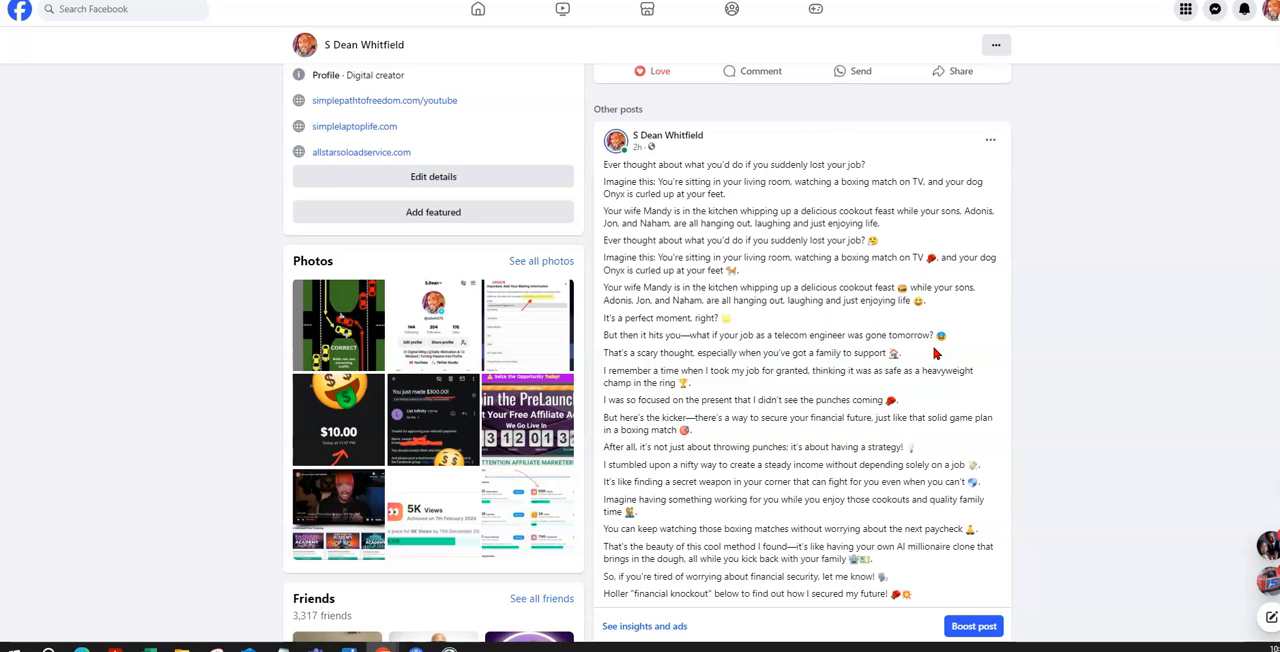
pyautogui.moveTo(847, 362)
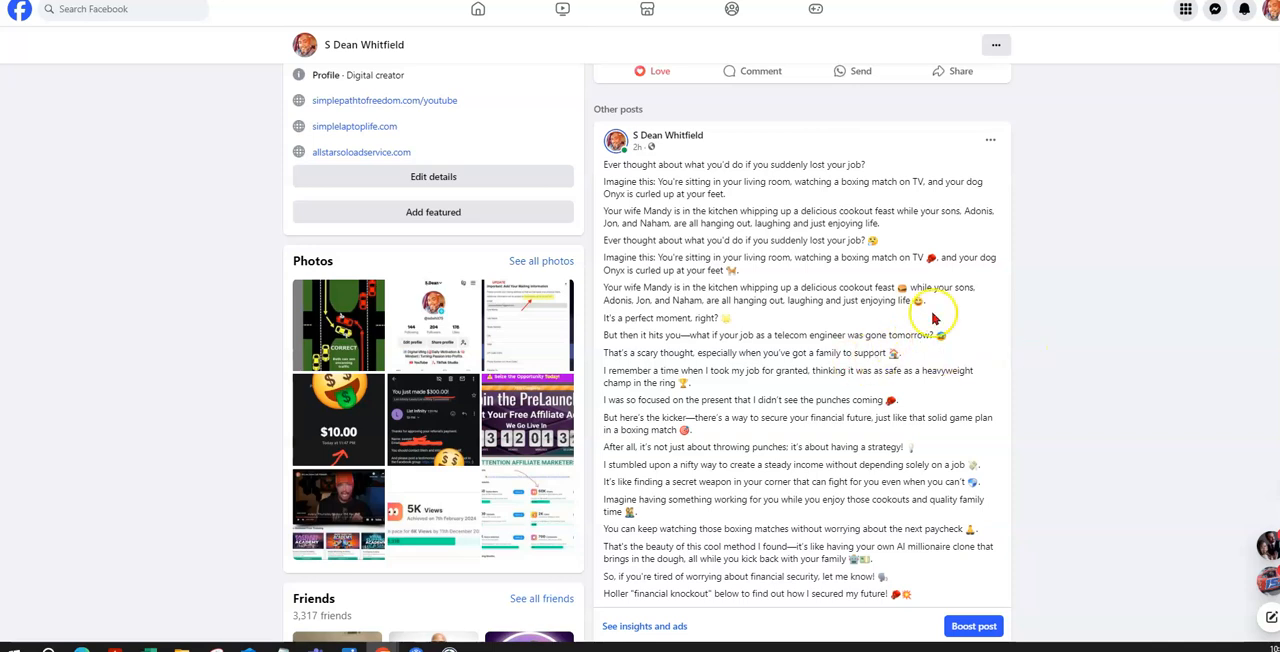
pyautogui.moveTo(700, 130)
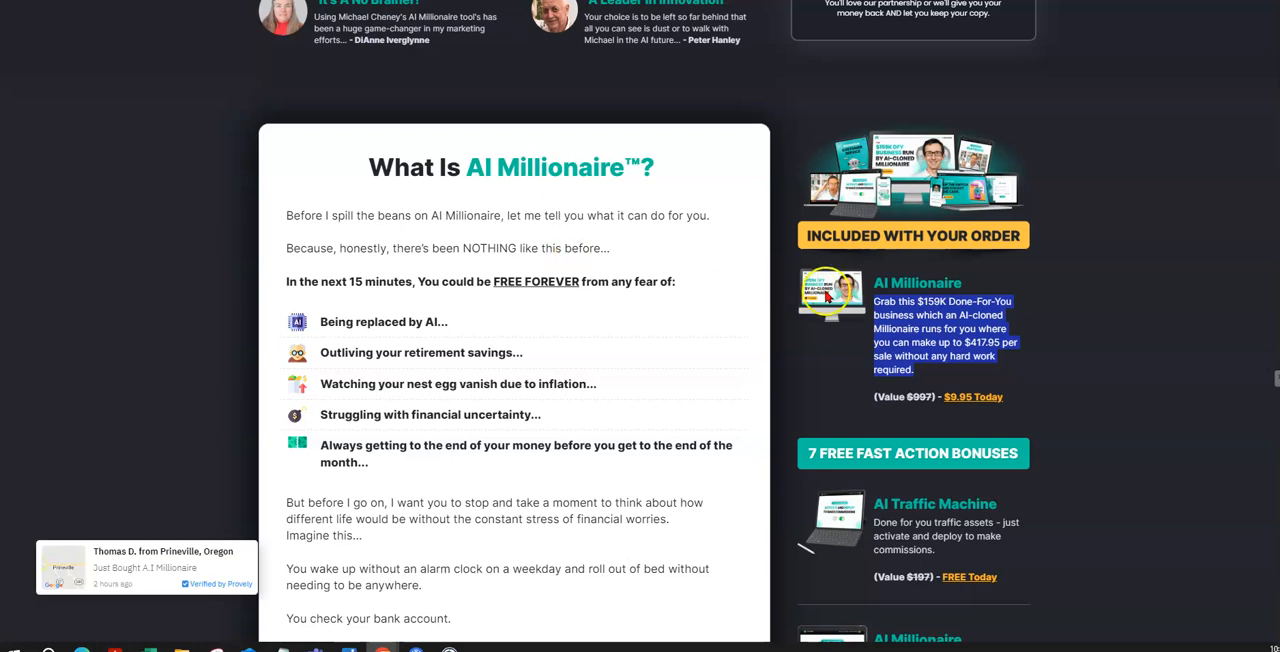
pyautogui.scroll(-3)
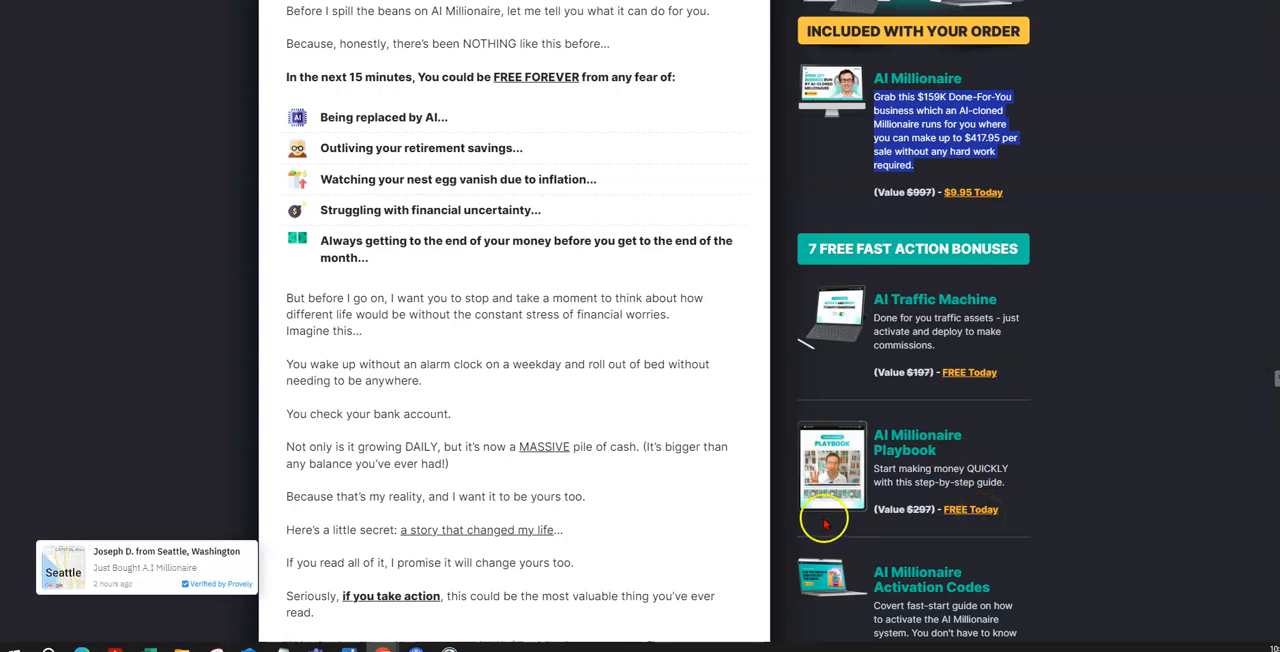
pyautogui.scroll(-3)
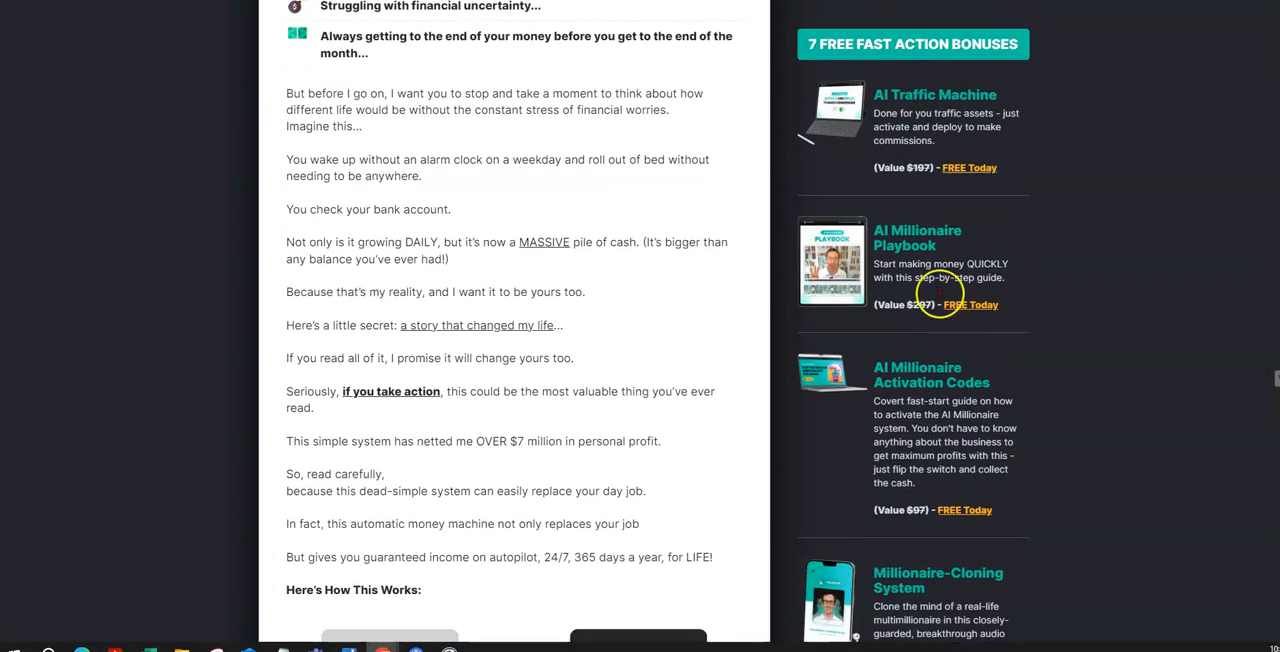
pyautogui.scroll(-3)
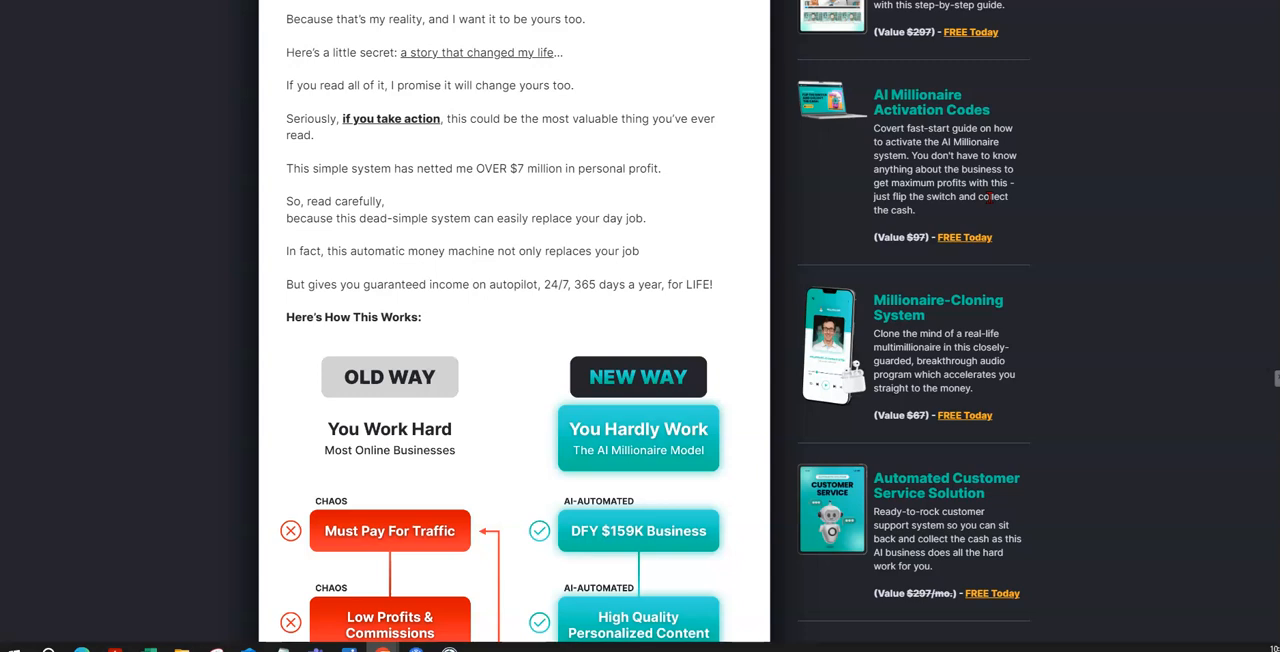
pyautogui.scroll(-3)
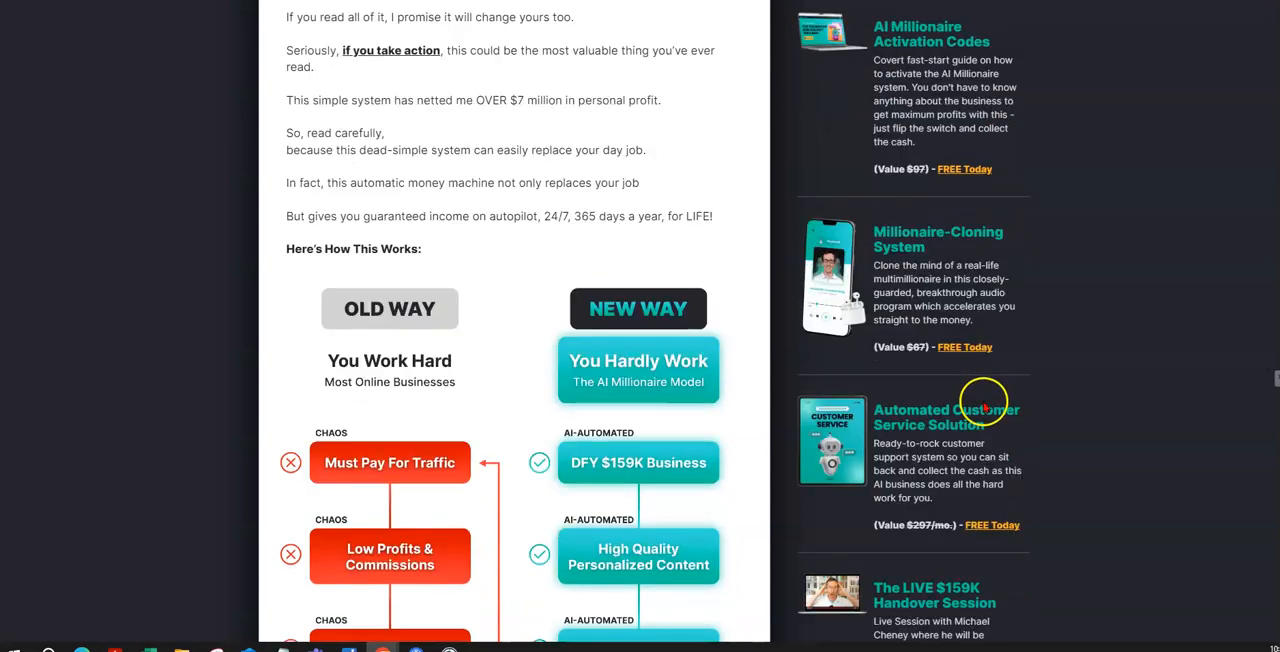
pyautogui.scroll(-3)
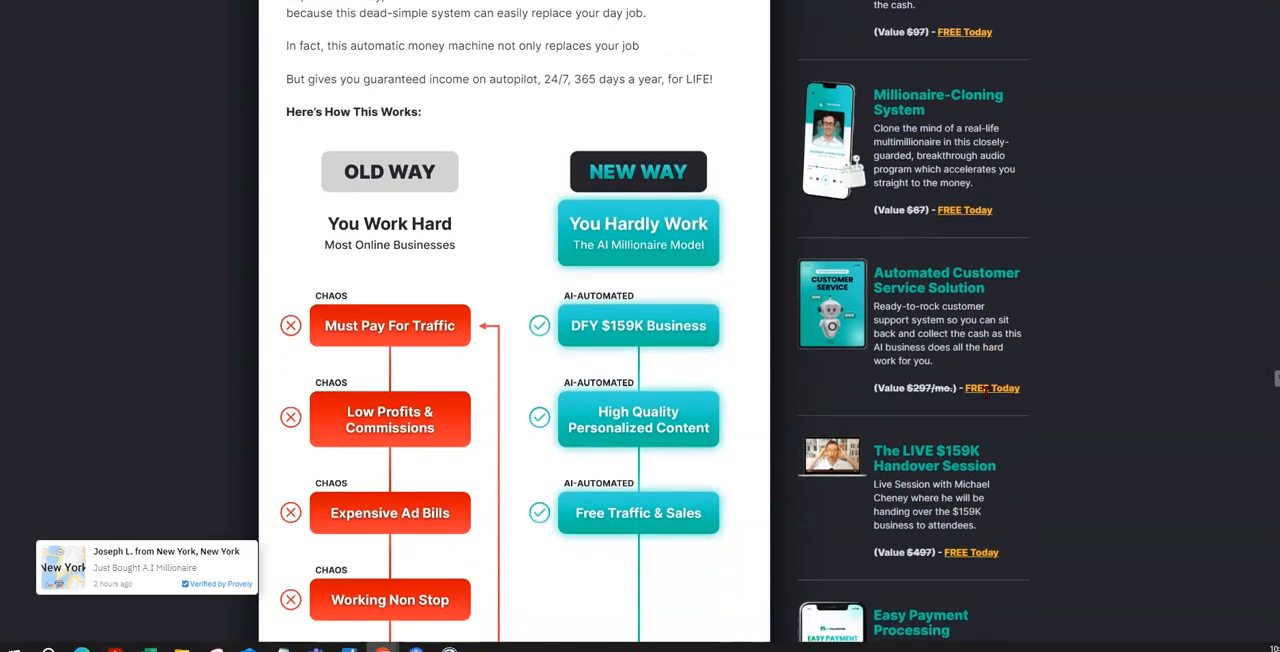
pyautogui.scroll(-3)
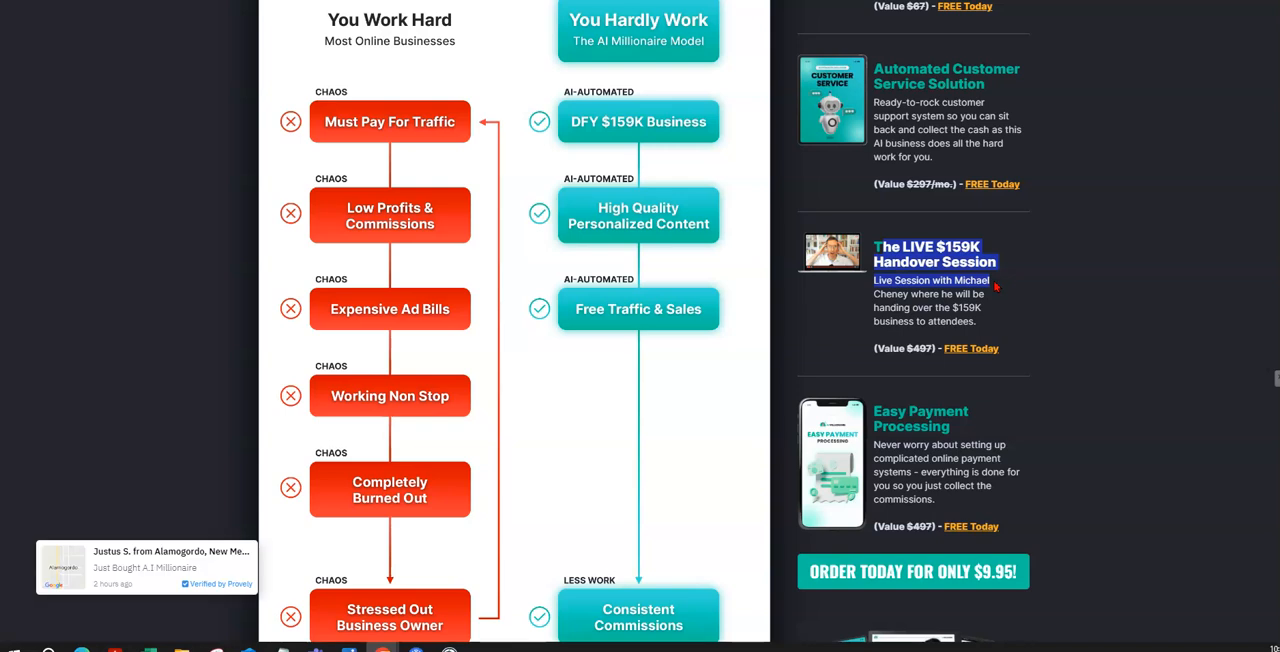
pyautogui.scroll(-3)
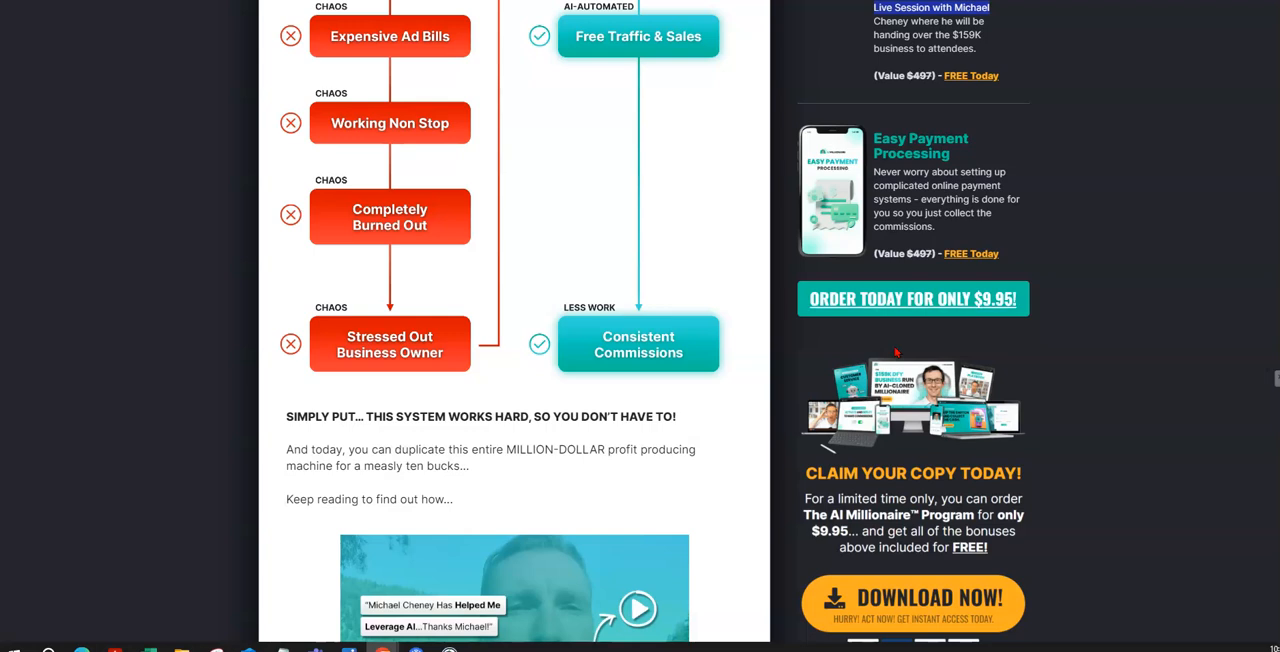
pyautogui.scroll(-3)
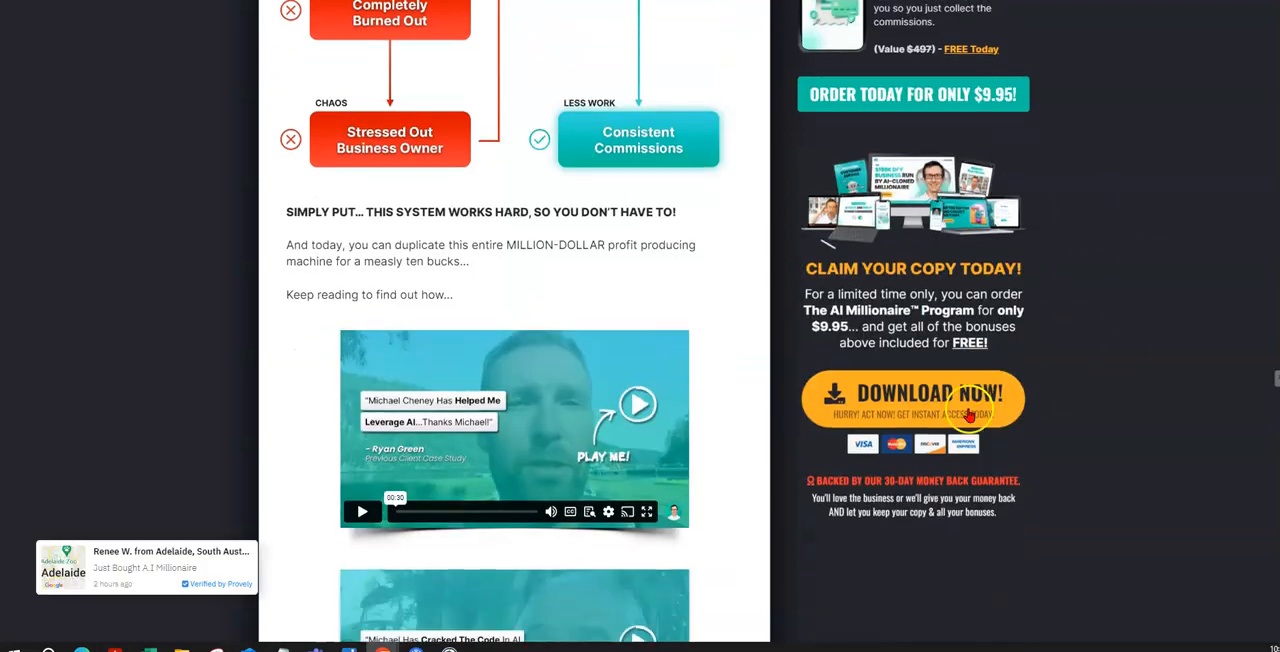
pyautogui.scroll(-3)
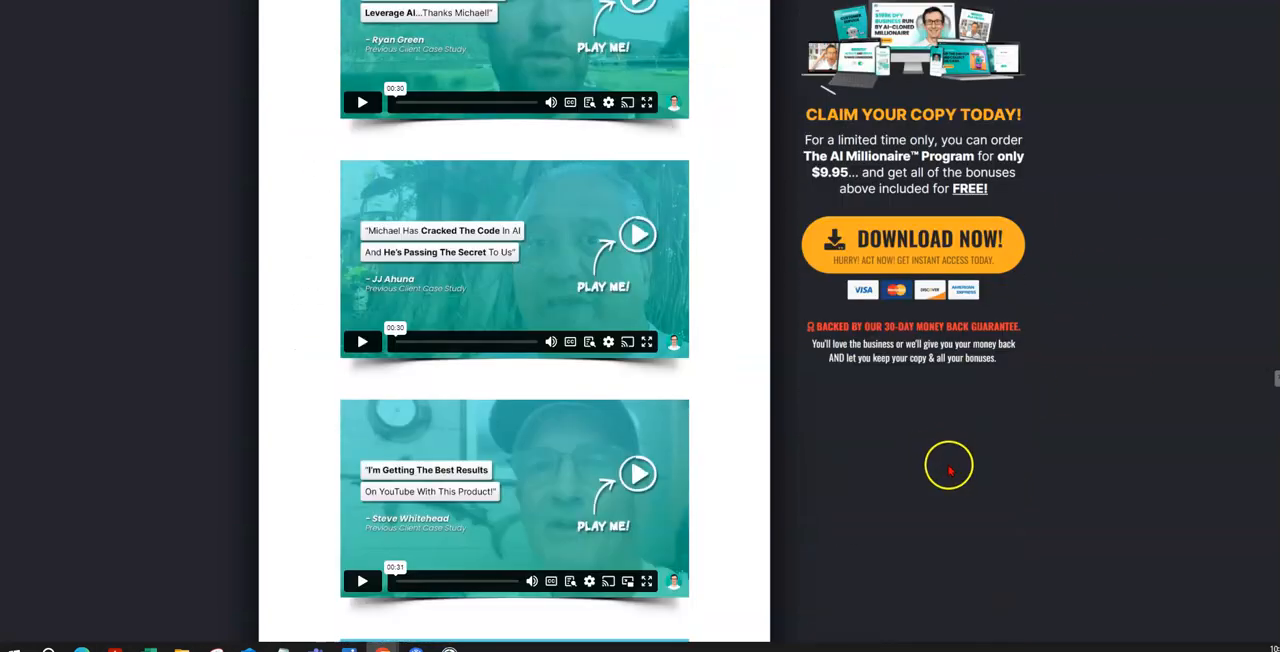
pyautogui.scroll(-3)
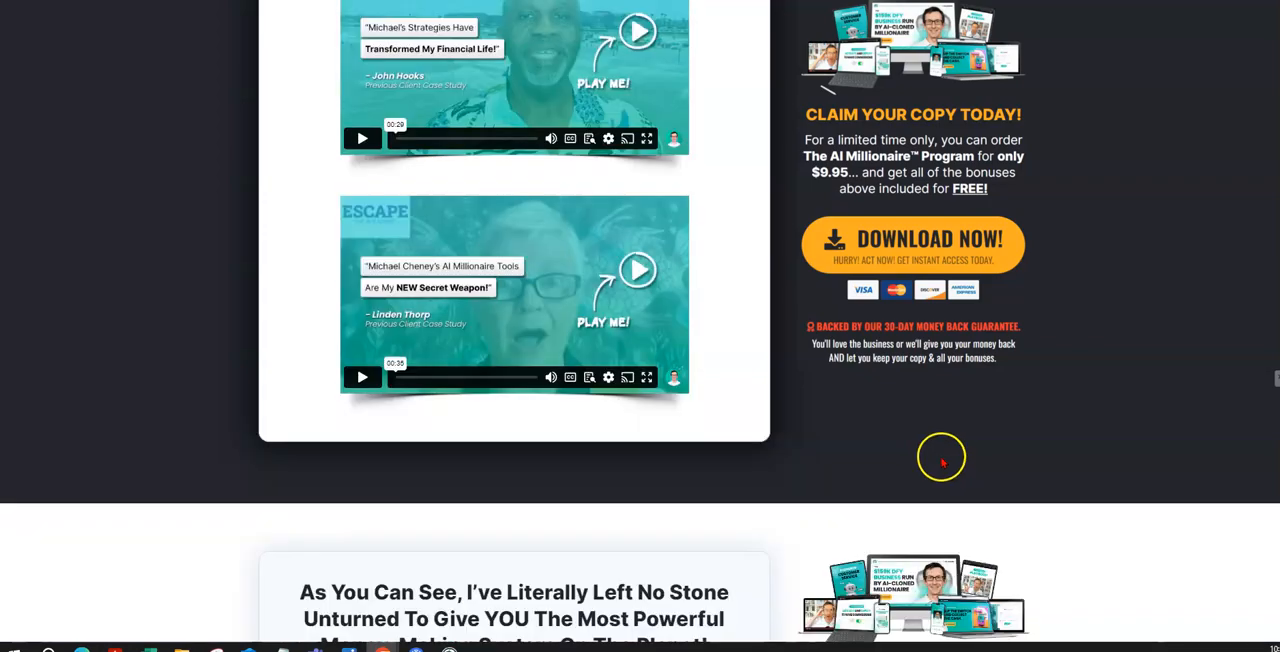
pyautogui.scroll(-3)
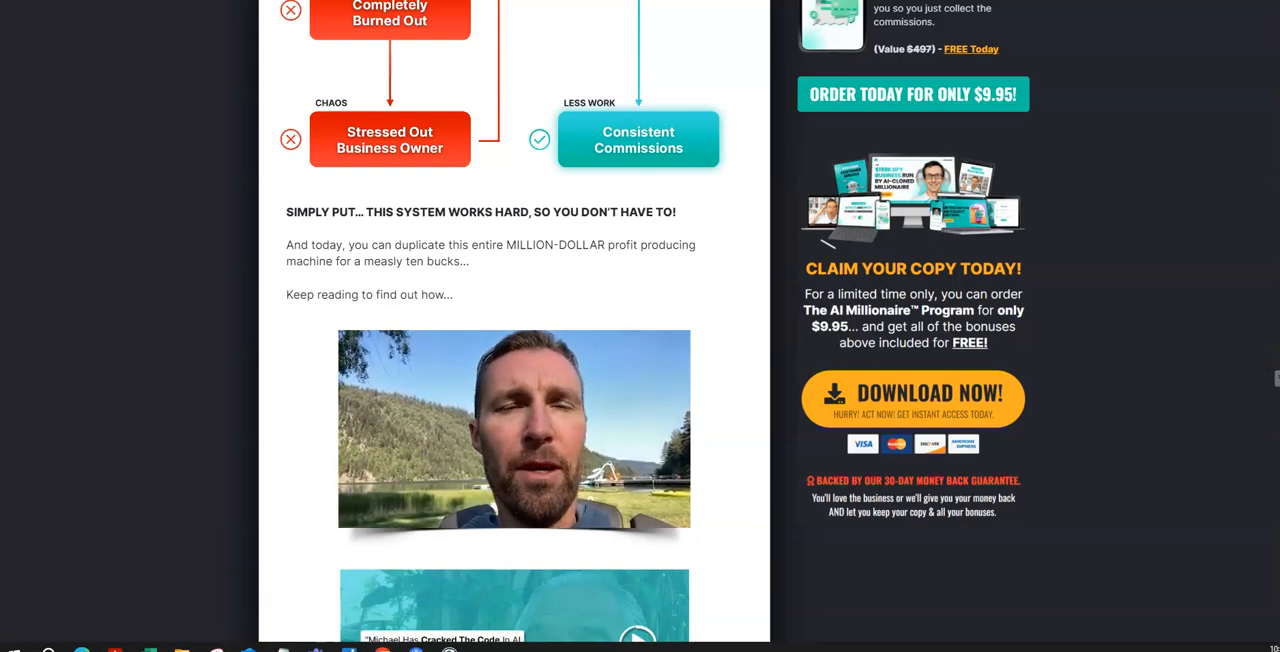
# Switch to the members area tab showing the Welcome, Lets Get Started lesson
pyautogui.click(513, 430)
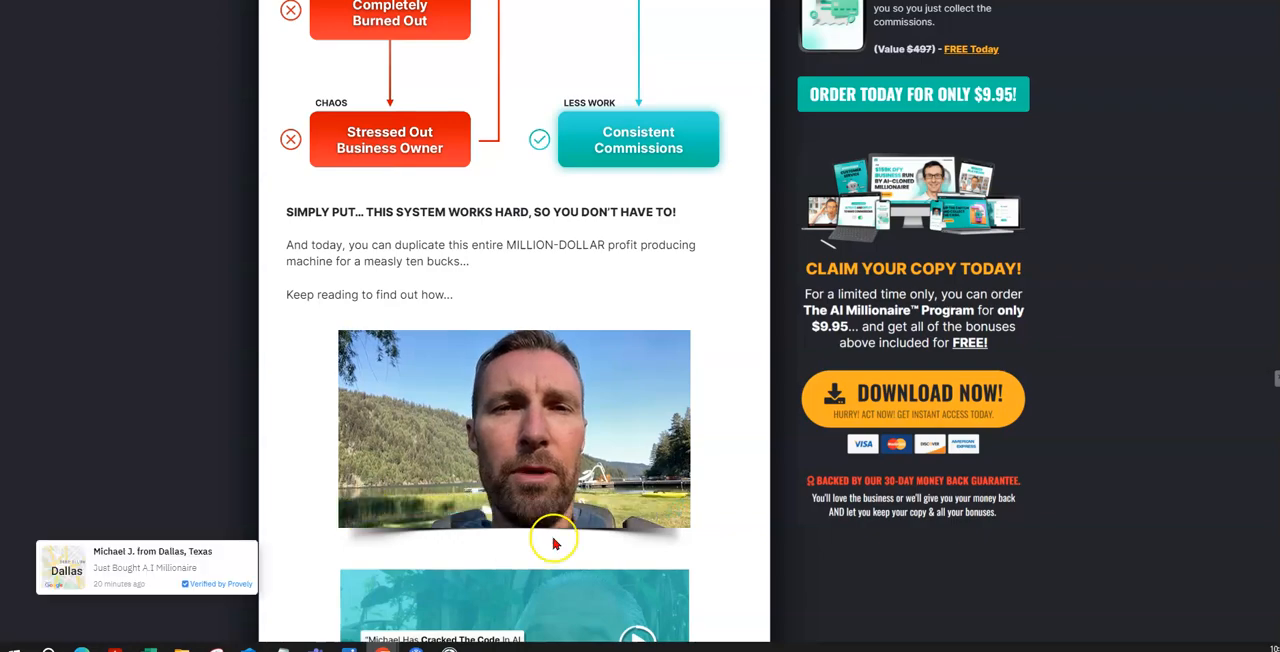
pyautogui.scroll(-3)
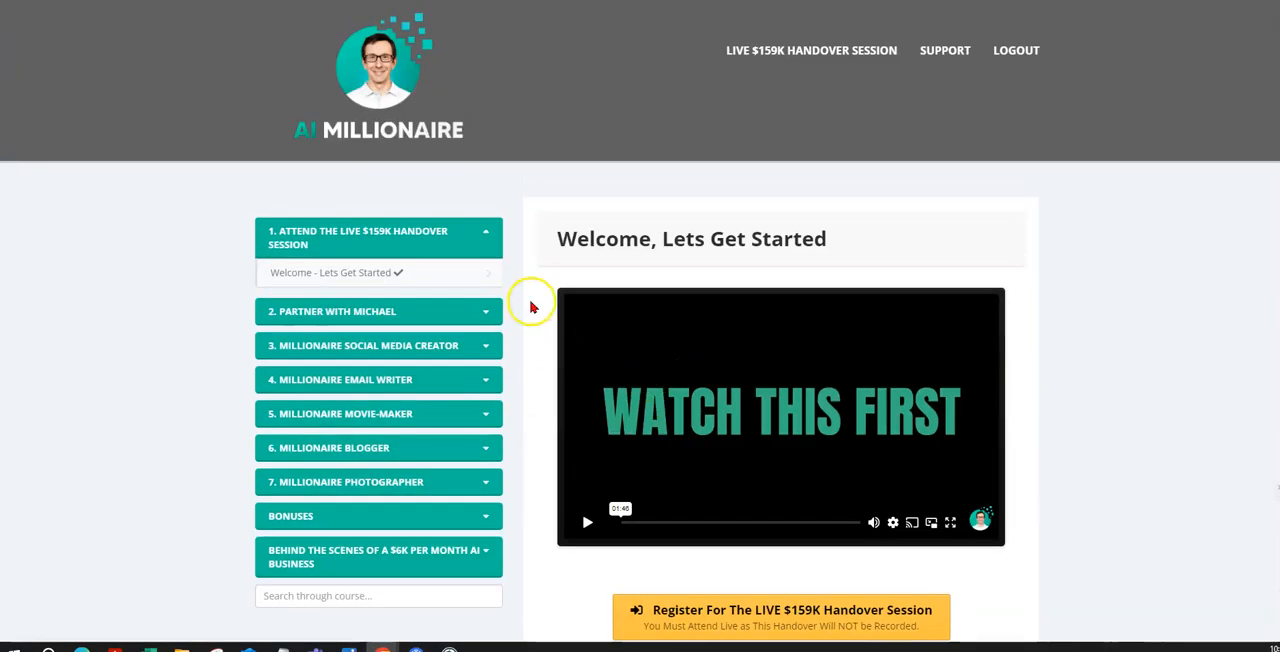
# Expand Partner With Michael and open lesson 2.3 Download Done-For-You Promos
pyautogui.scroll(-3)
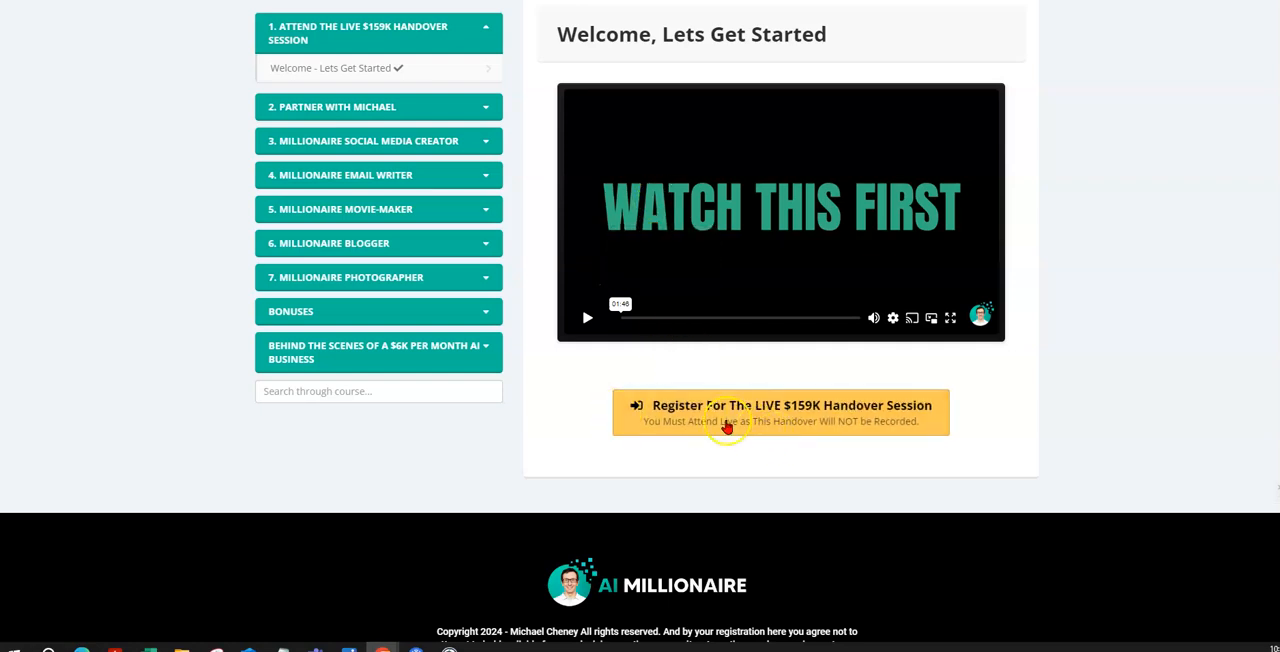
pyautogui.moveTo(827, 453)
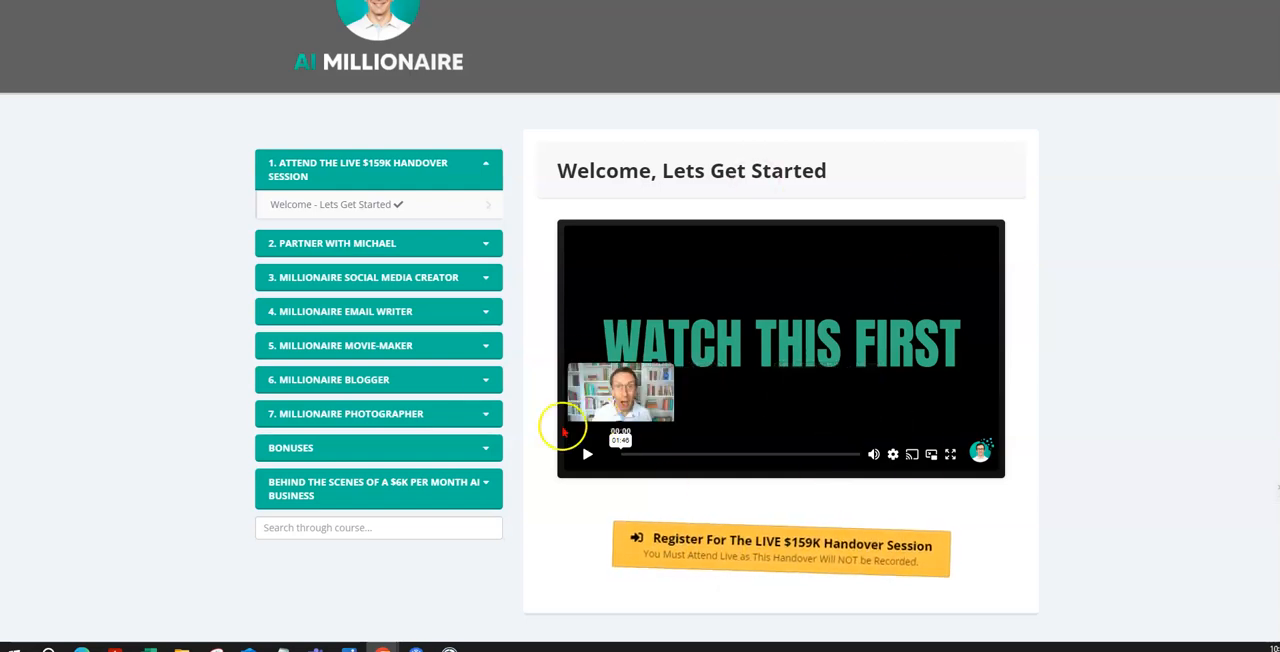
pyautogui.click(378, 243)
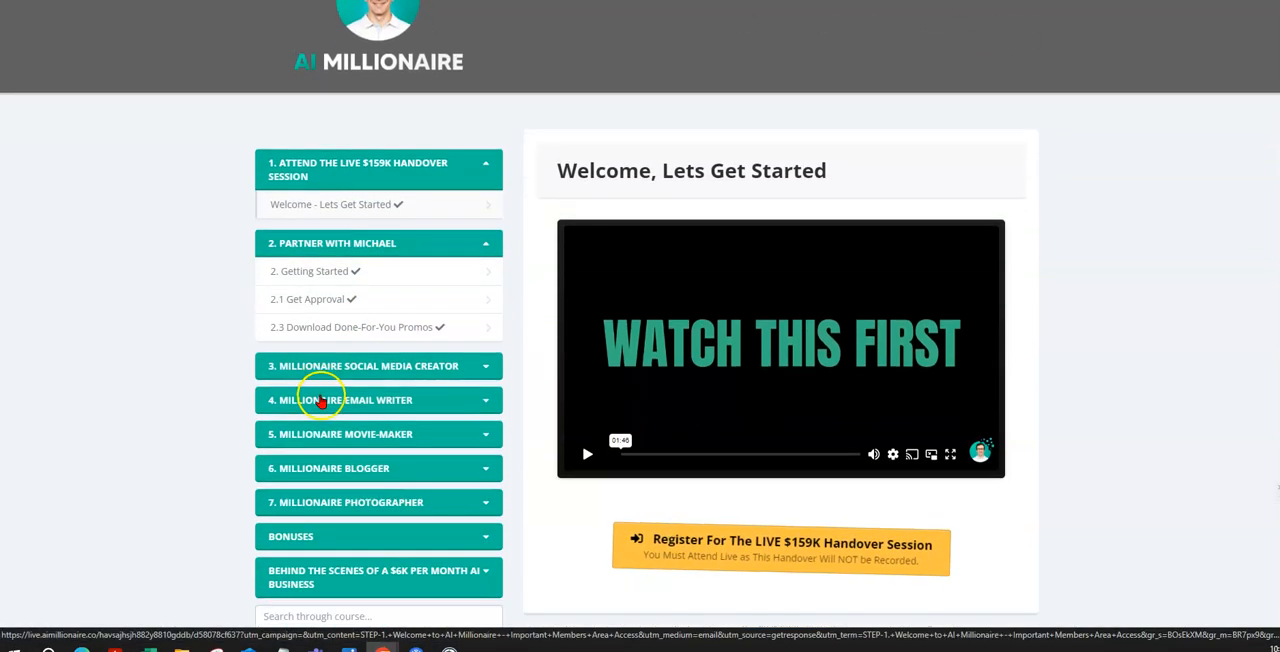
pyautogui.scroll(-3)
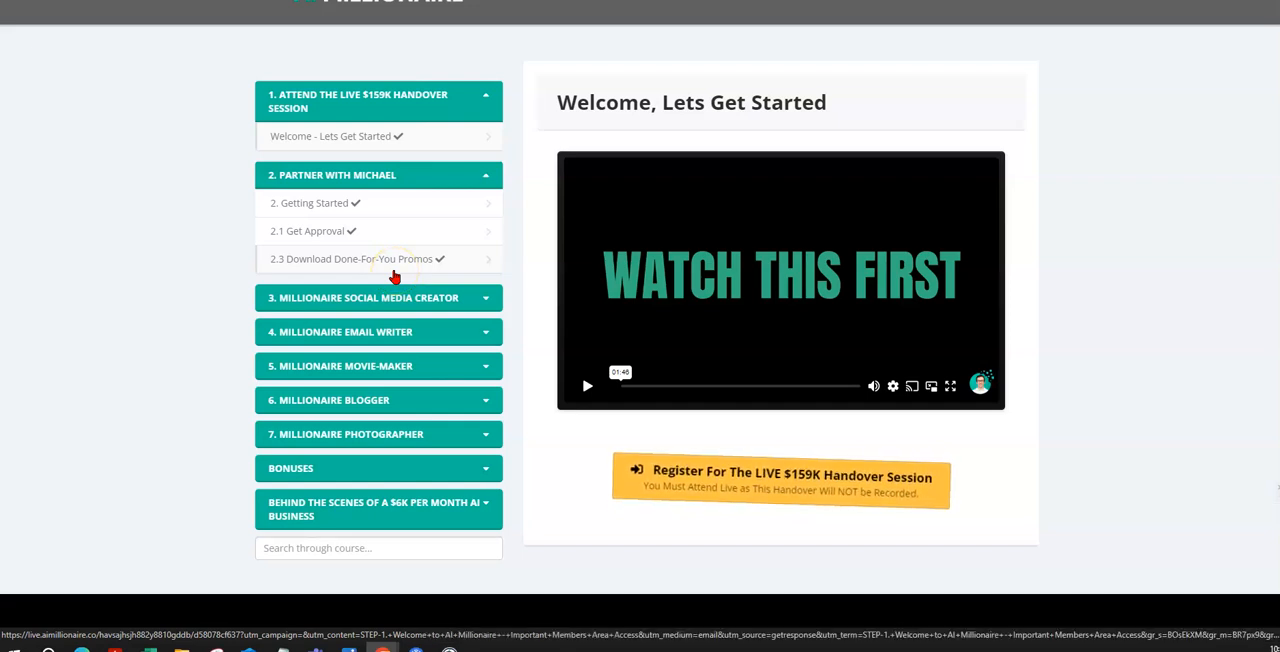
pyautogui.click(378, 258)
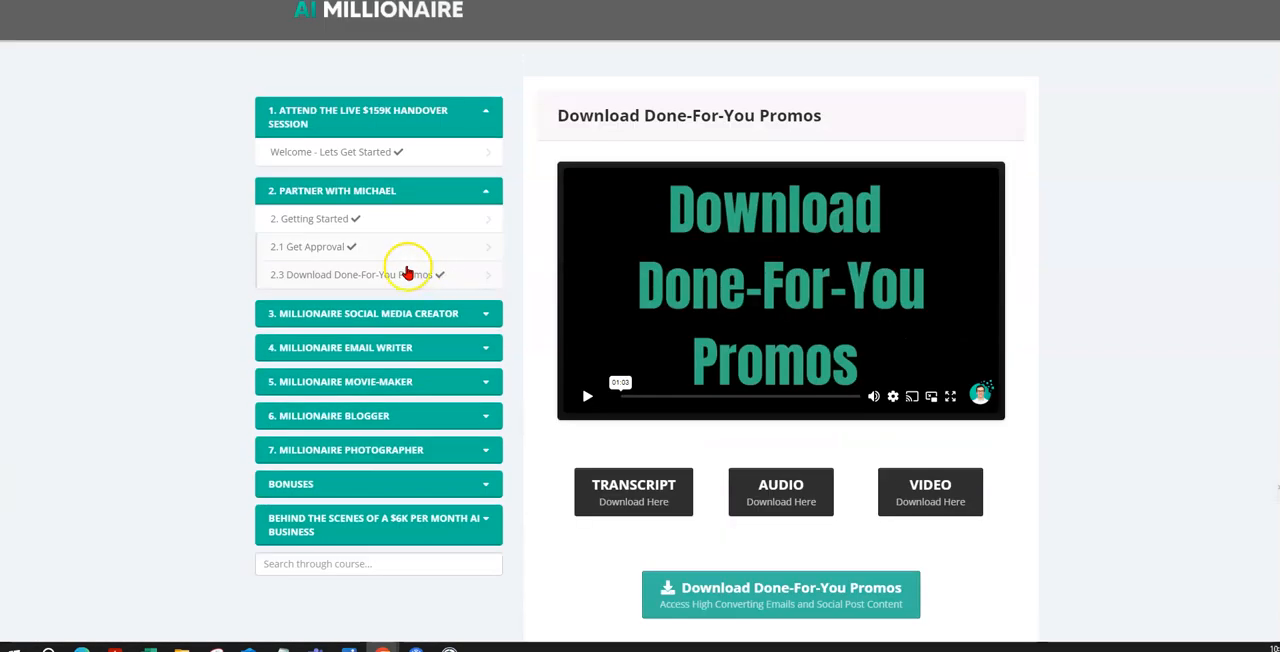
# Open lesson 2.1 Get Approval and review its WarriorPlus, PayPal, Stripe and approval links
pyautogui.scroll(-3)
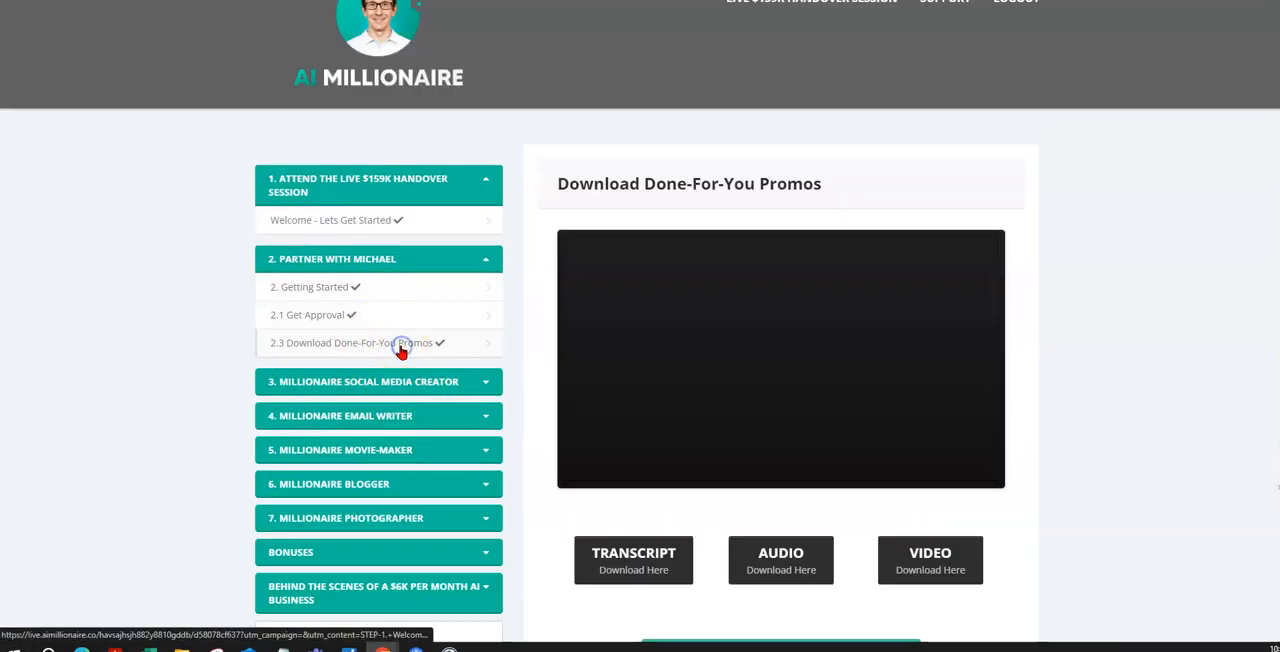
pyautogui.scroll(-3)
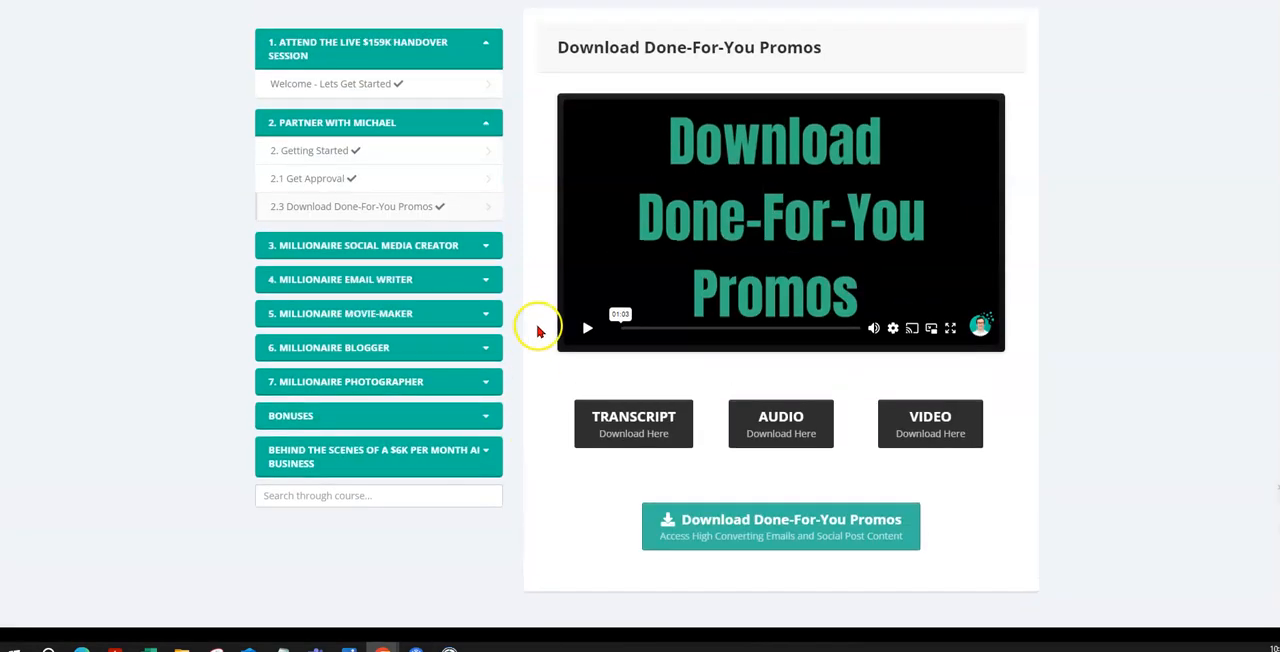
pyautogui.click(315, 178)
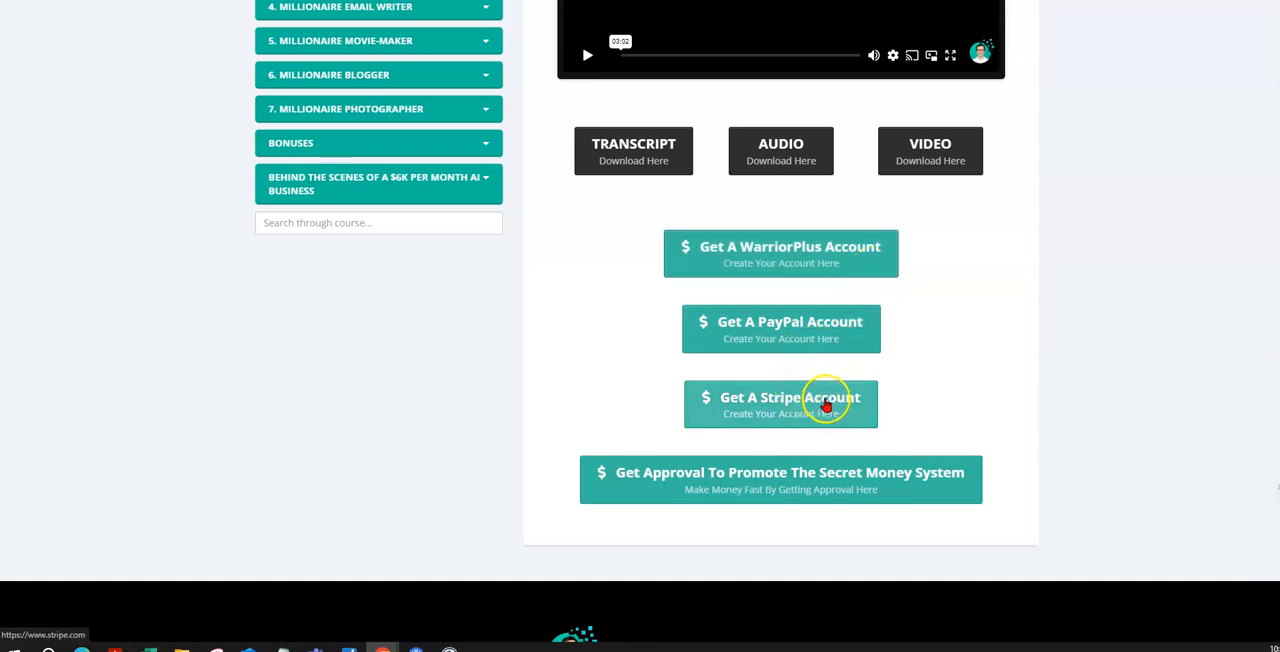
pyautogui.scroll(-3)
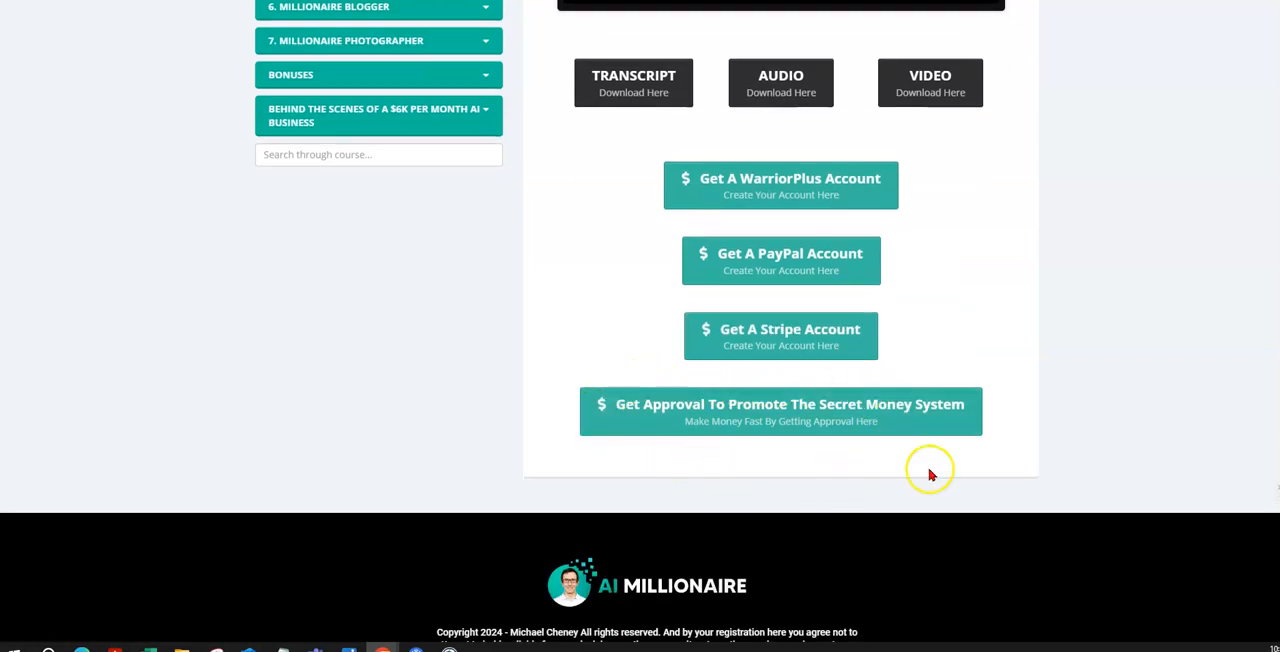
pyautogui.moveTo(799, 420)
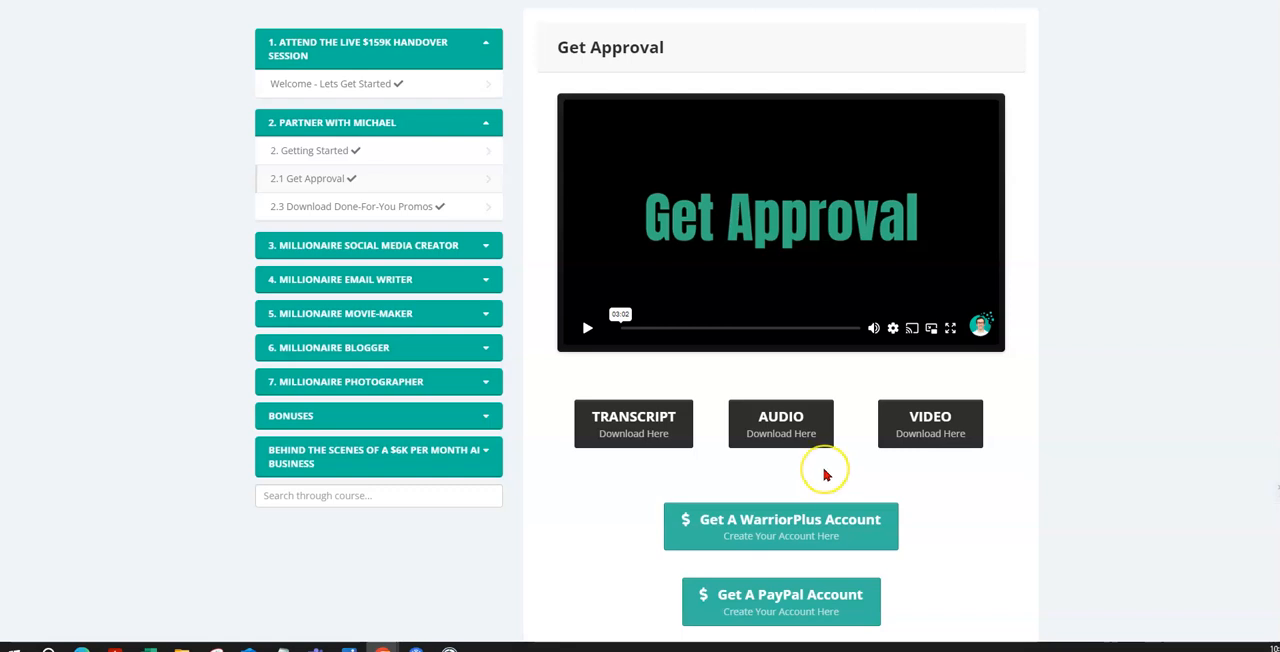
pyautogui.scroll(-3)
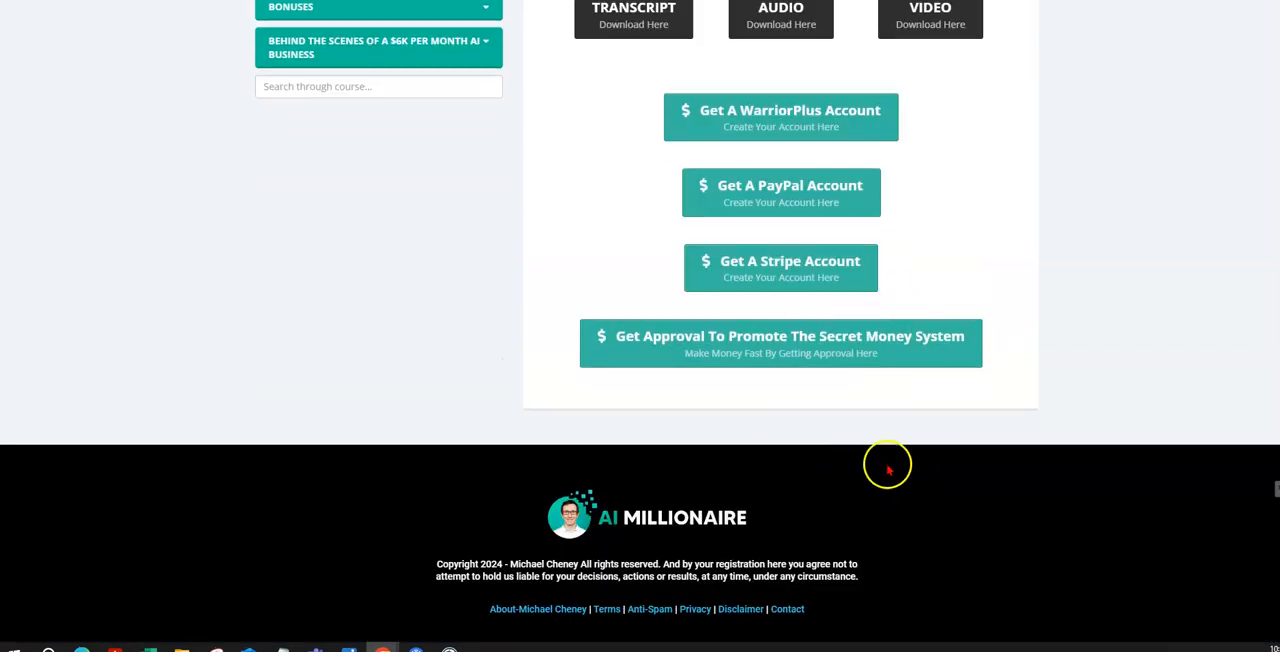
pyautogui.moveTo(913, 404)
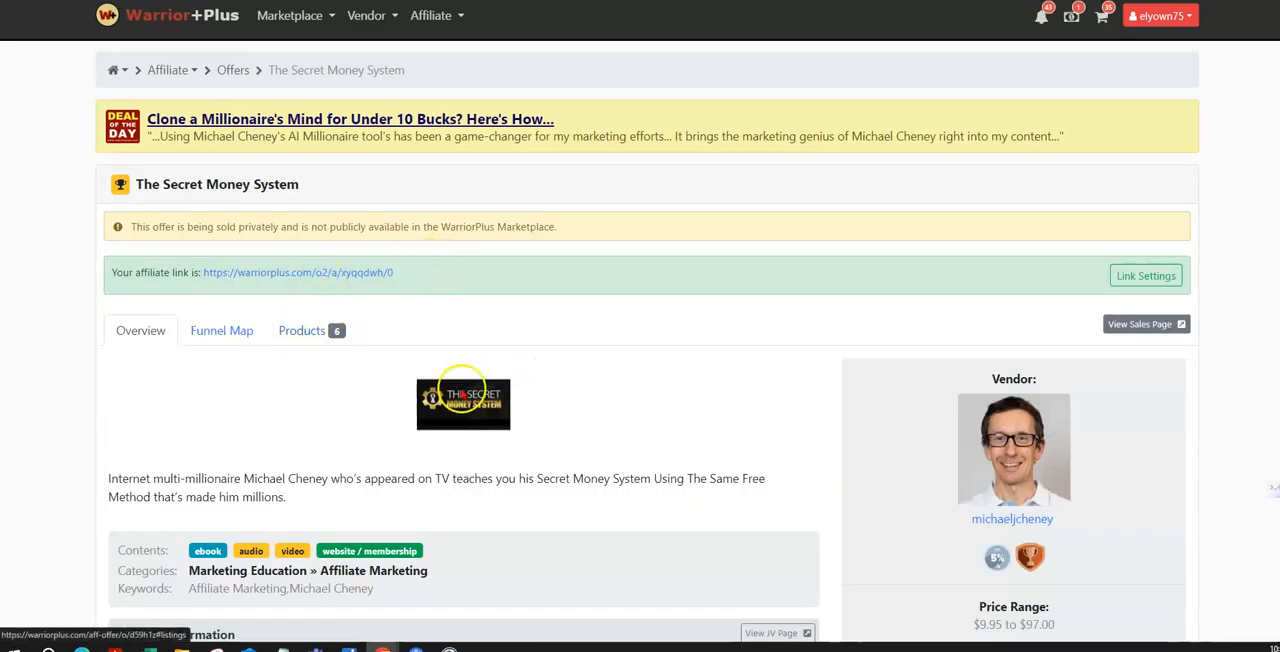
# View The Secret Money System's six 100%-commission products, then return to Get Approval
pyautogui.click(301, 330)
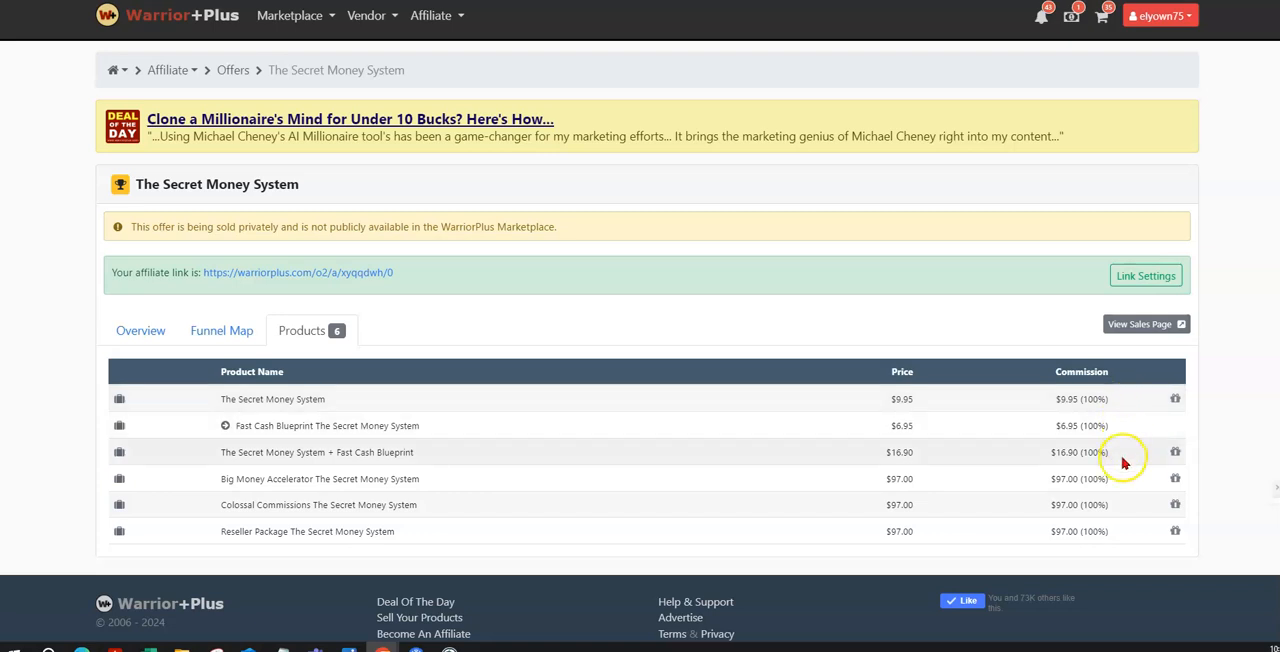
pyautogui.moveTo(1083, 410)
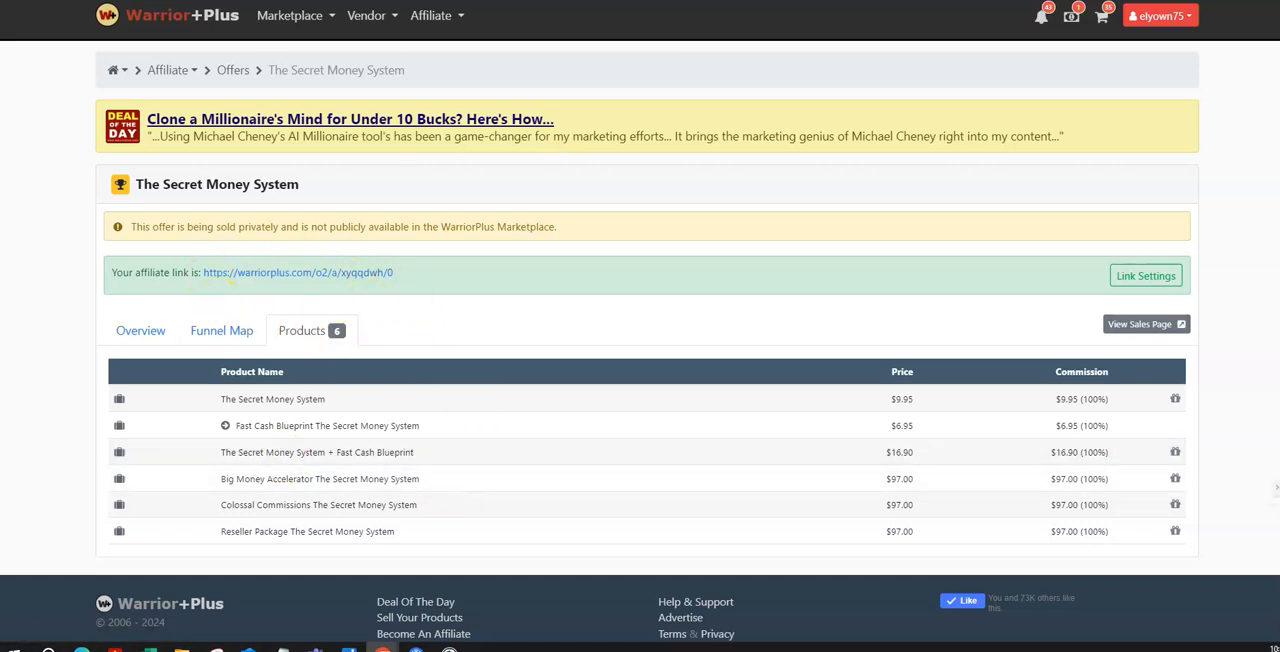
pyautogui.click(349, 119)
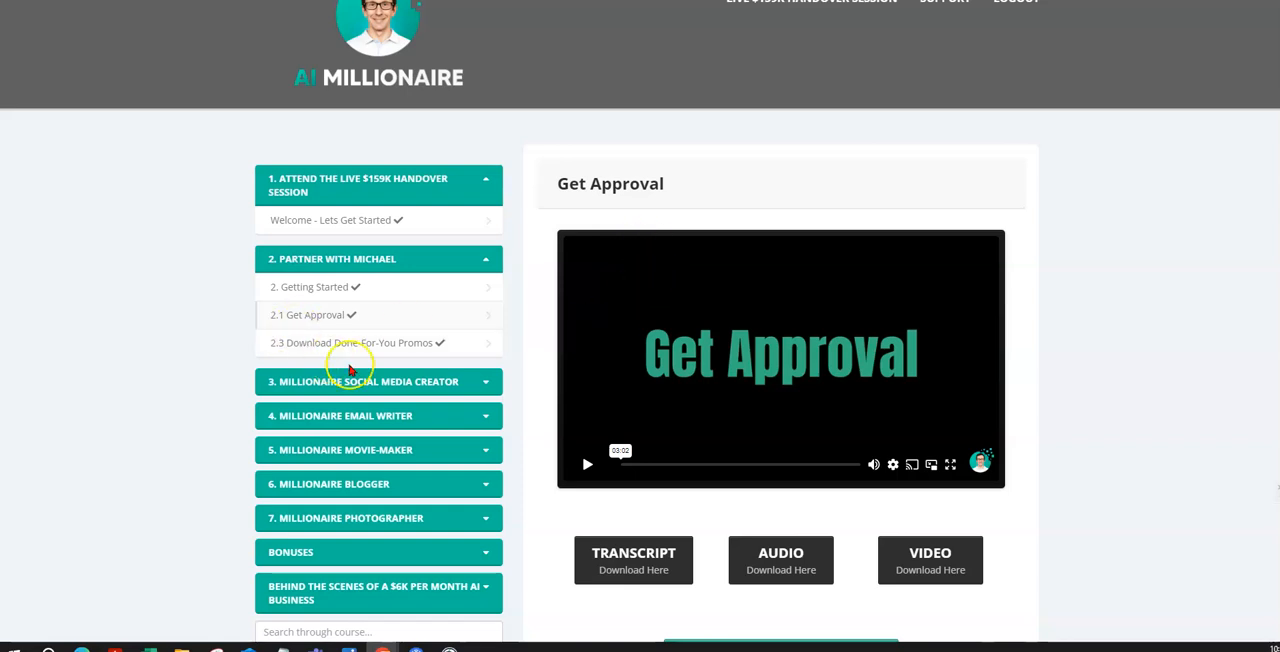
# Open the Getting Started lesson and collapse the Partner With Michael module
pyautogui.click(315, 287)
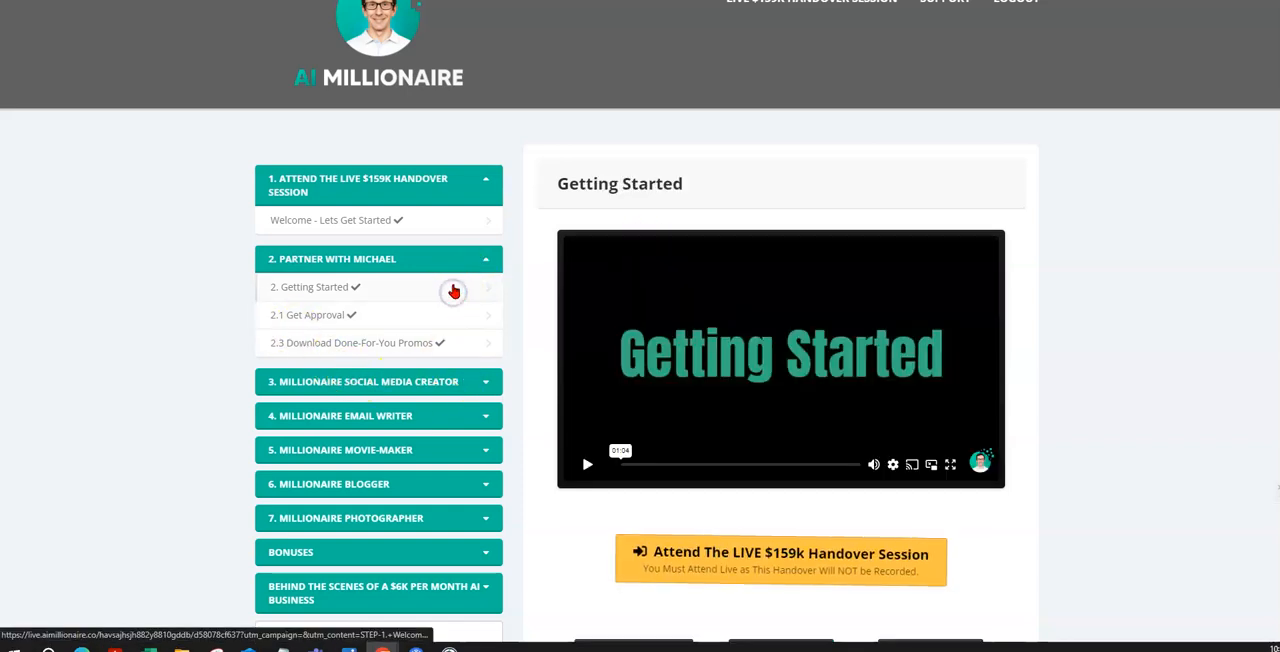
pyautogui.click(485, 260)
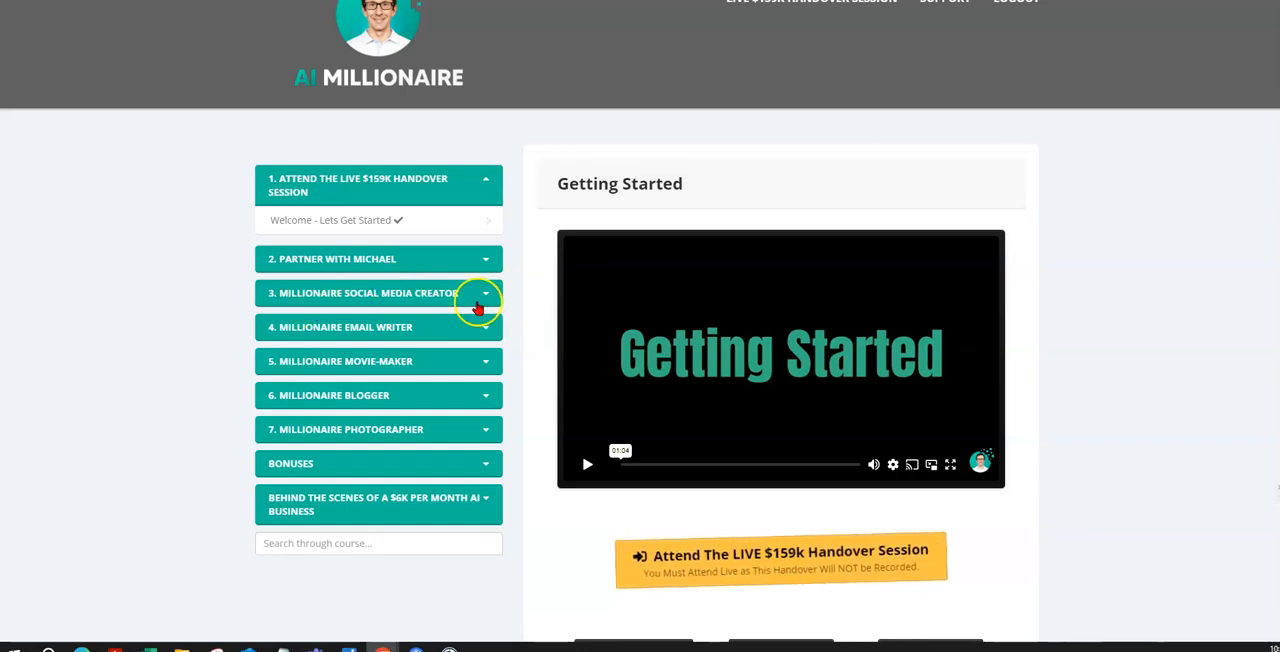
pyautogui.scroll(-3)
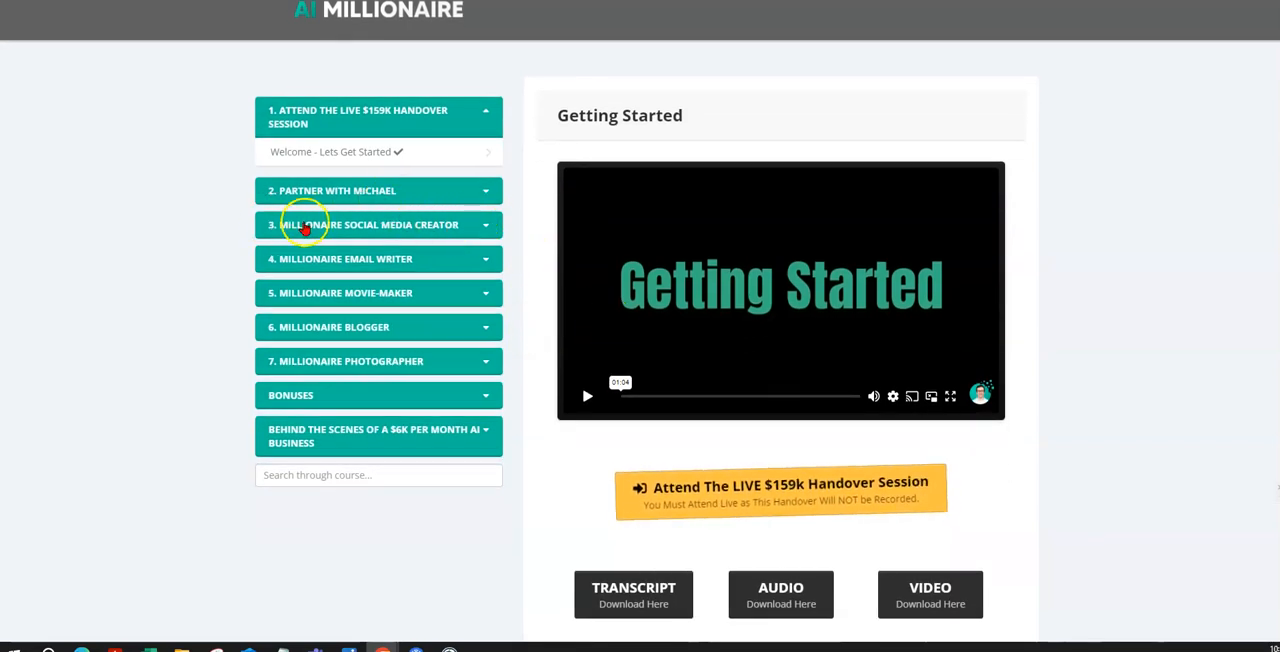
pyautogui.moveTo(424, 233)
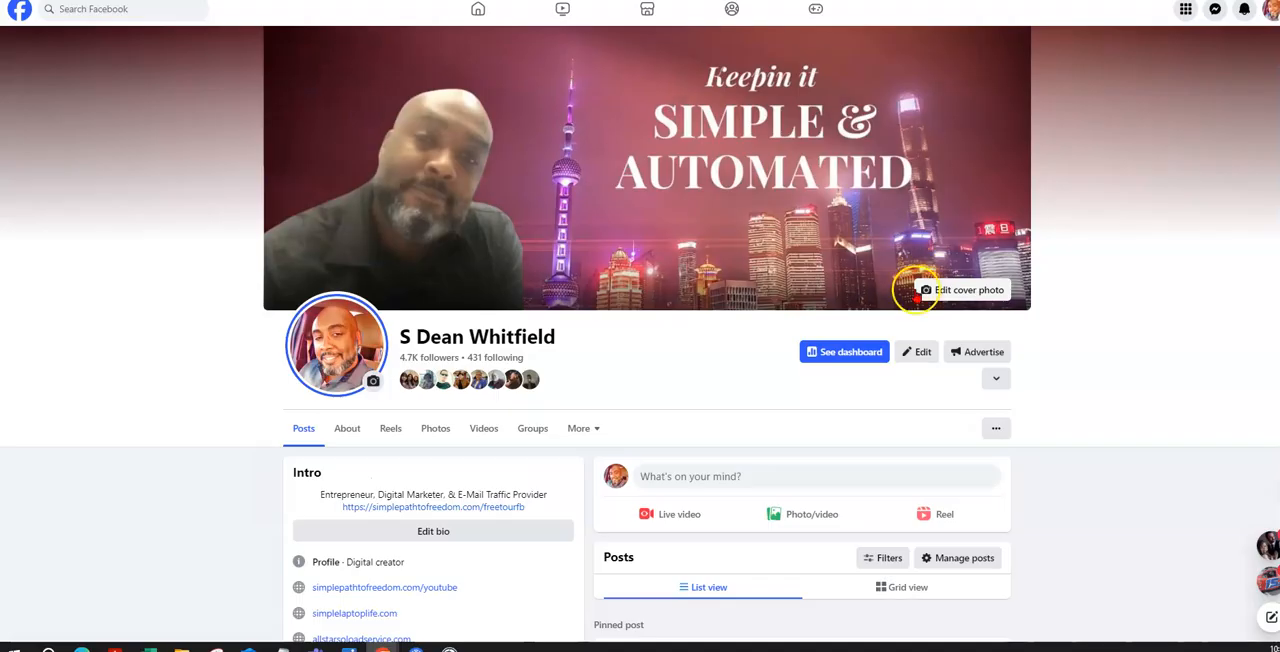
pyautogui.scroll(-3)
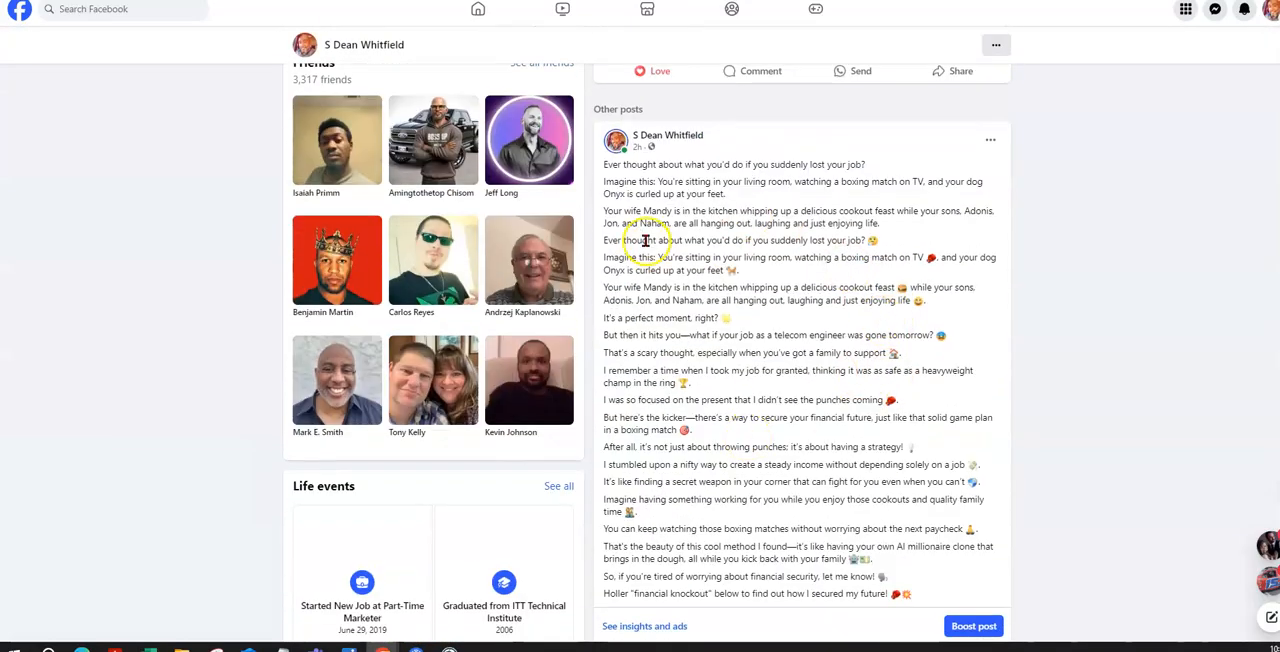
pyautogui.moveTo(603, 210); pyautogui.dragTo(745, 318)
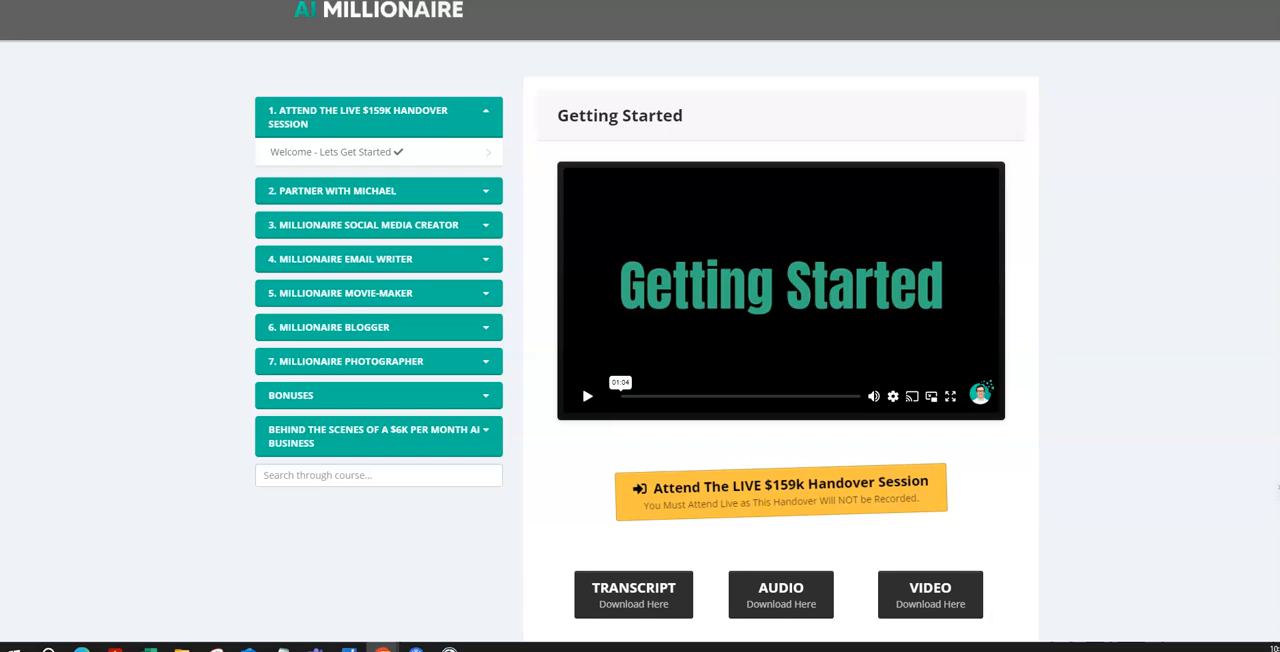
# Expand the Social Media Creator, Email Writer, Blogger and Photographer modules in the sidebar
pyautogui.click(378, 224)
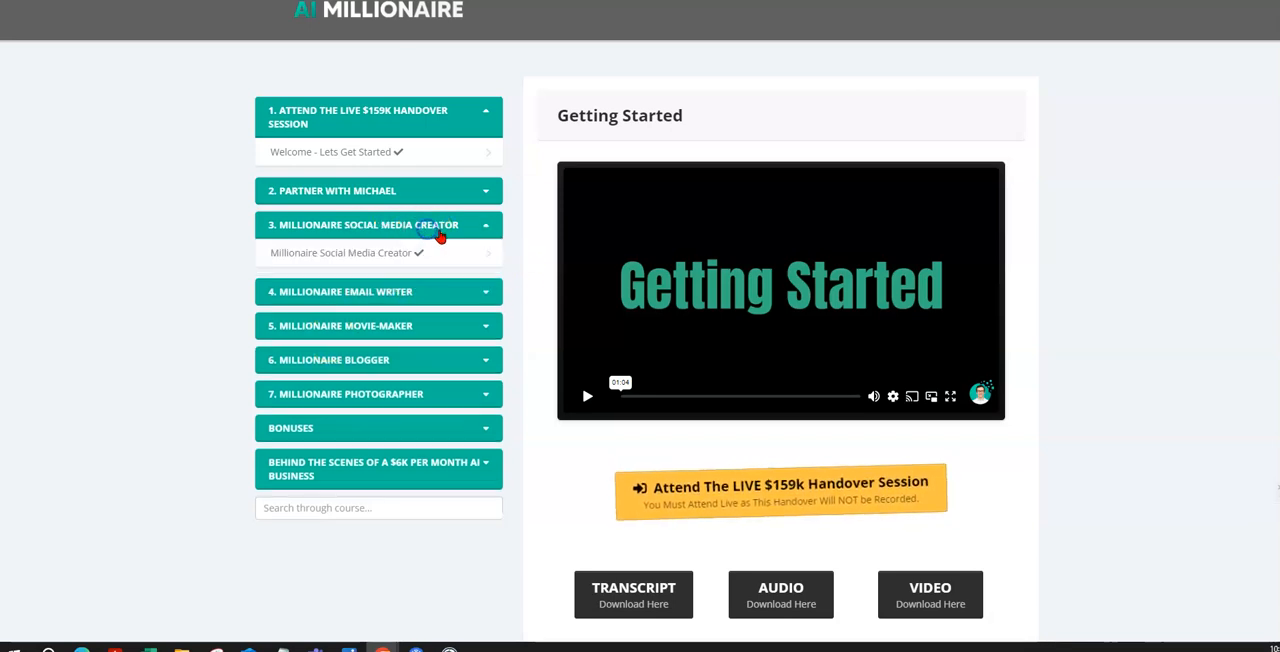
pyautogui.click(378, 291)
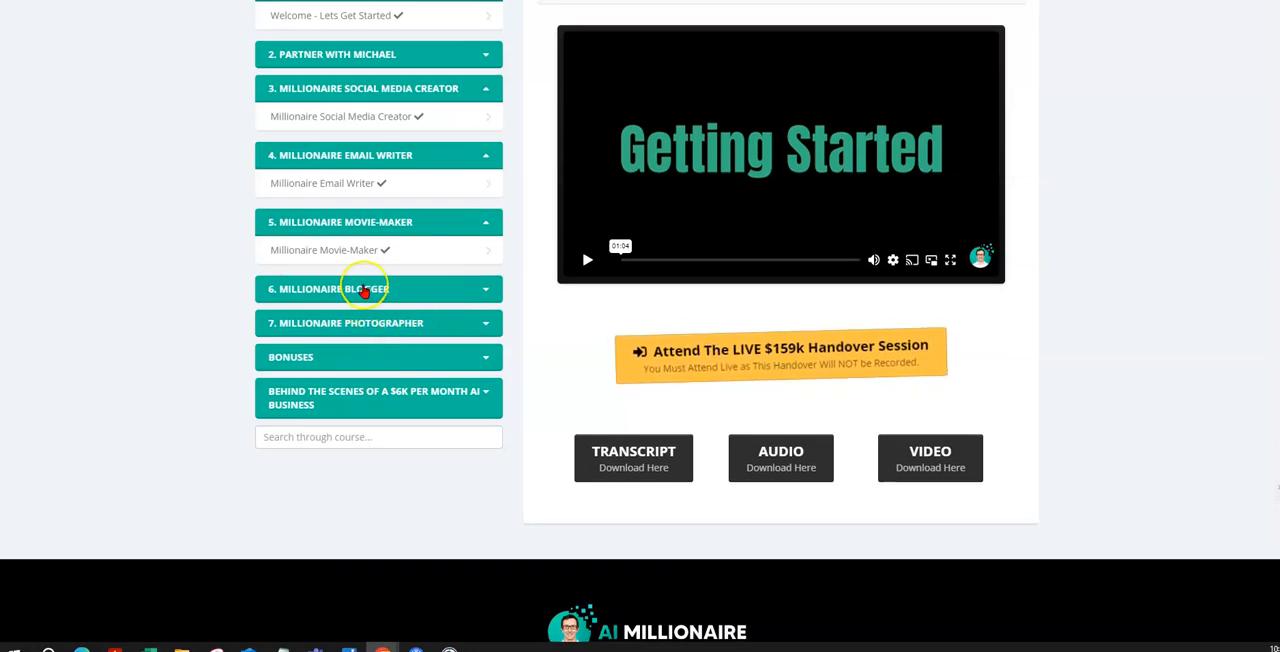
pyautogui.click(378, 289)
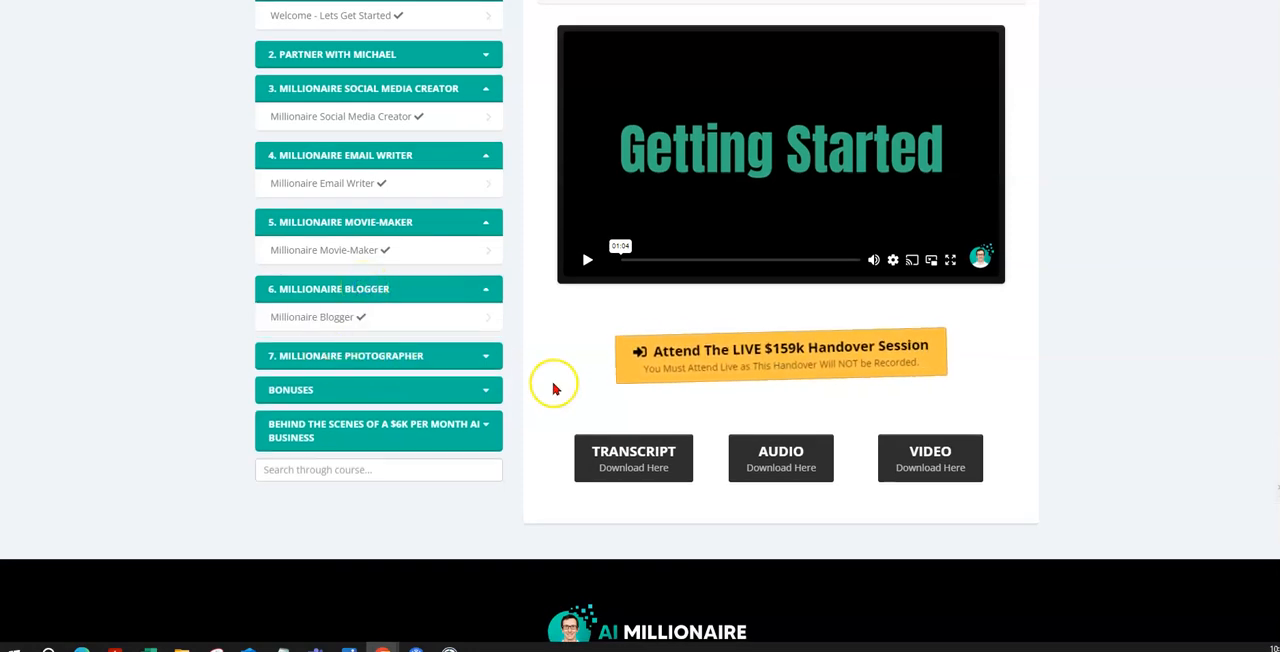
pyautogui.click(378, 355)
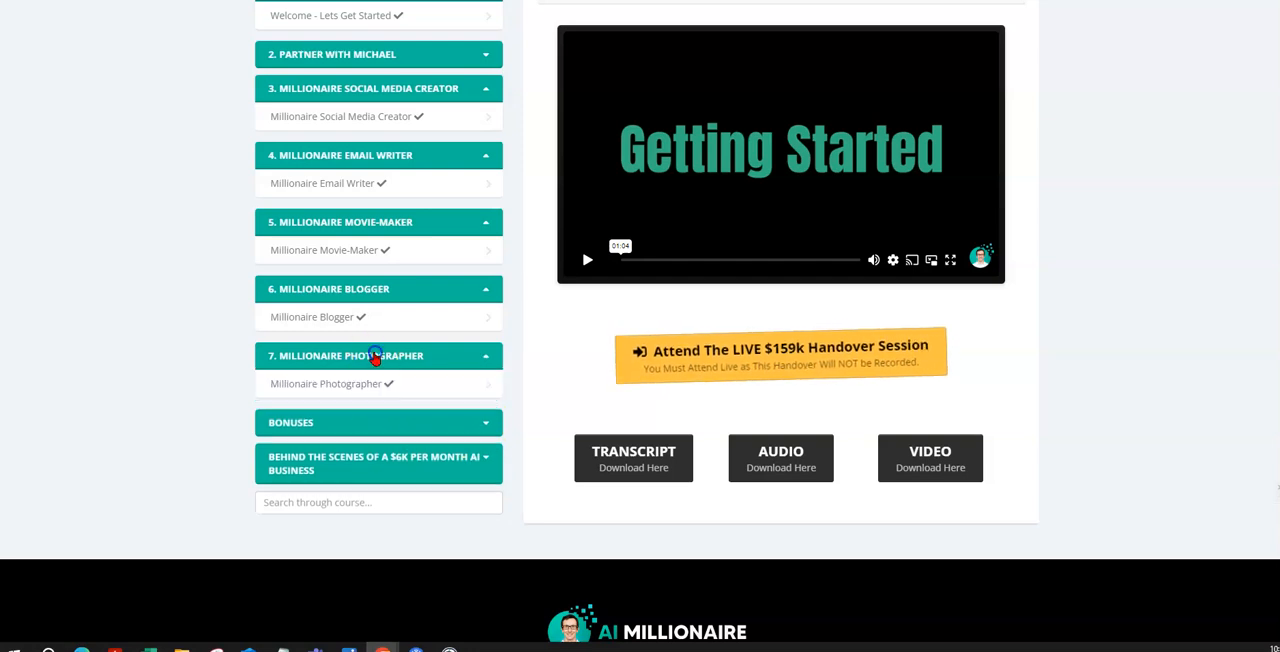
pyautogui.moveTo(470, 390)
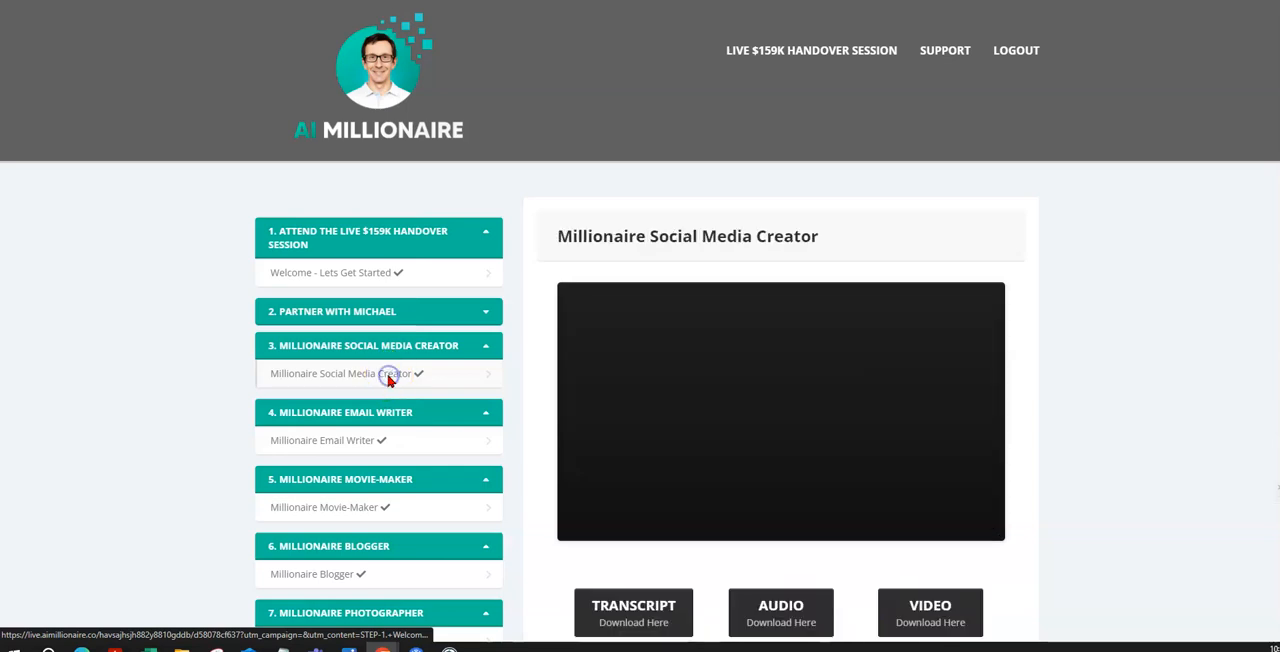
# Play the Social Media Creator lesson video partway, pause it, and review the page
pyautogui.scroll(-3)
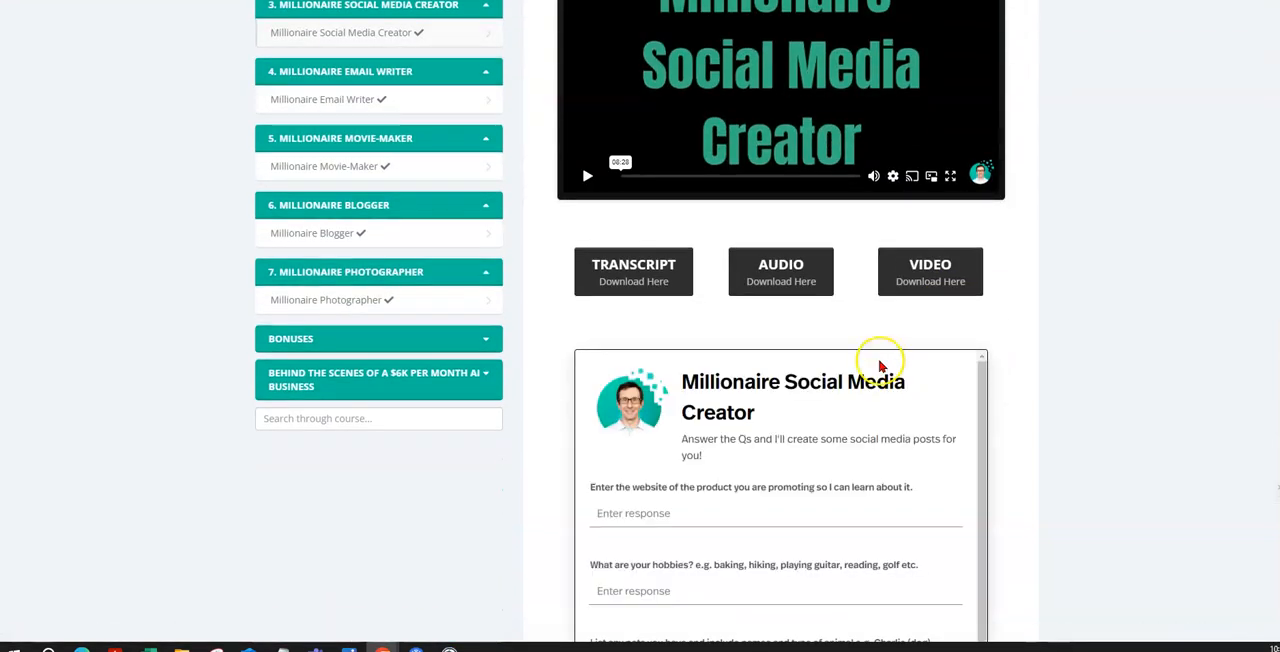
pyautogui.scroll(-3)
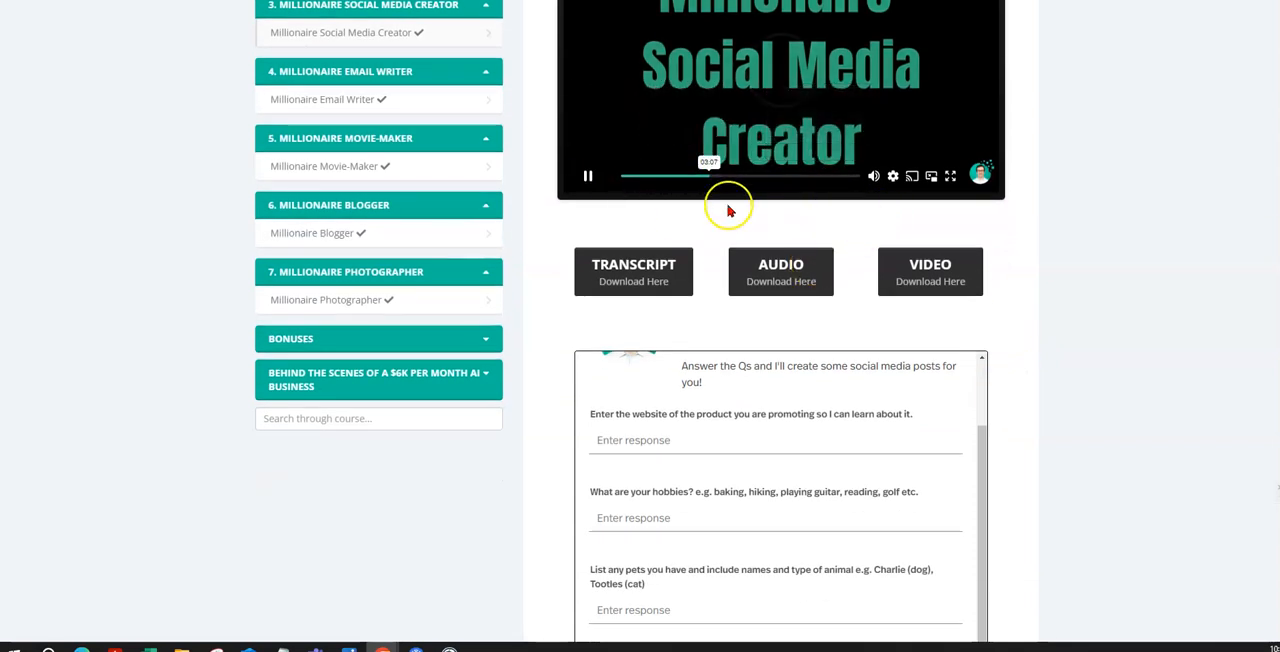
pyautogui.click(588, 176)
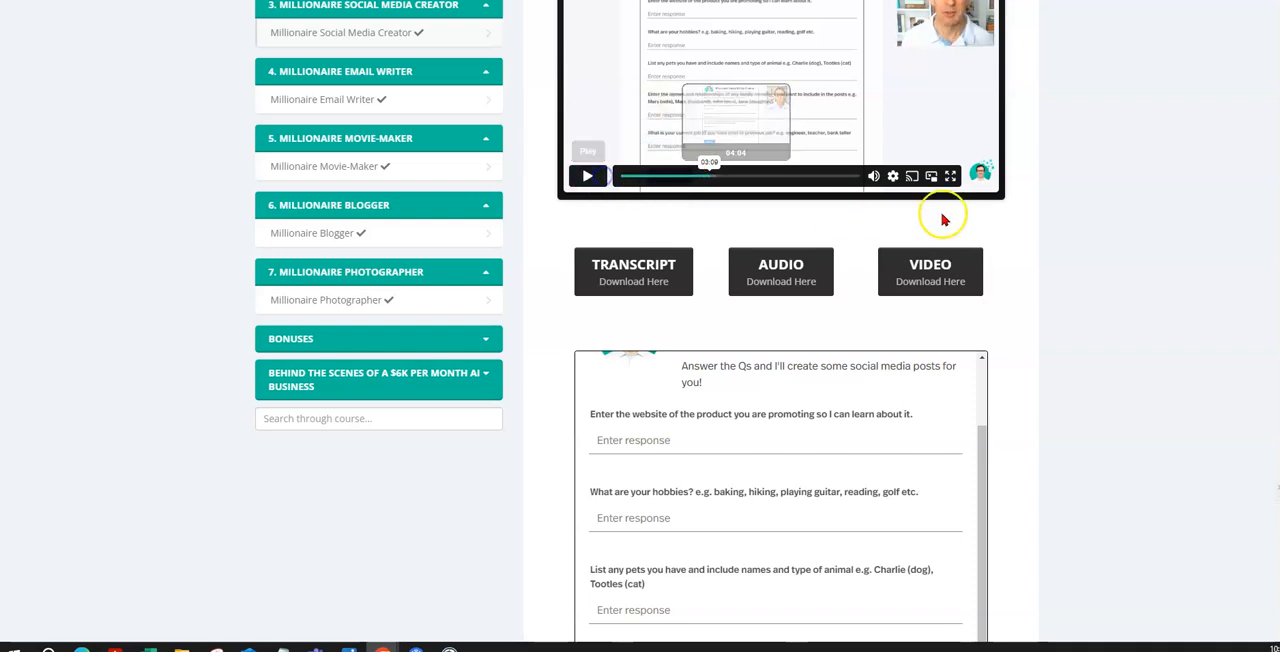
pyautogui.scroll(3)
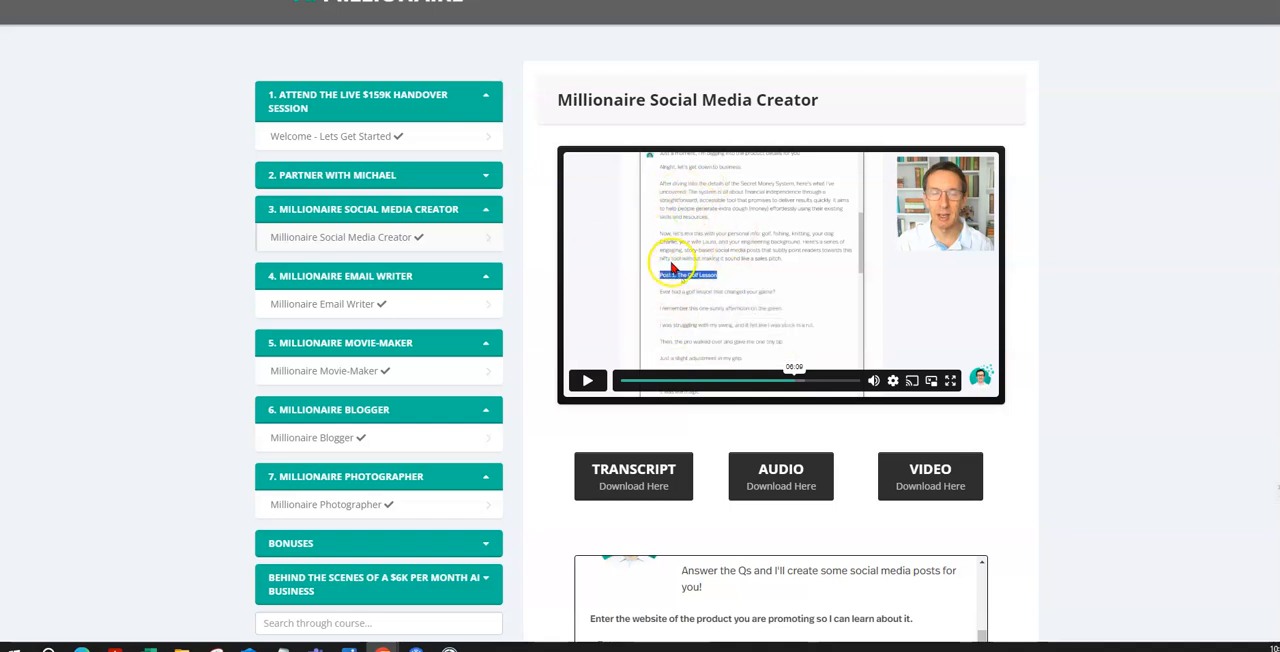
pyautogui.scroll(-3)
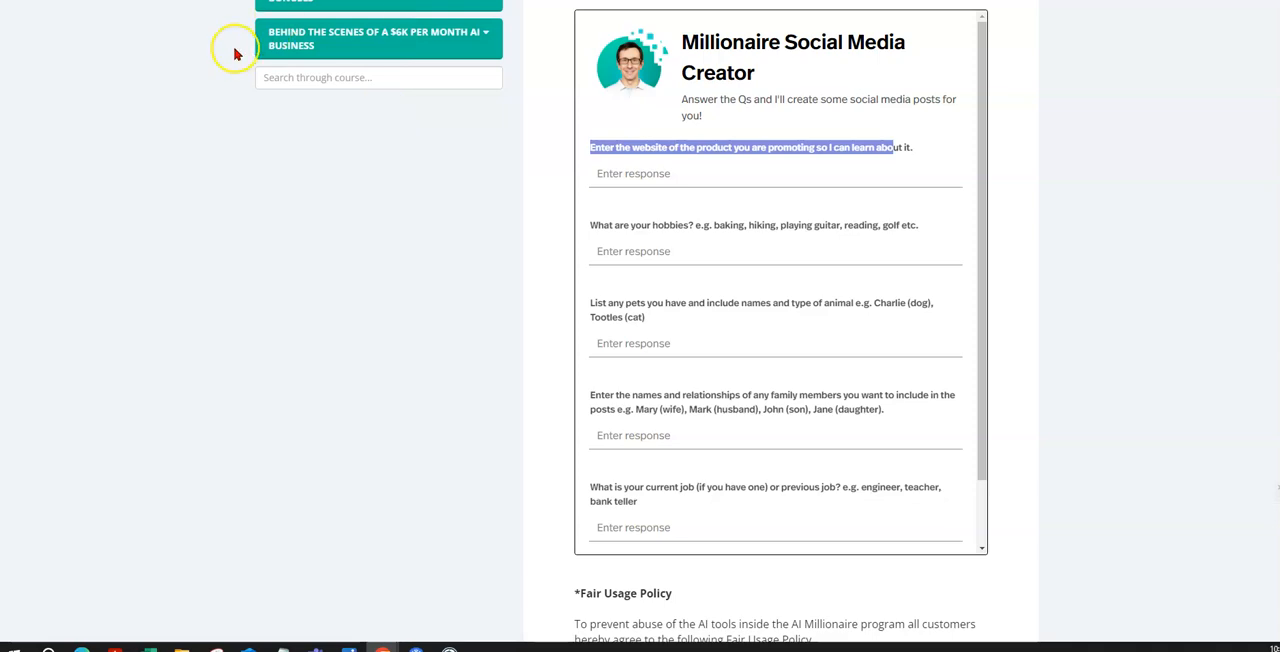
pyautogui.moveTo(325, 24)
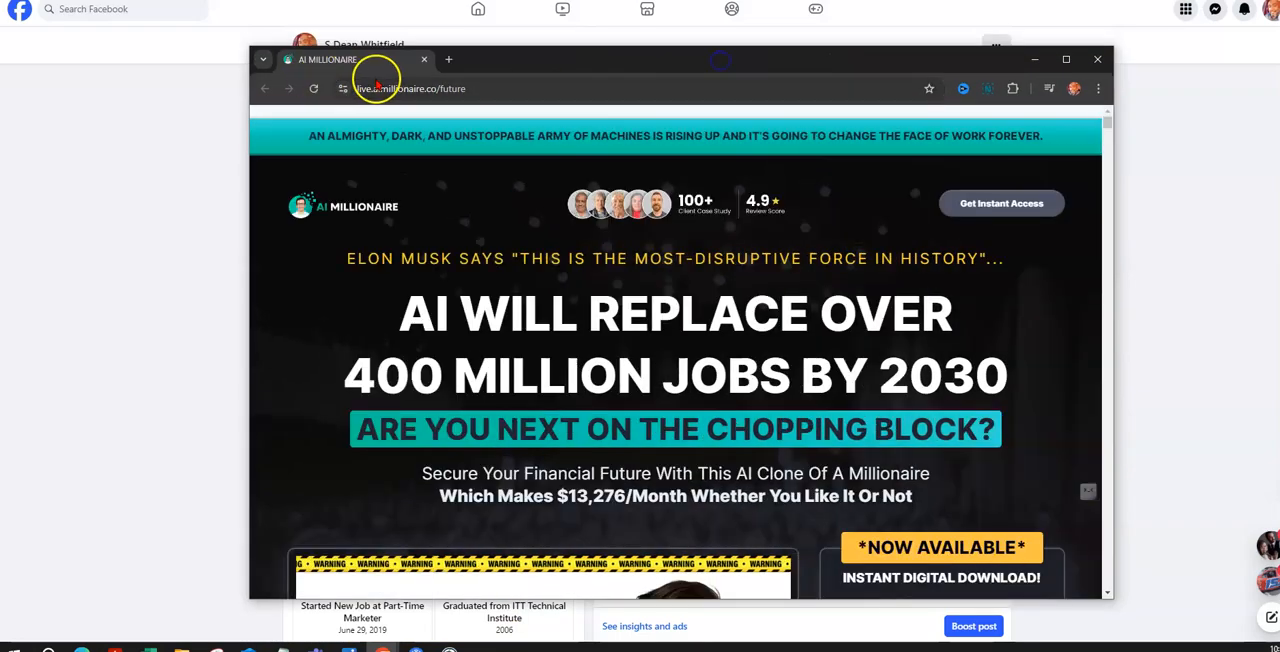
pyautogui.click(410, 88)
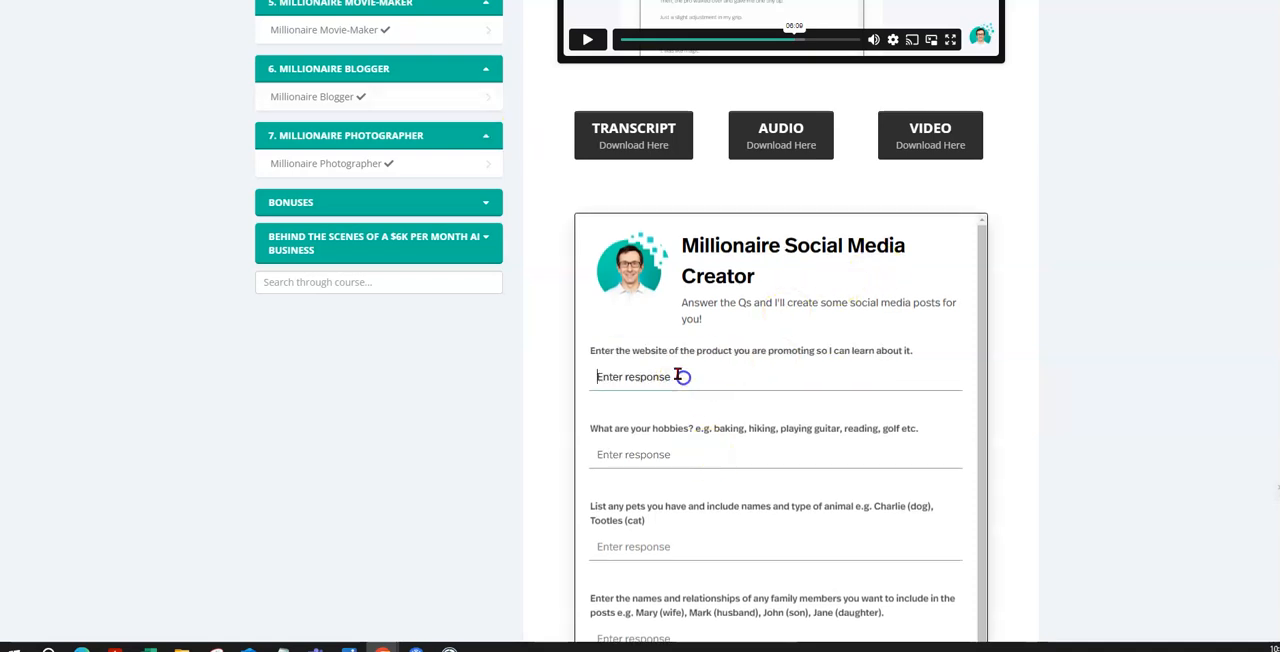
pyautogui.write('https://live.aimillionaire.co/future')
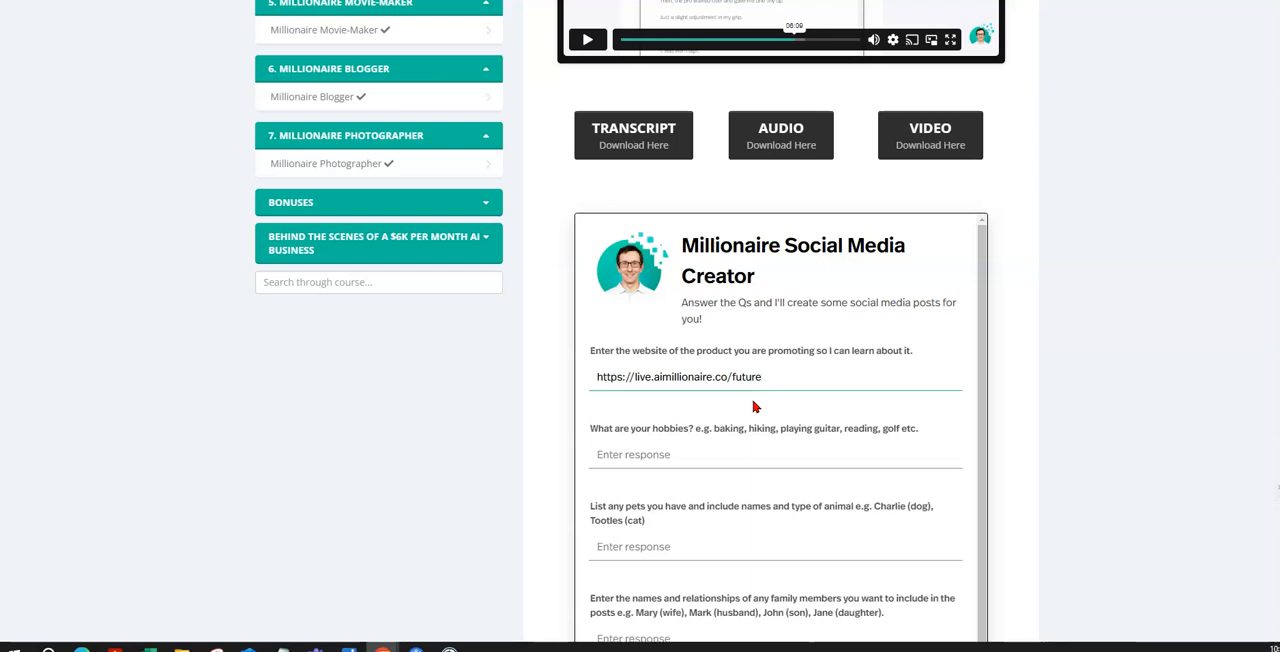
pyautogui.click(641, 376)
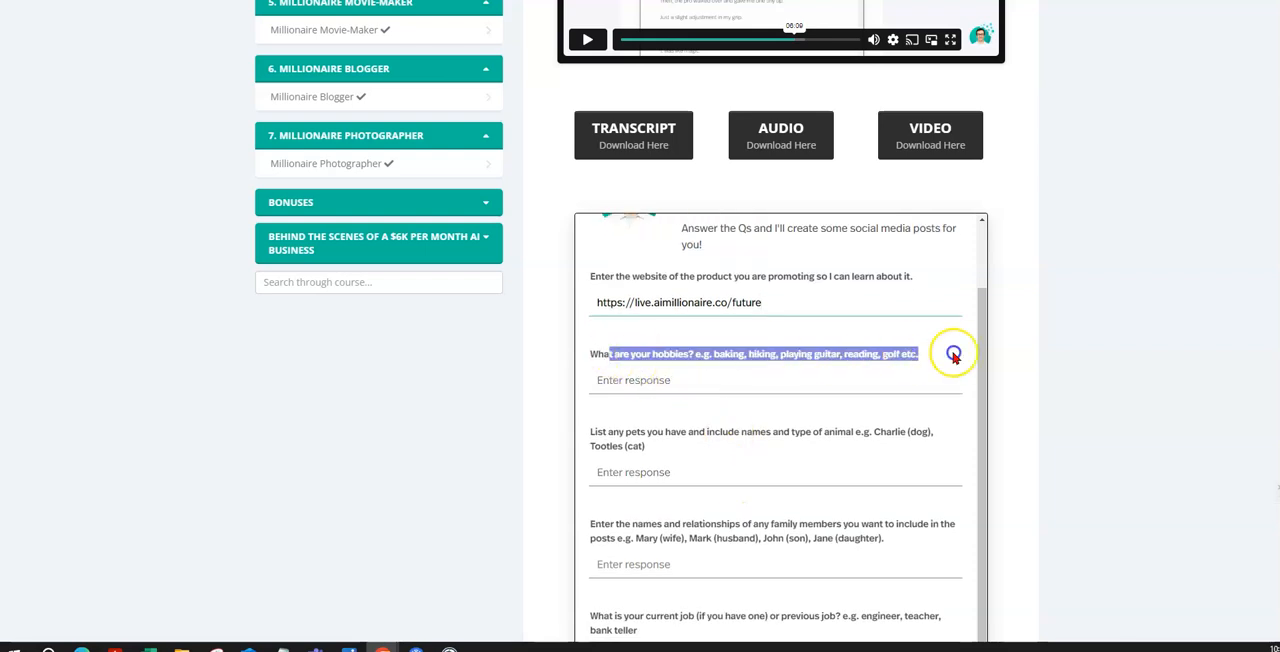
# Read the Fair Usage Policy and highlight its 175-uses-per-month limit
pyautogui.scroll(-3)
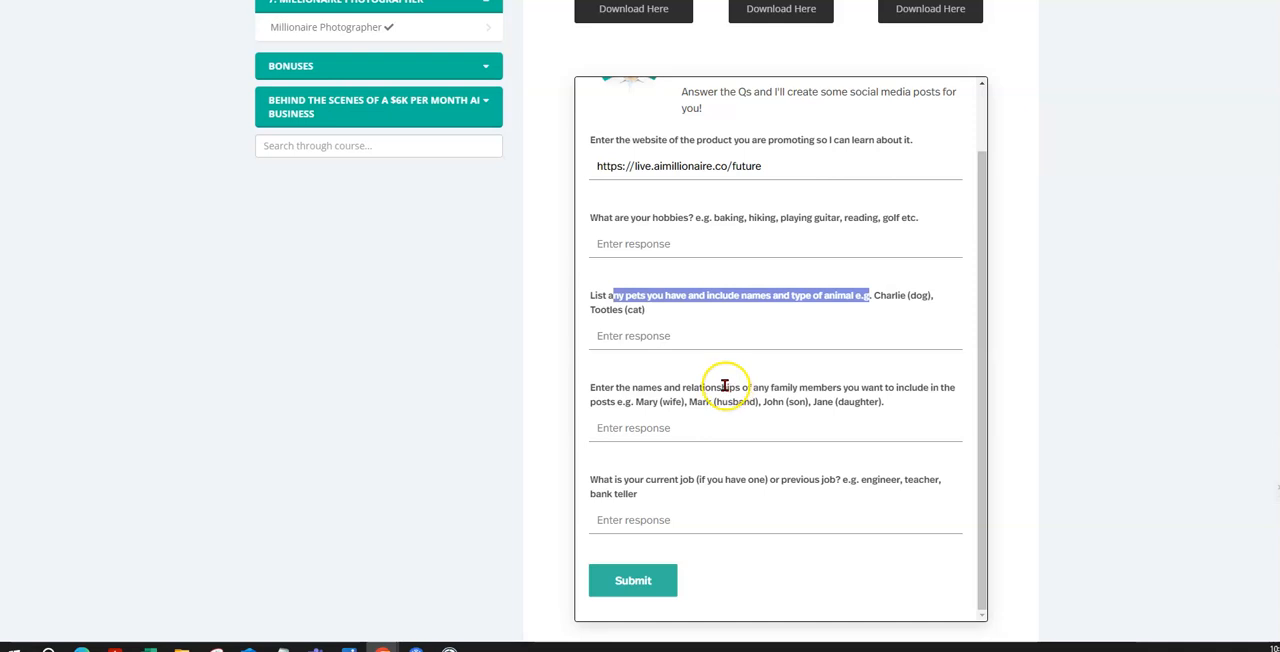
pyautogui.scroll(-3)
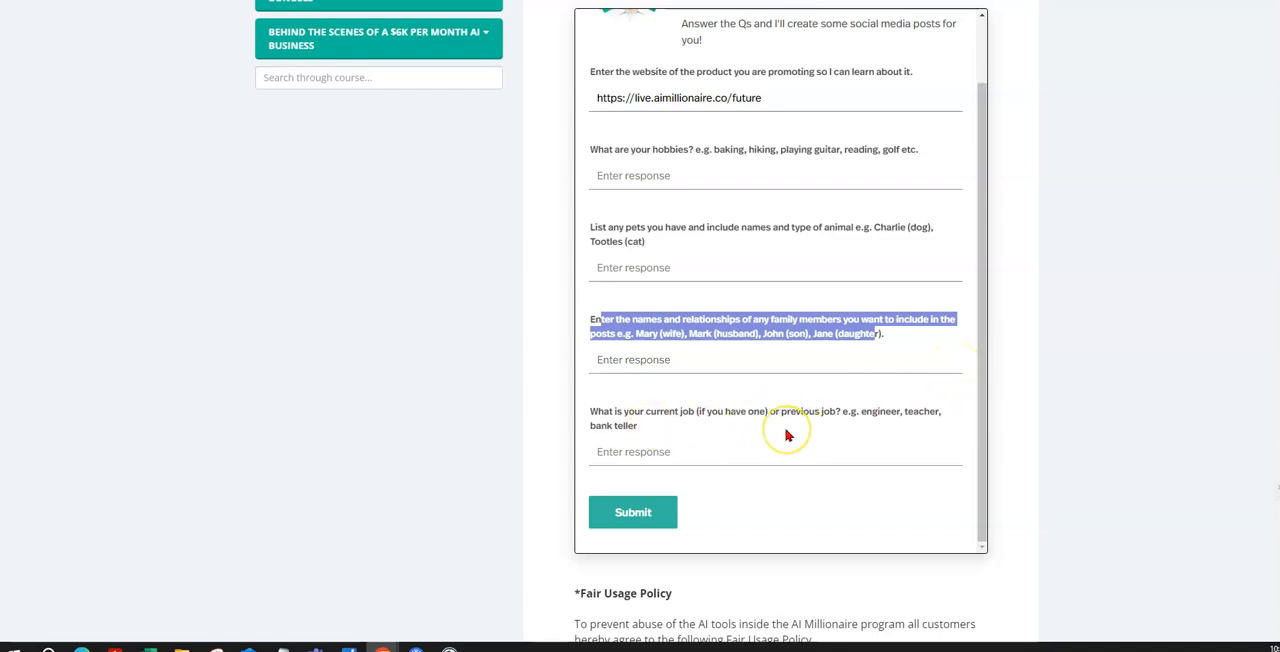
pyautogui.moveTo(787, 435)
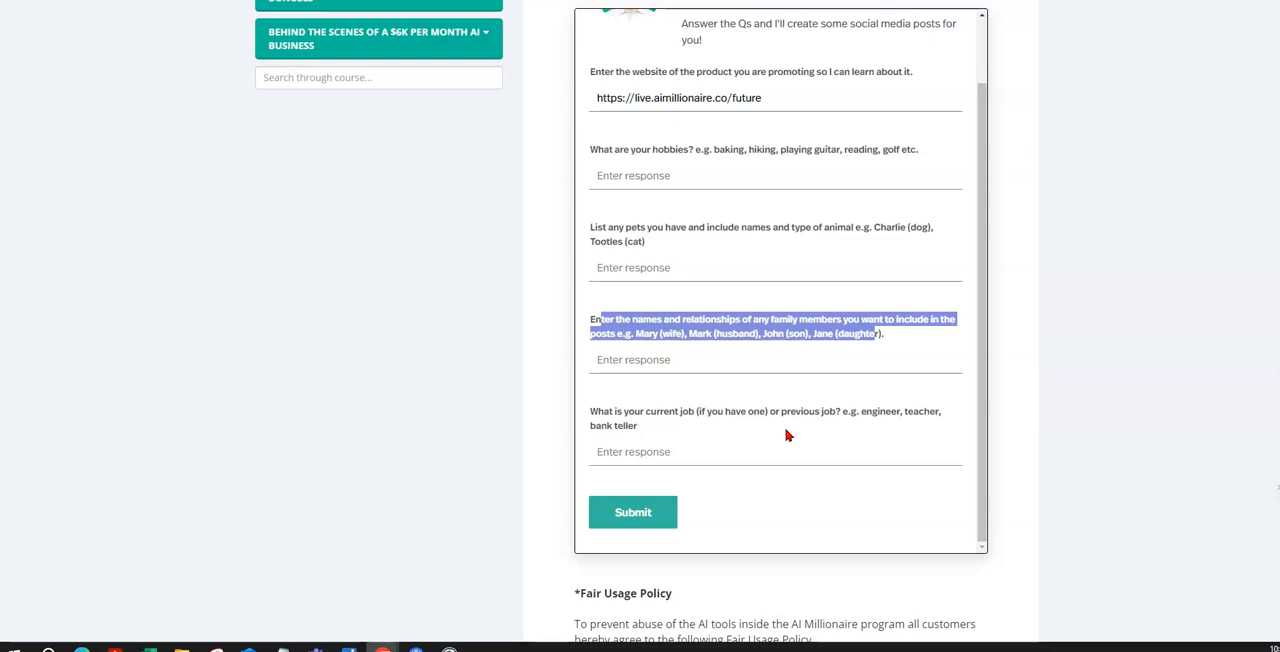
pyautogui.moveTo(433, 311)
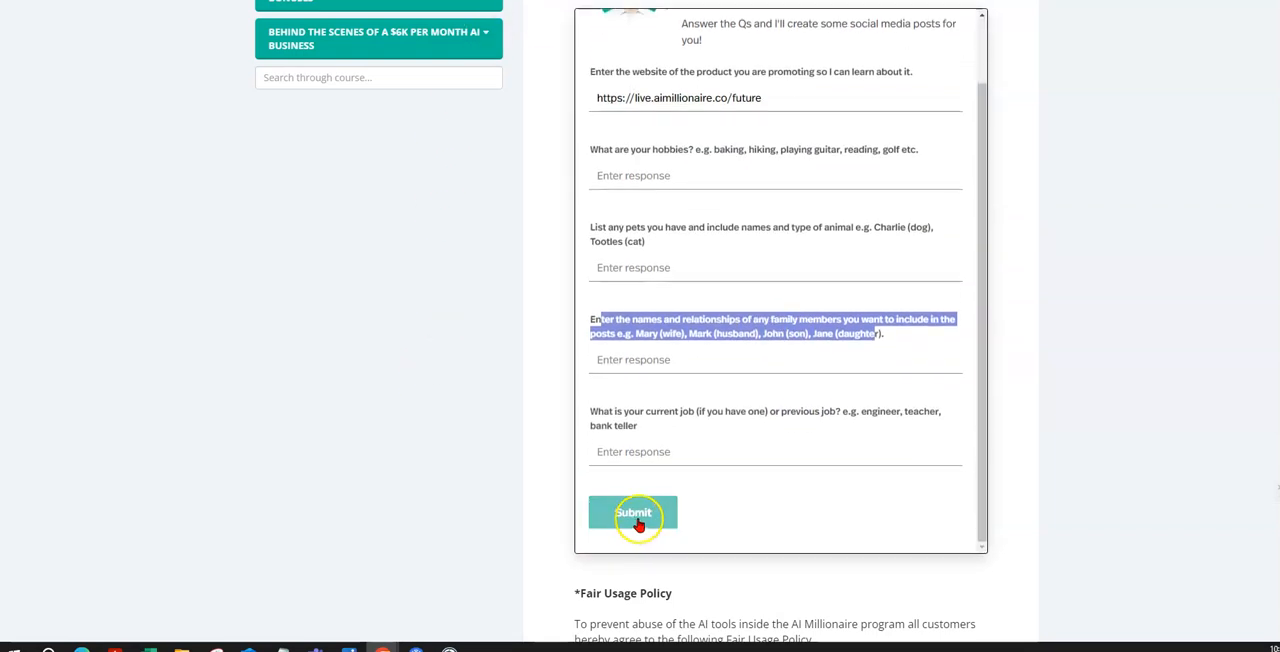
pyautogui.scroll(-3)
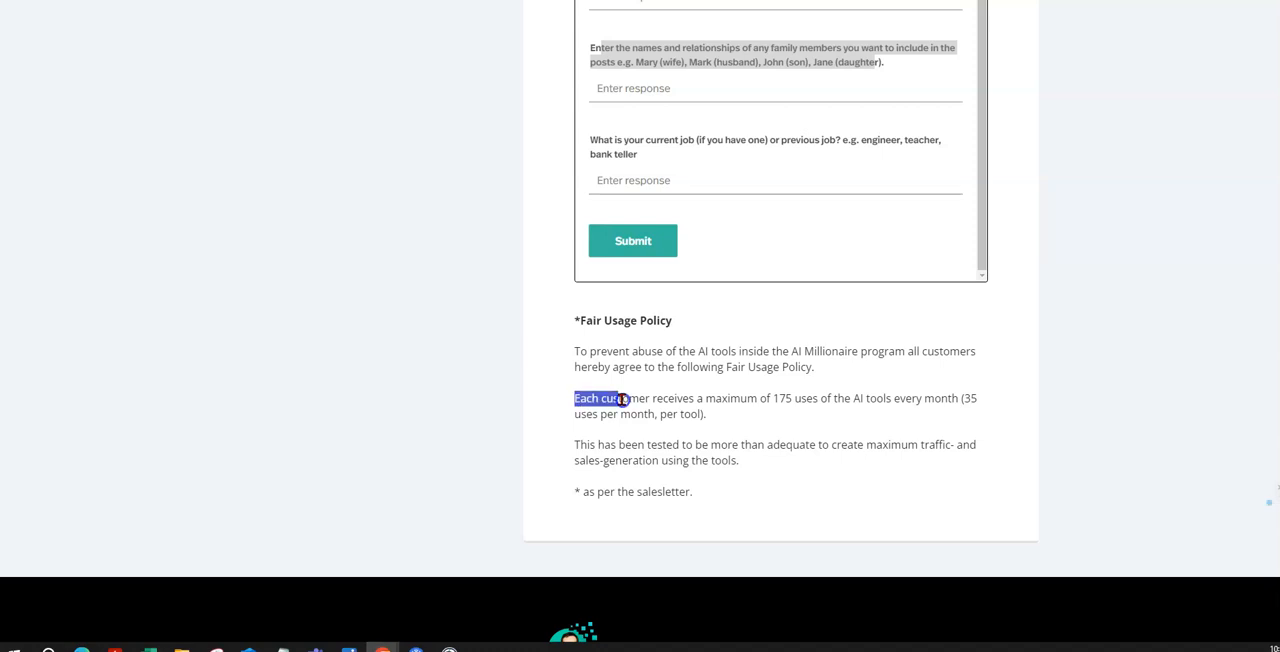
pyautogui.moveTo(625, 398); pyautogui.dragTo(868, 444)
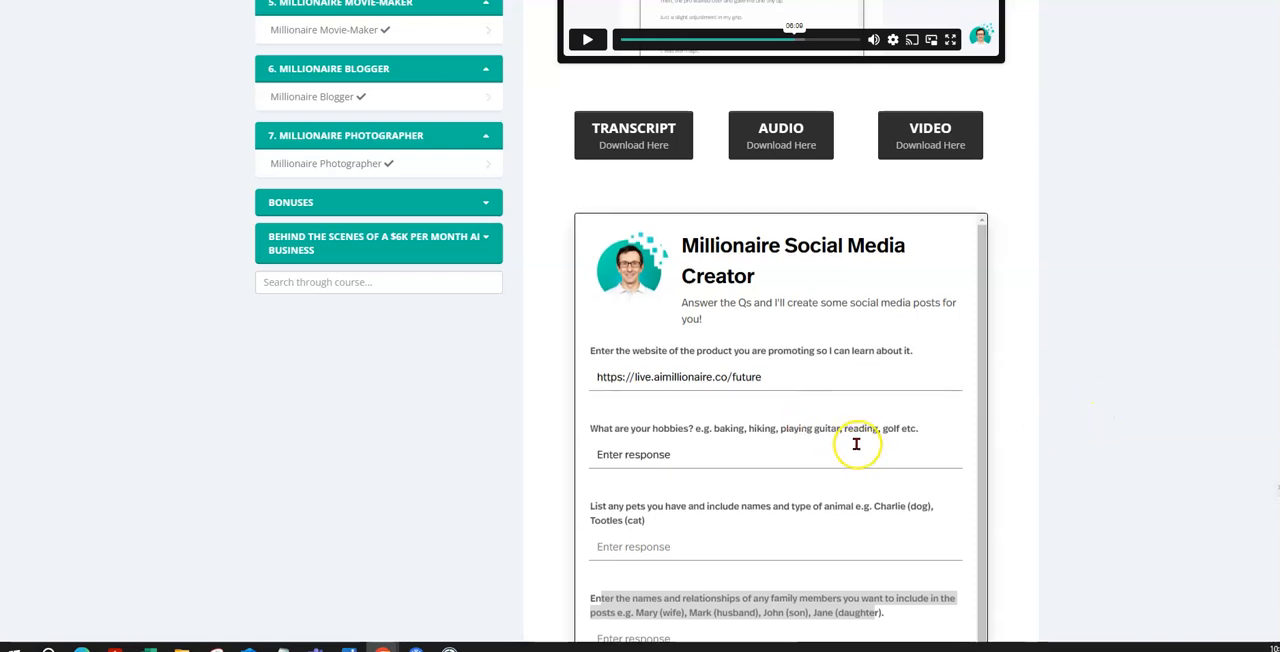
# Scroll to the job-loss post and select its middle story paragraphs
pyautogui.scroll(-3)
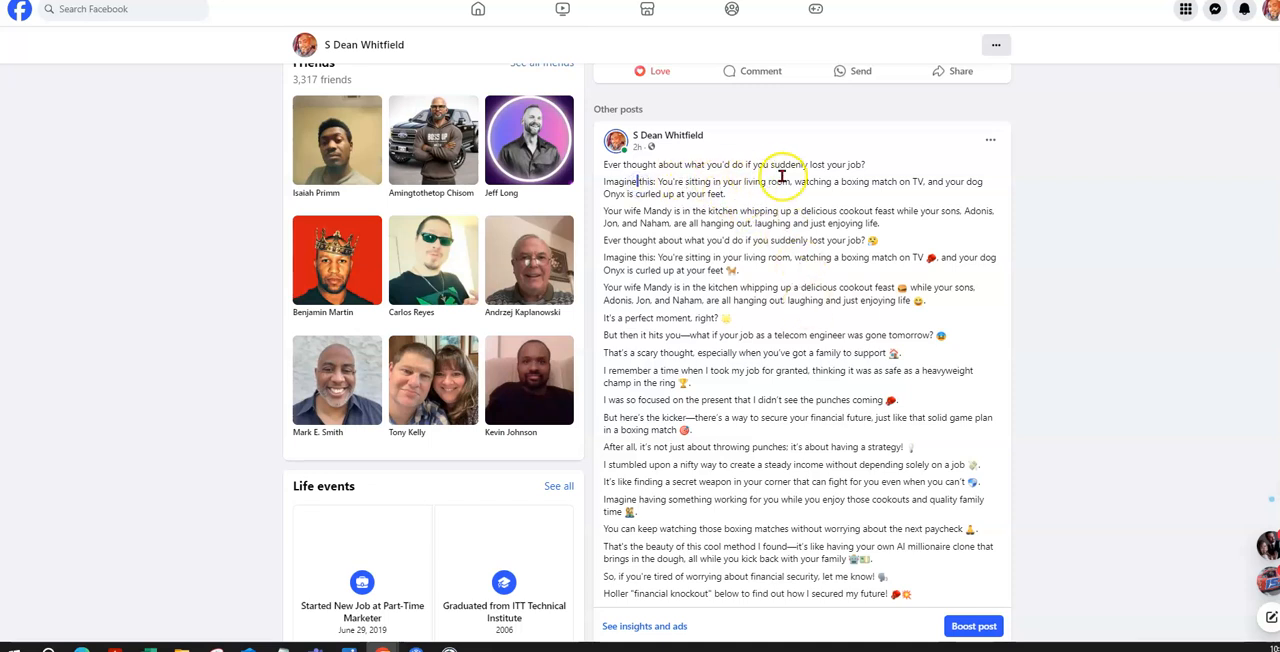
pyautogui.moveTo(663, 221)
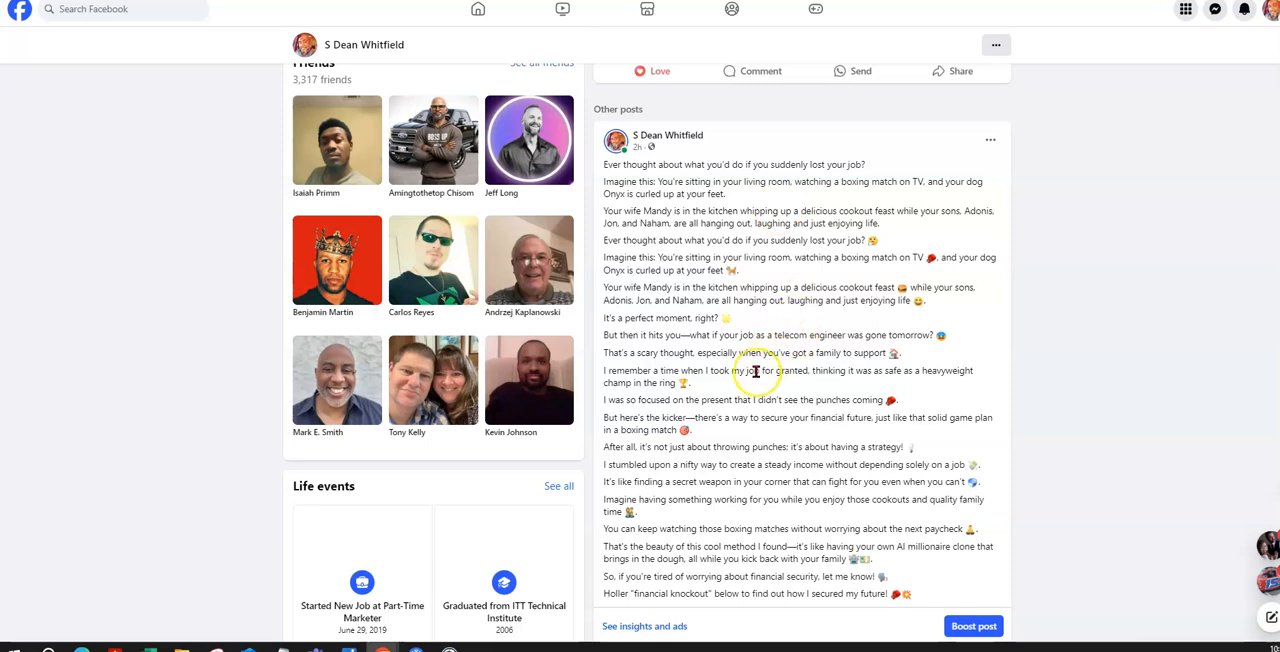
pyautogui.moveTo(825, 552)
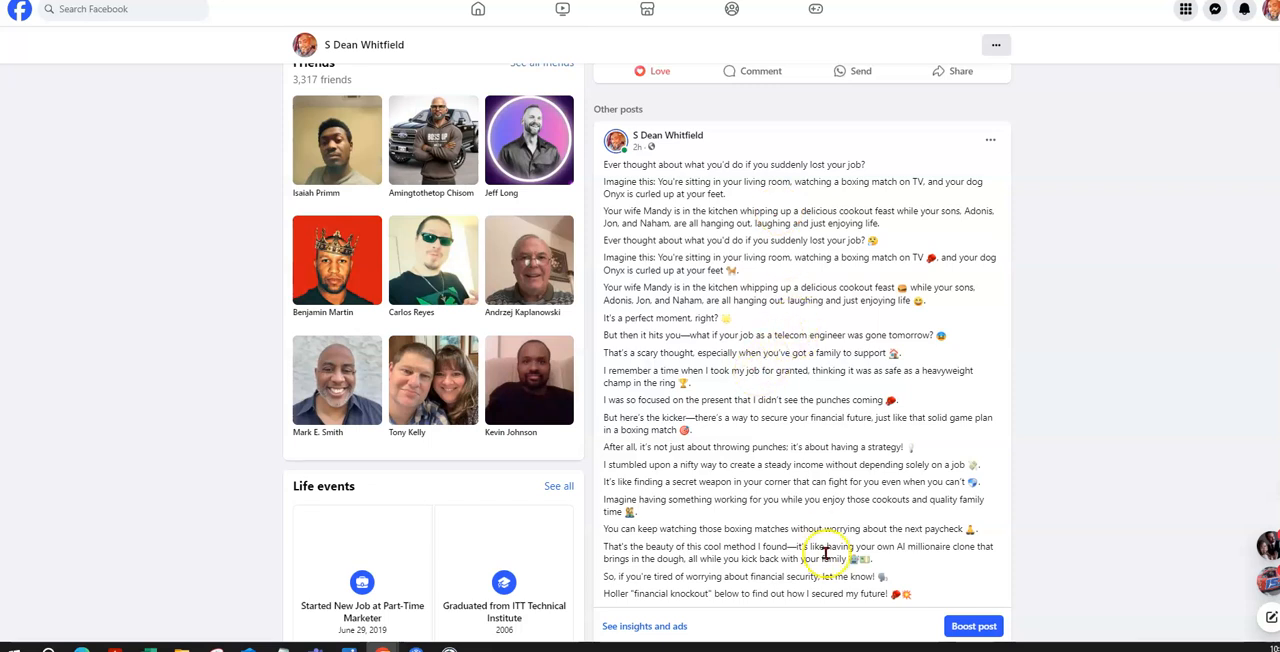
pyautogui.moveTo(640, 230)
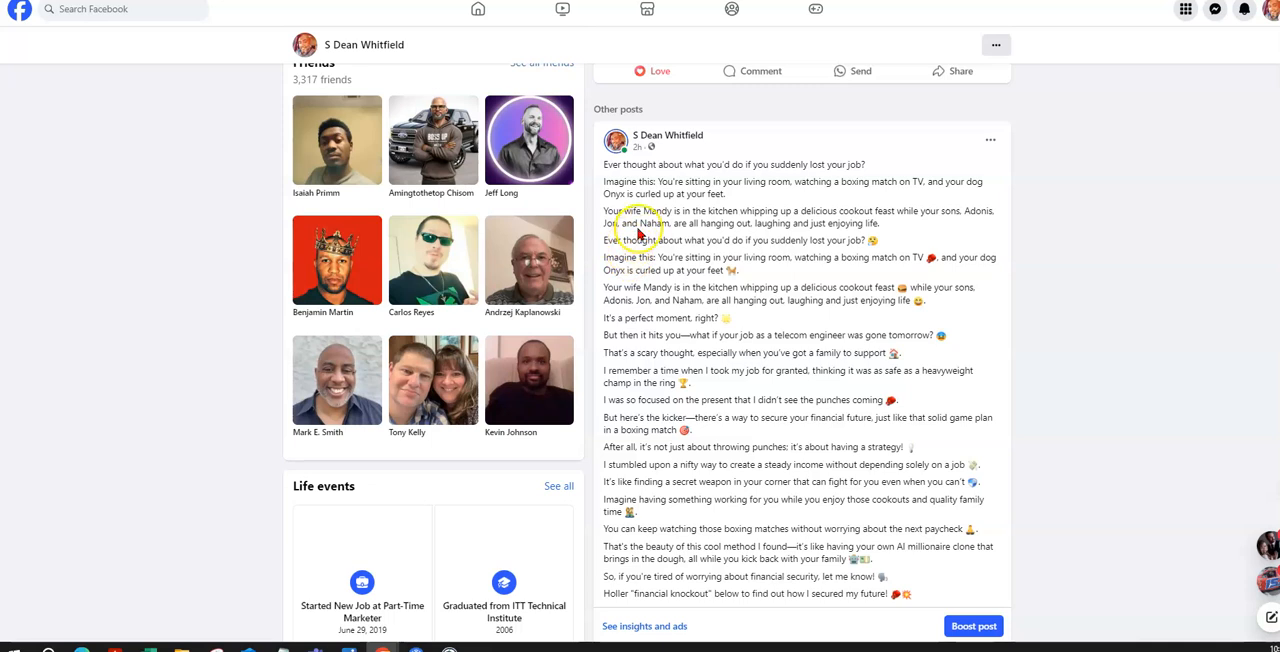
pyautogui.moveTo(748, 324)
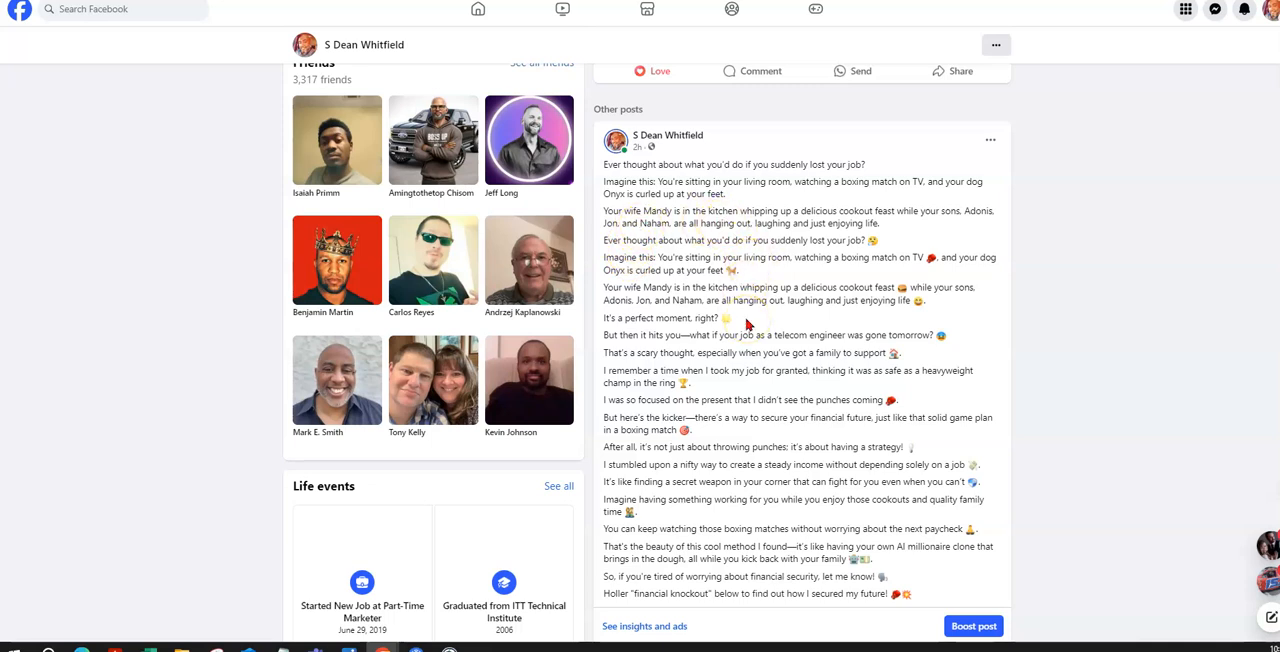
pyautogui.moveTo(788, 558)
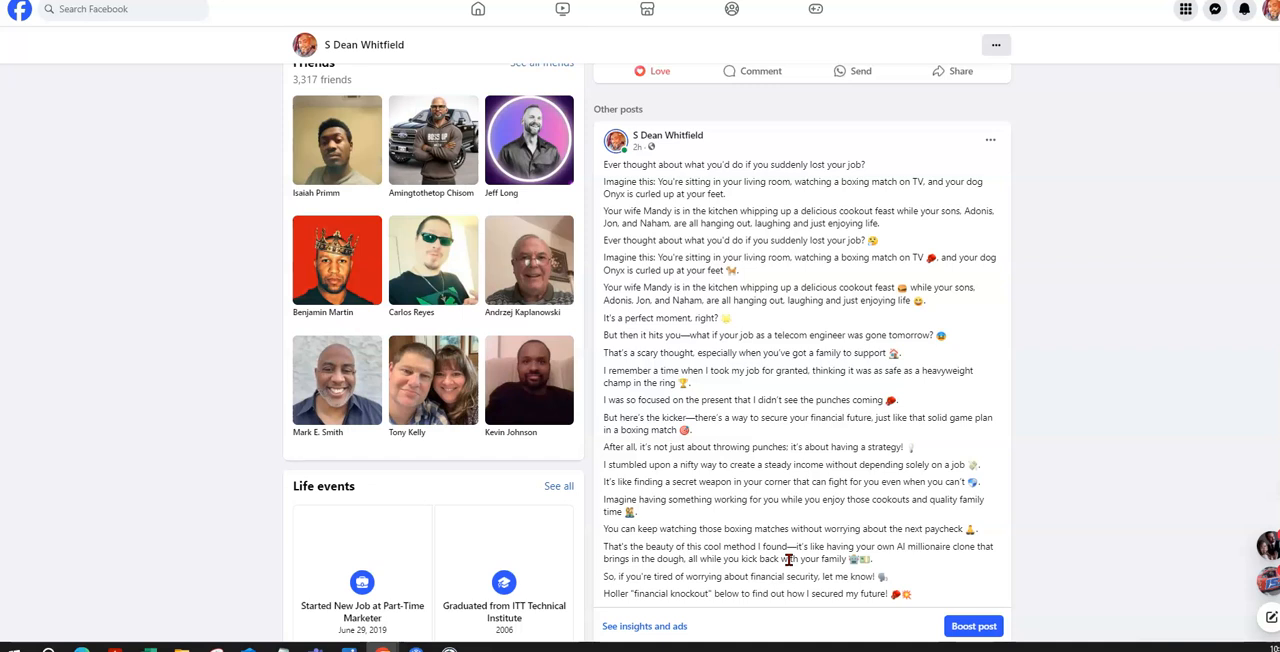
pyautogui.moveTo(783, 328)
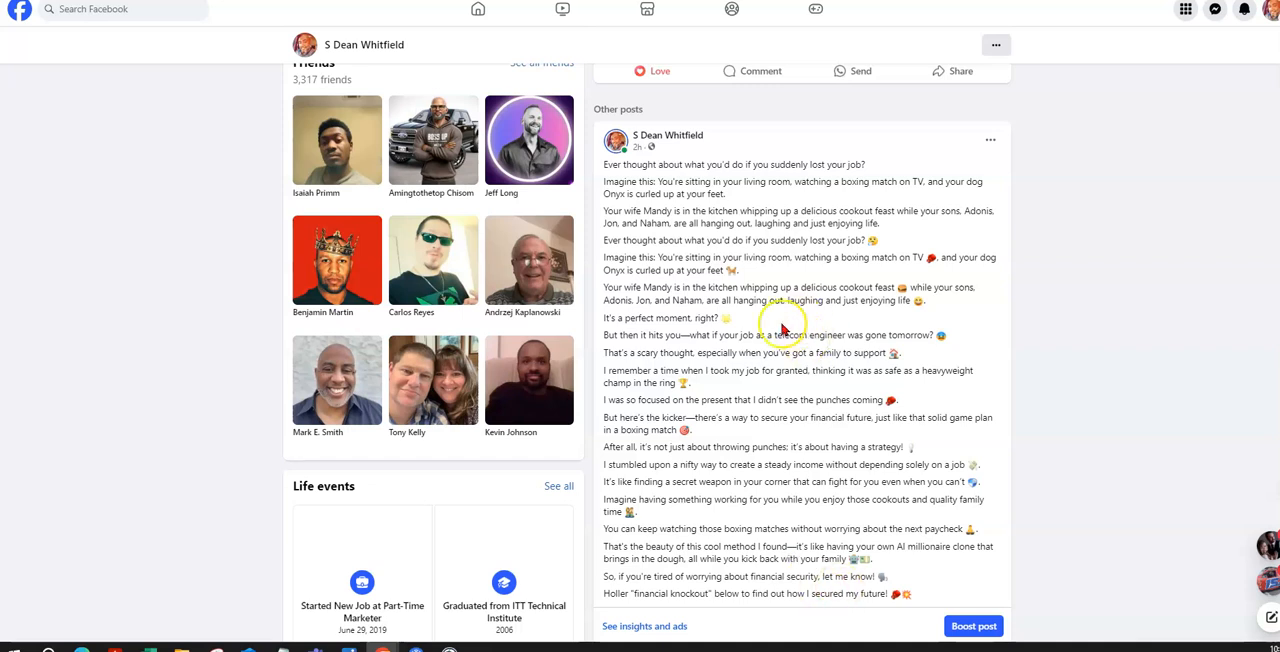
pyautogui.moveTo(603, 257); pyautogui.dragTo(740, 287)
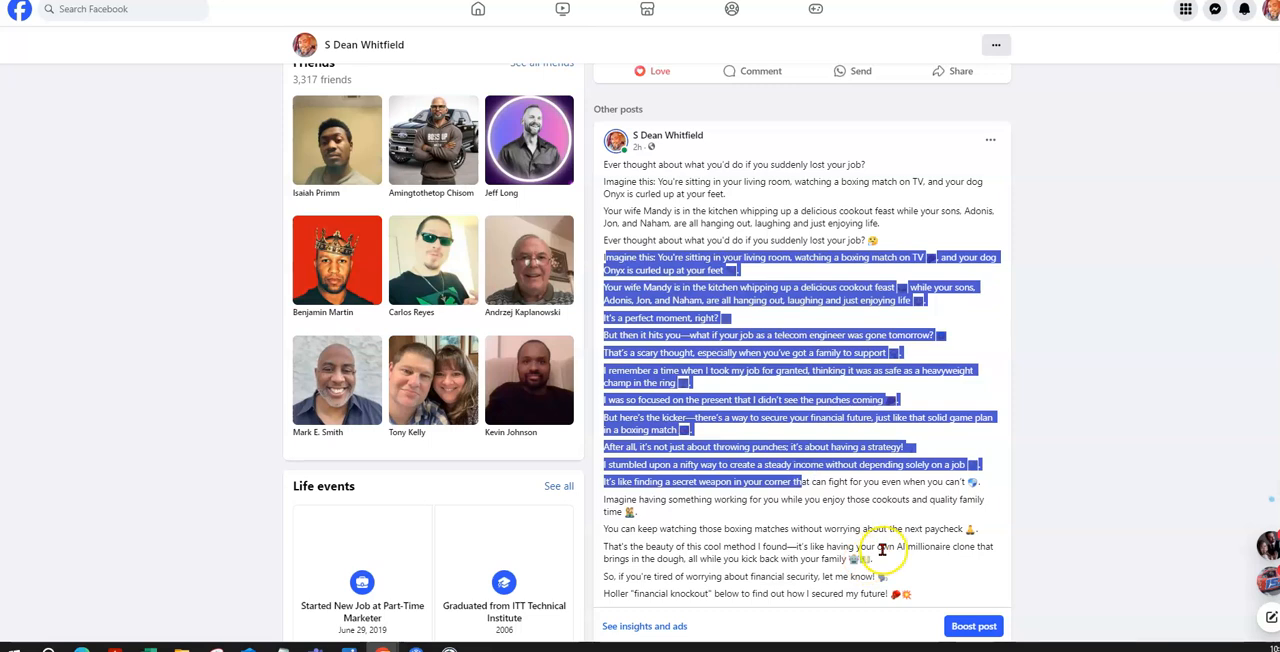
pyautogui.scroll(-3)
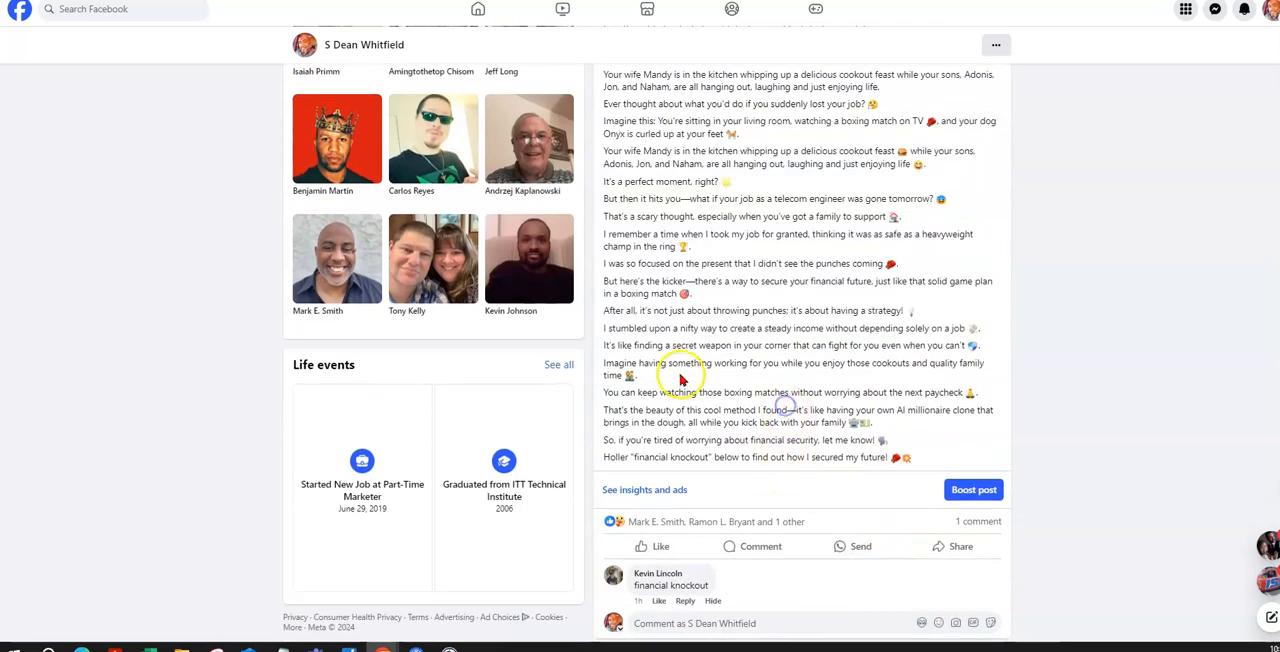
pyautogui.doubleClick(608, 345)
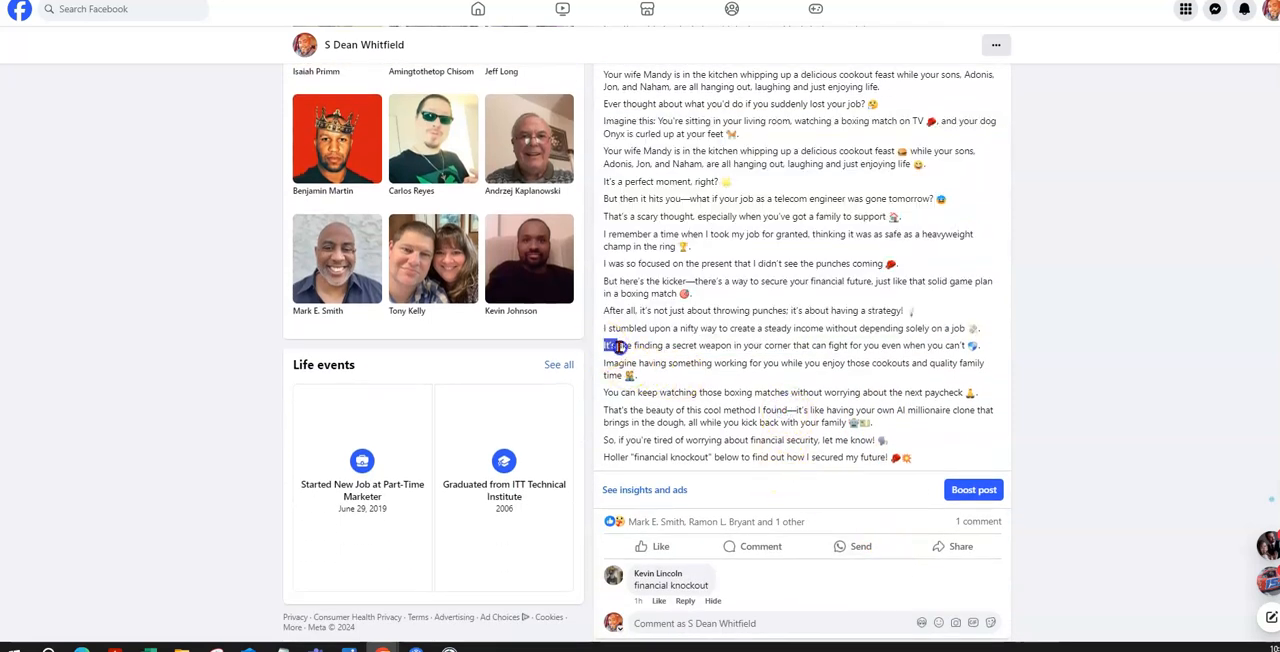
pyautogui.moveTo(603, 345); pyautogui.dragTo(930, 363)
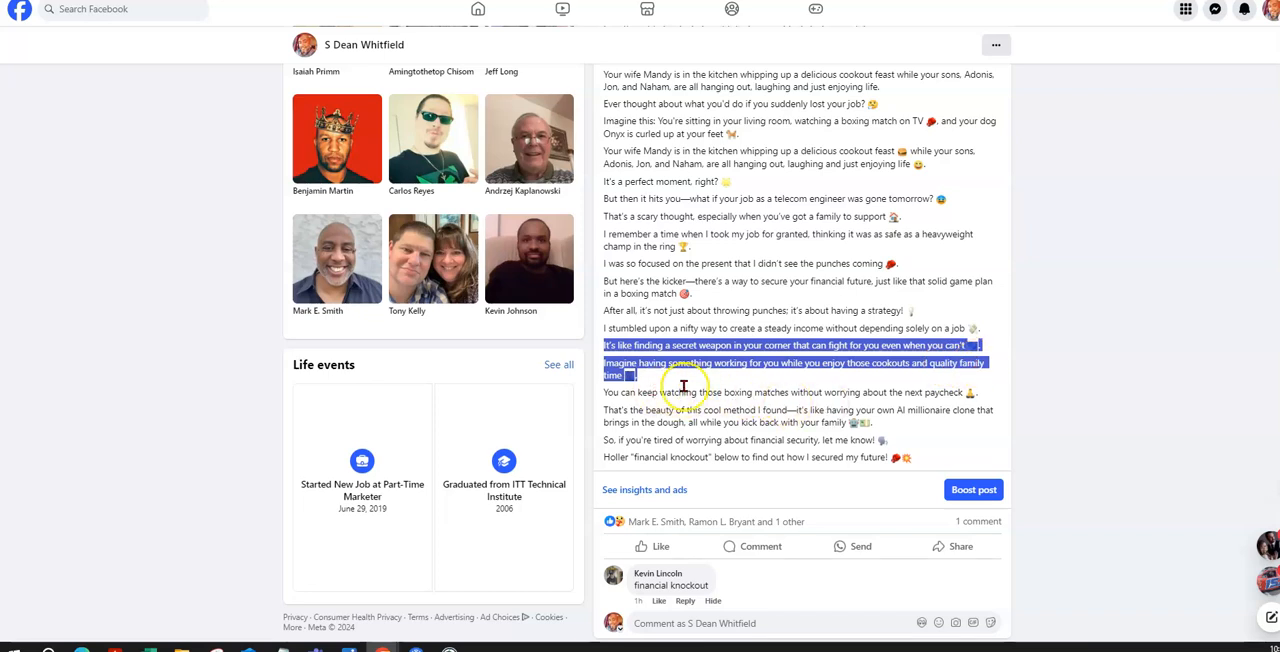
pyautogui.moveTo(847, 378)
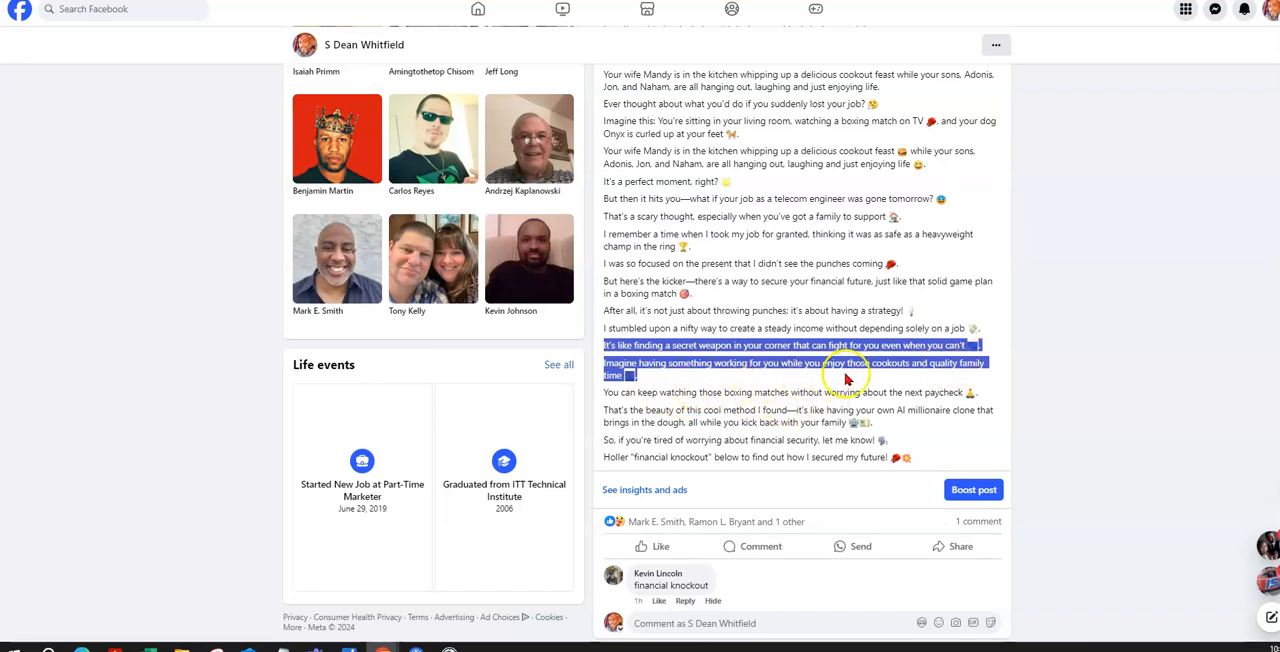
pyautogui.moveTo(690, 390)
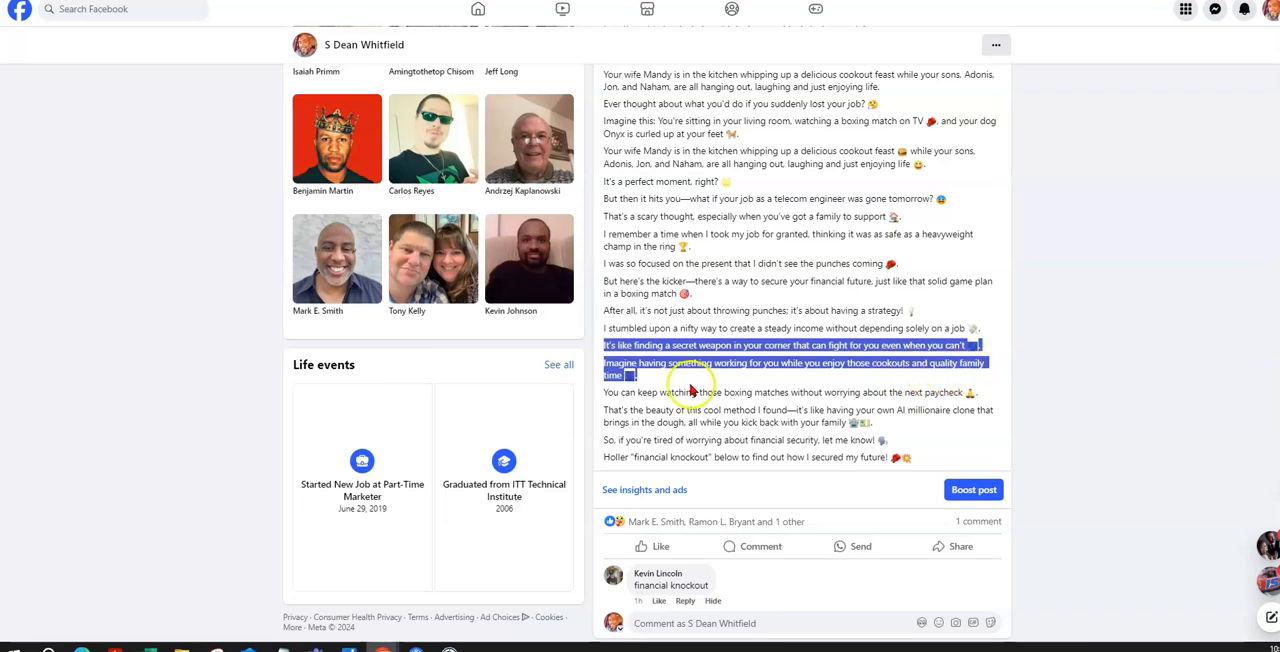
pyautogui.scroll(-3)
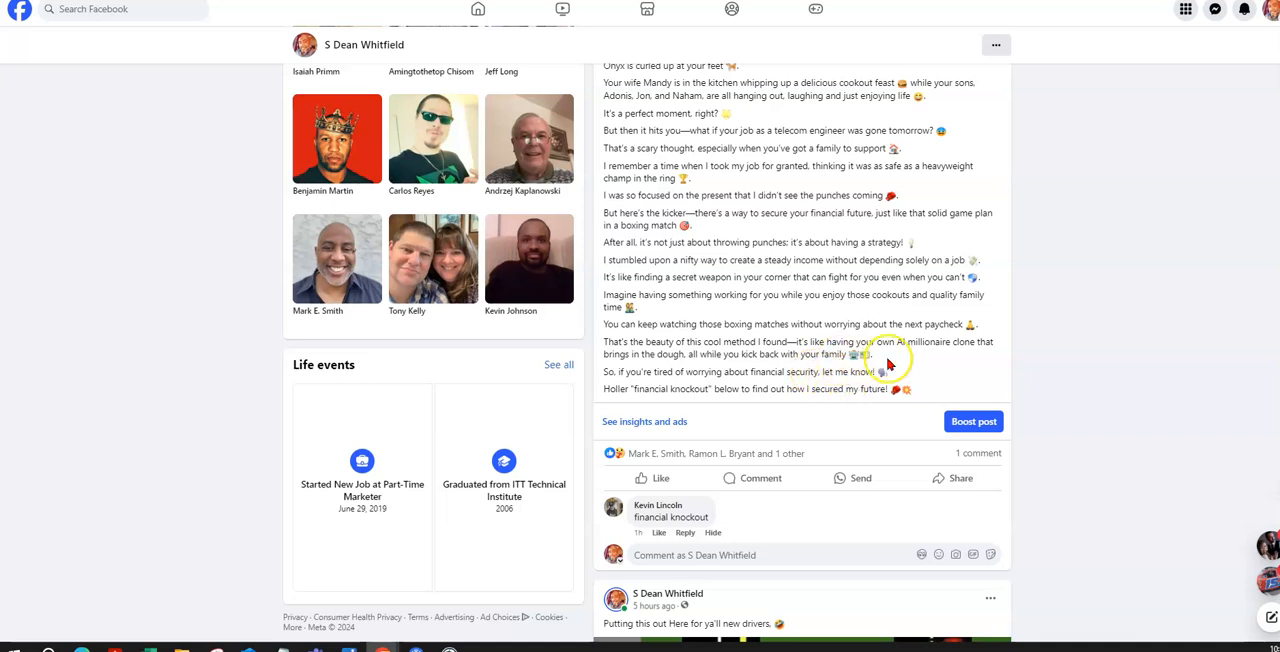
pyautogui.doubleClick(930, 342)
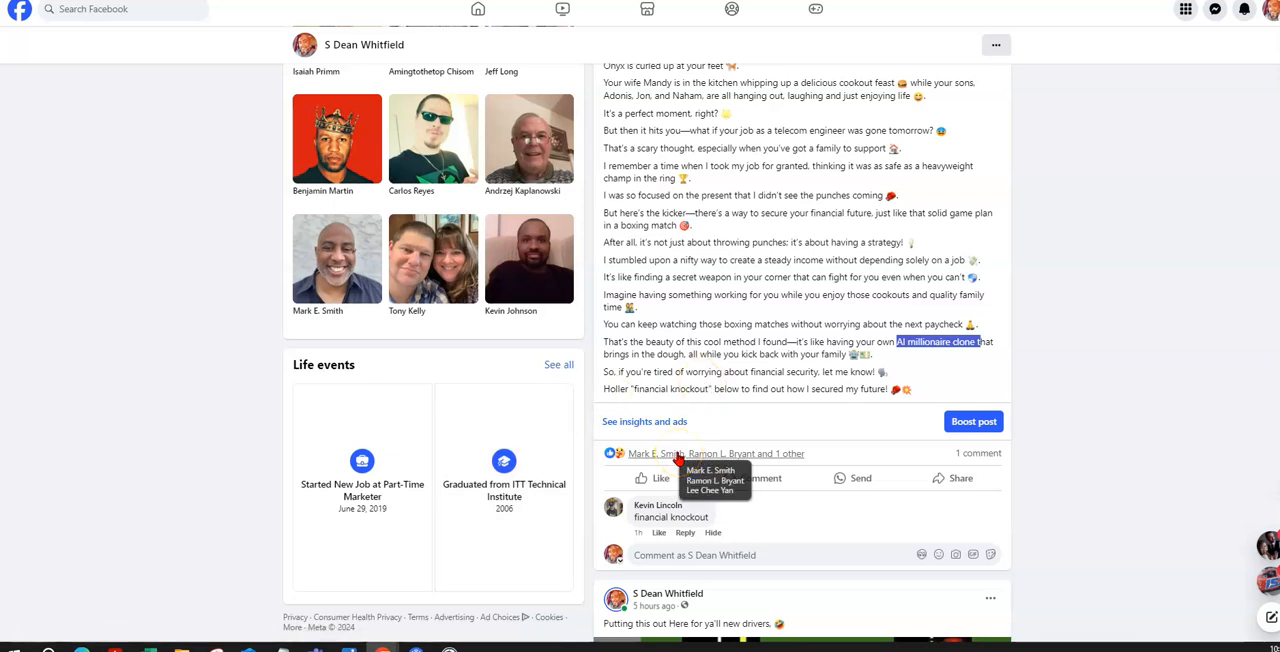
pyautogui.moveTo(665, 398)
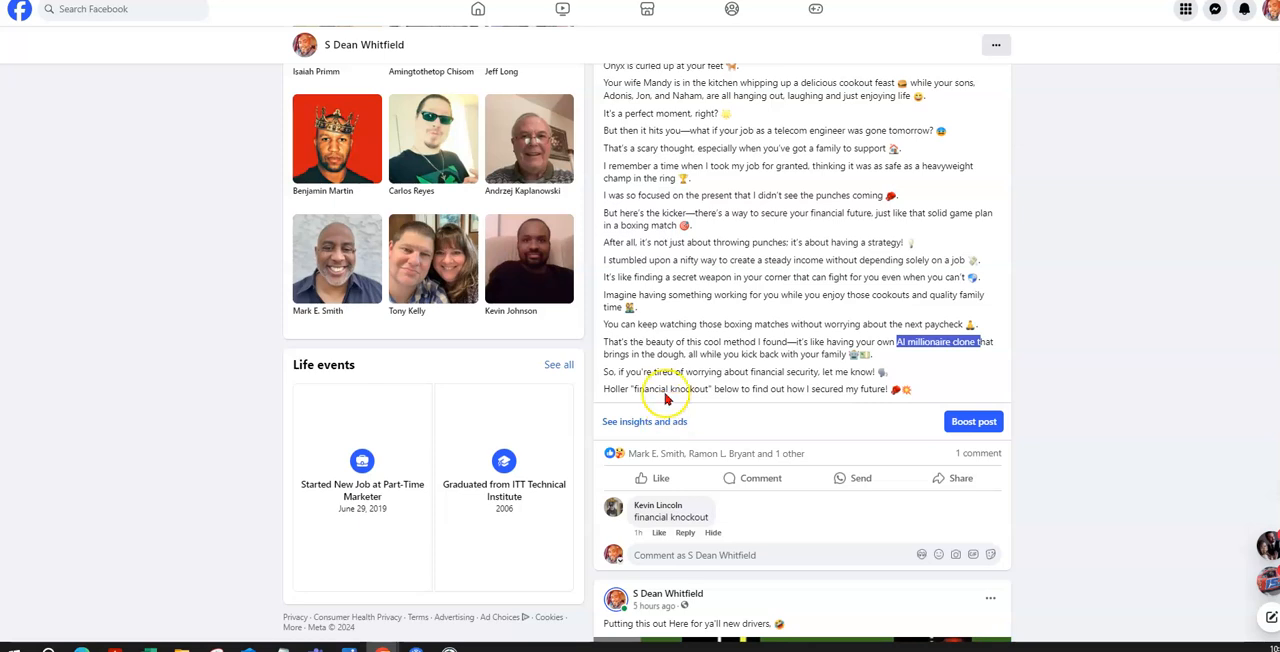
pyautogui.scroll(-3)
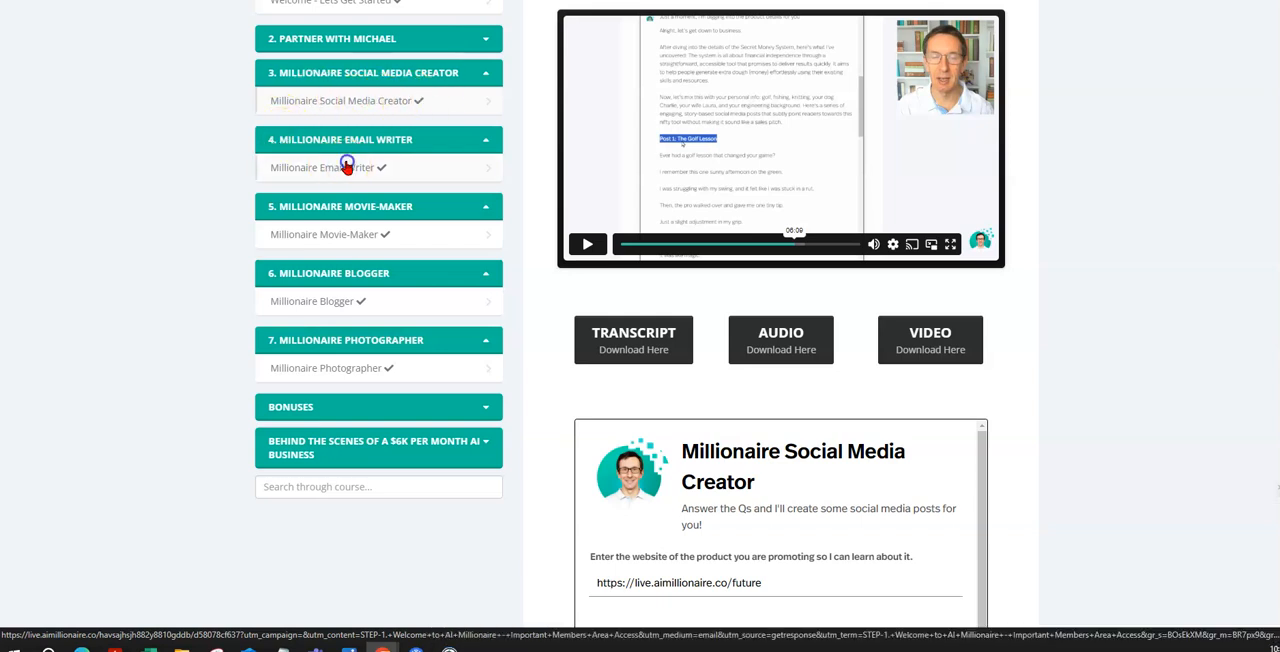
# Open the Millionaire Email Writer lesson and scroll down to its form
pyautogui.click(322, 167)
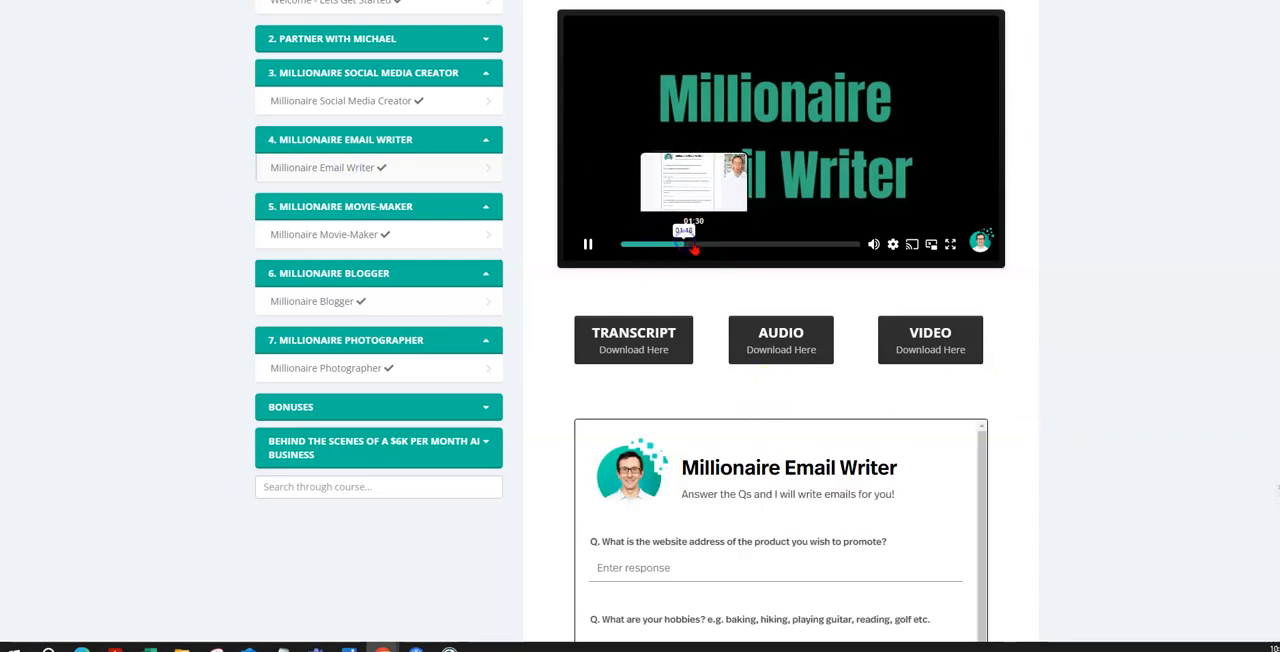
pyautogui.scroll(-3)
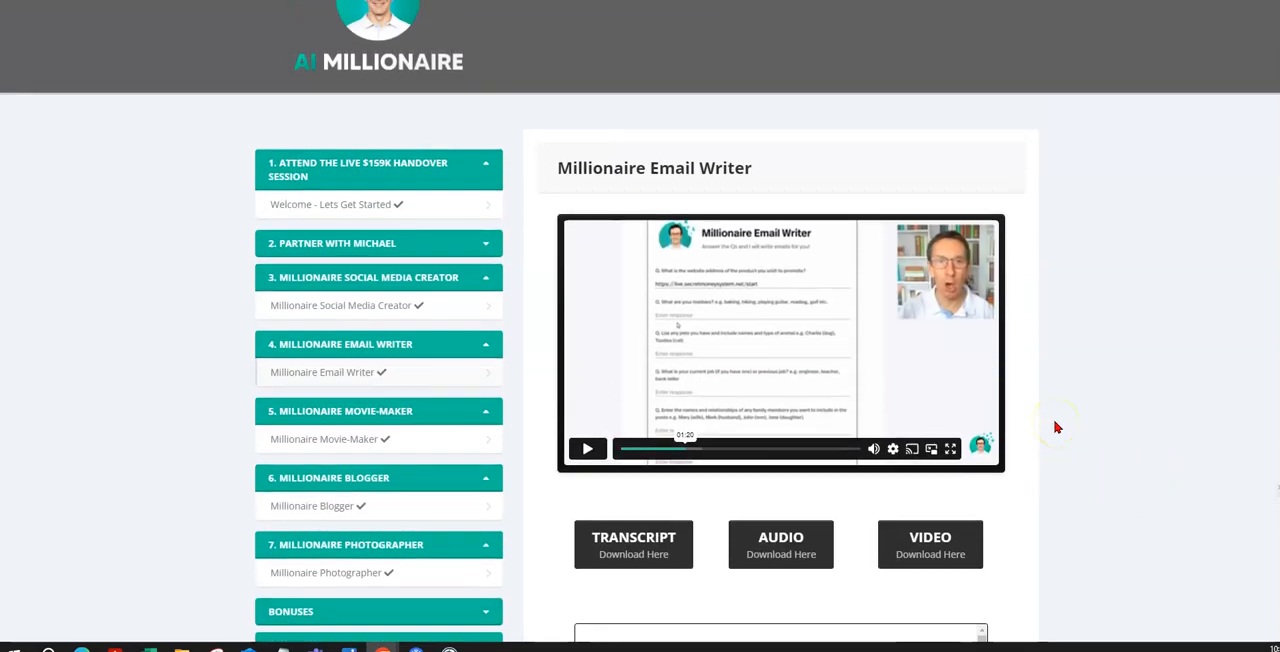
pyautogui.scroll(-3)
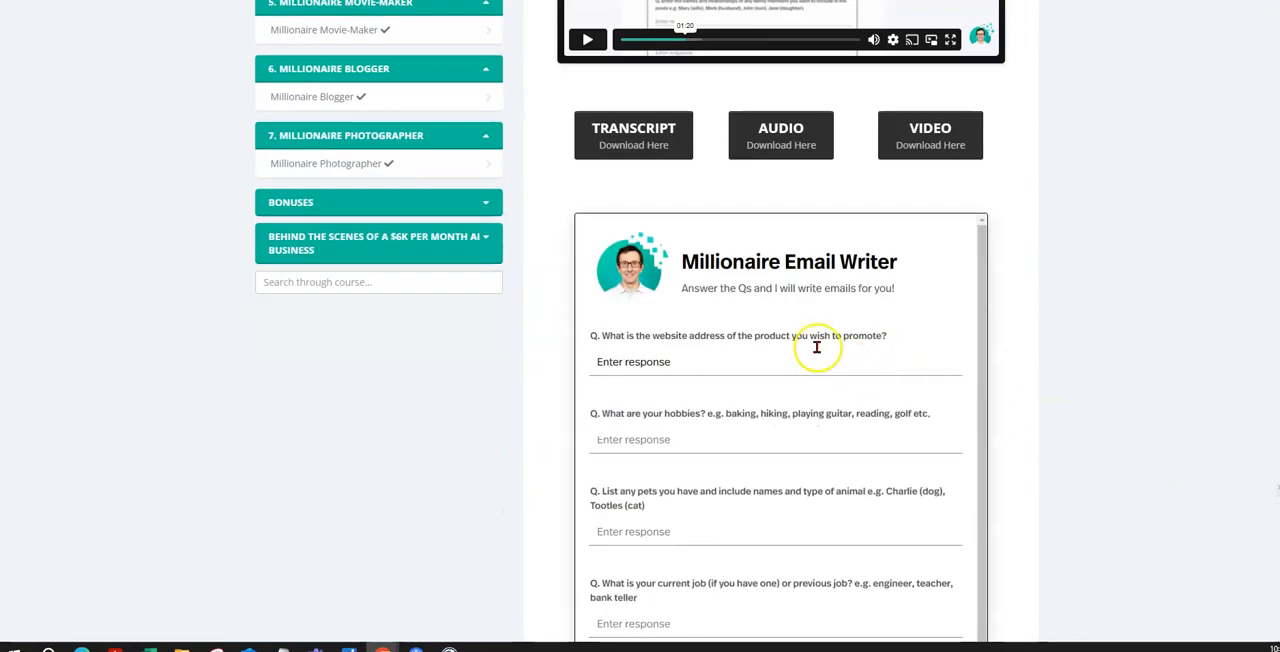
pyautogui.scroll(-3)
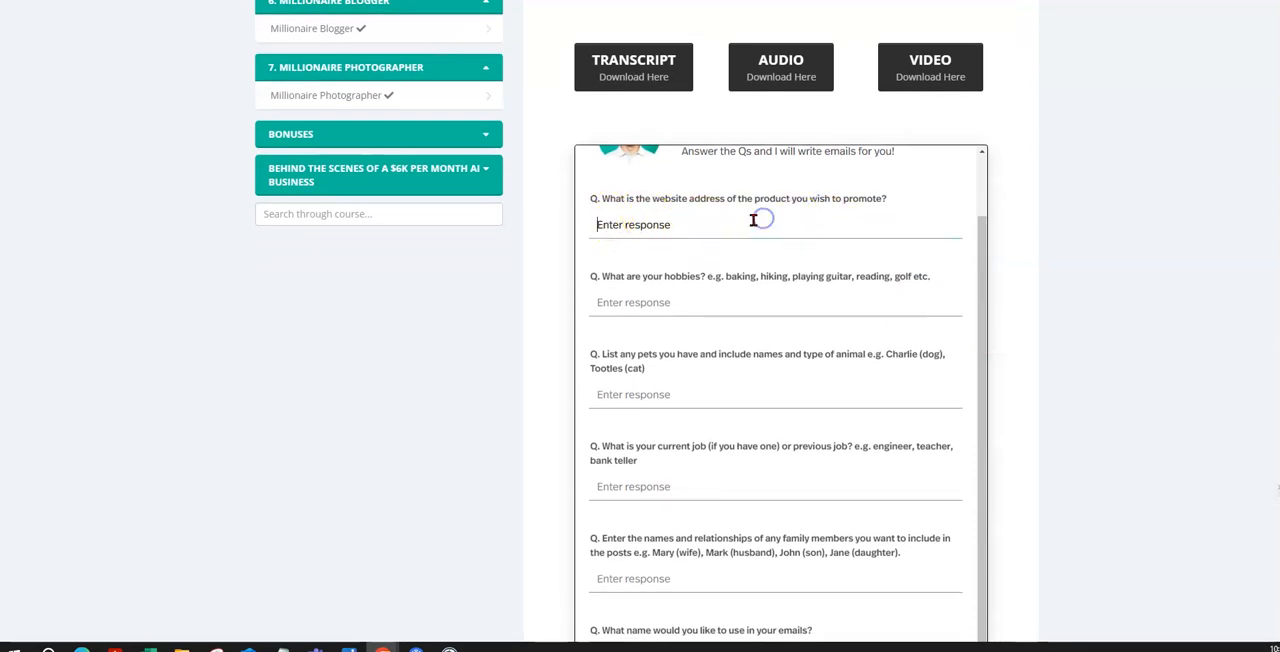
pyautogui.write('https://live.aimillionaire.co/future')
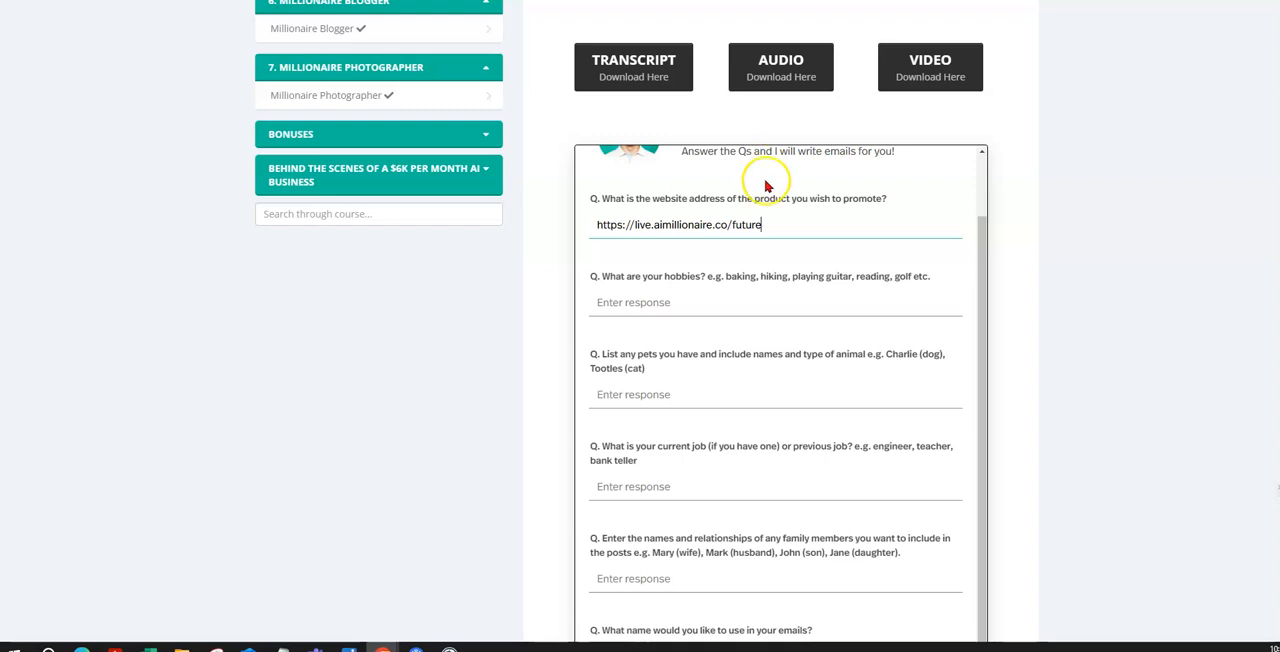
pyautogui.moveTo(738, 302)
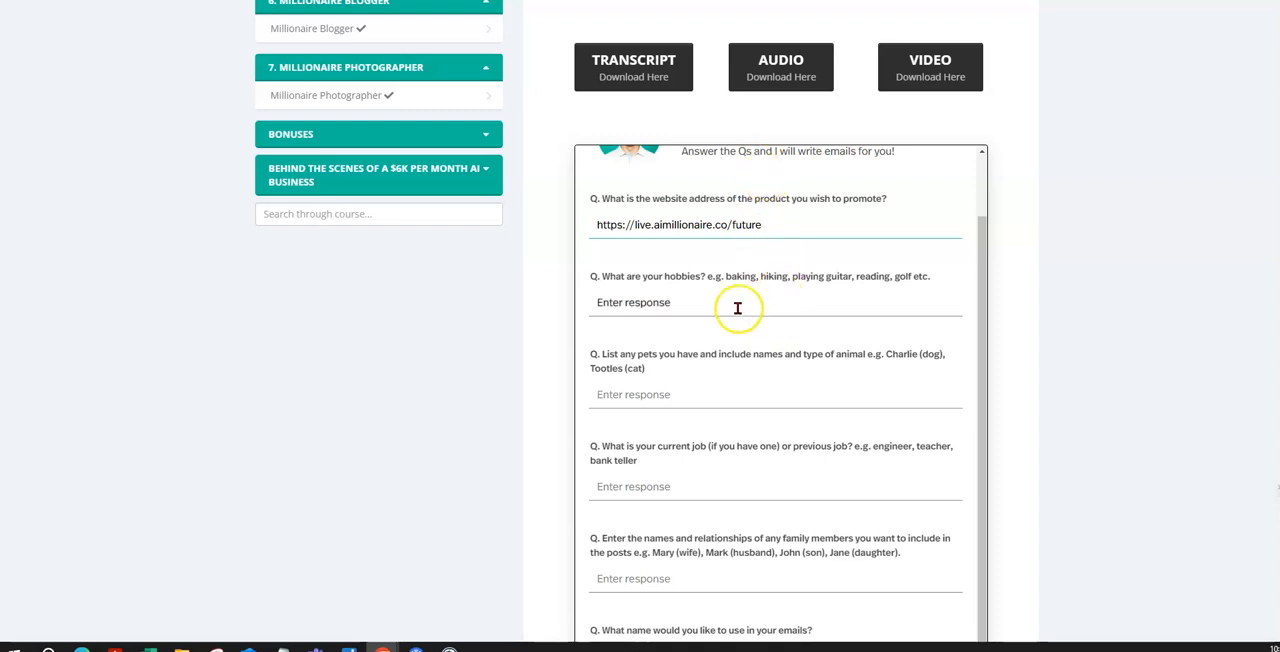
pyautogui.scroll(-3)
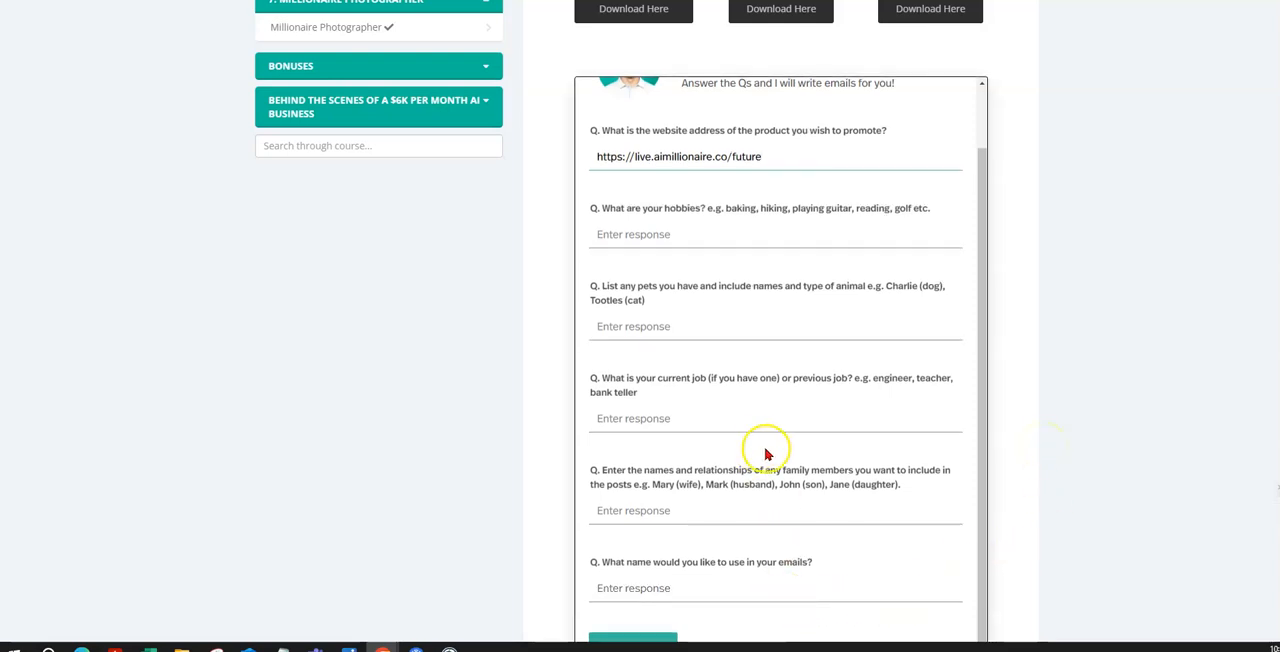
pyautogui.moveTo(760, 197)
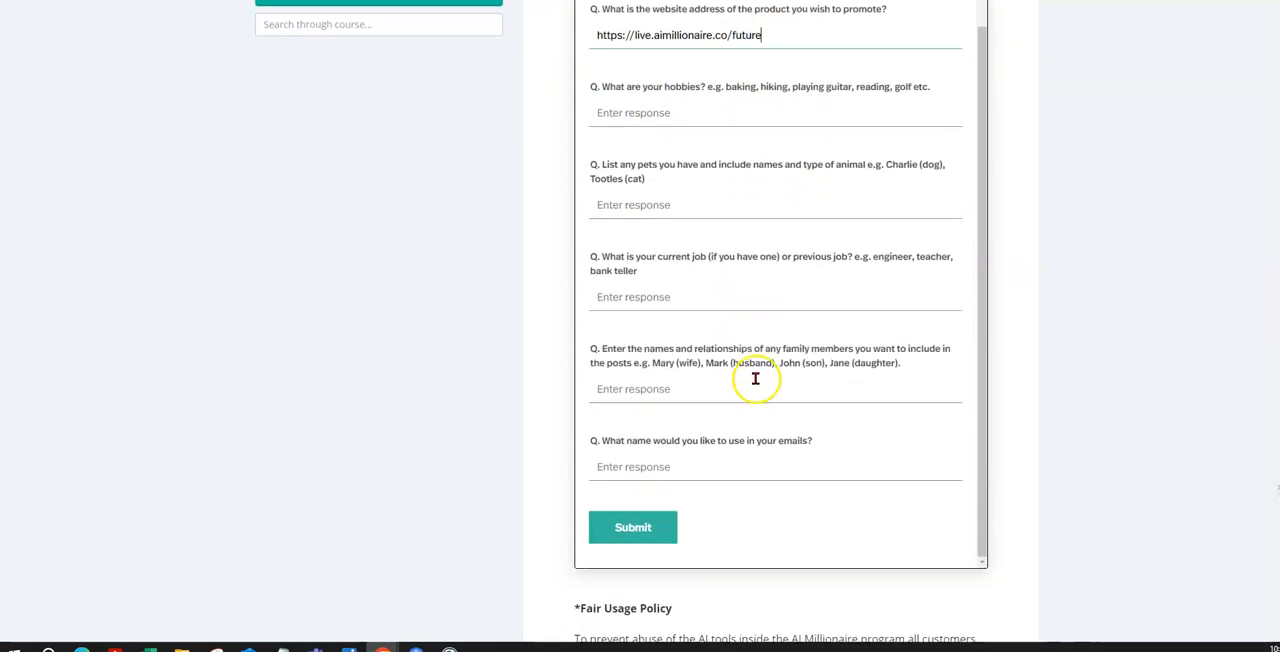
pyautogui.scroll(-3)
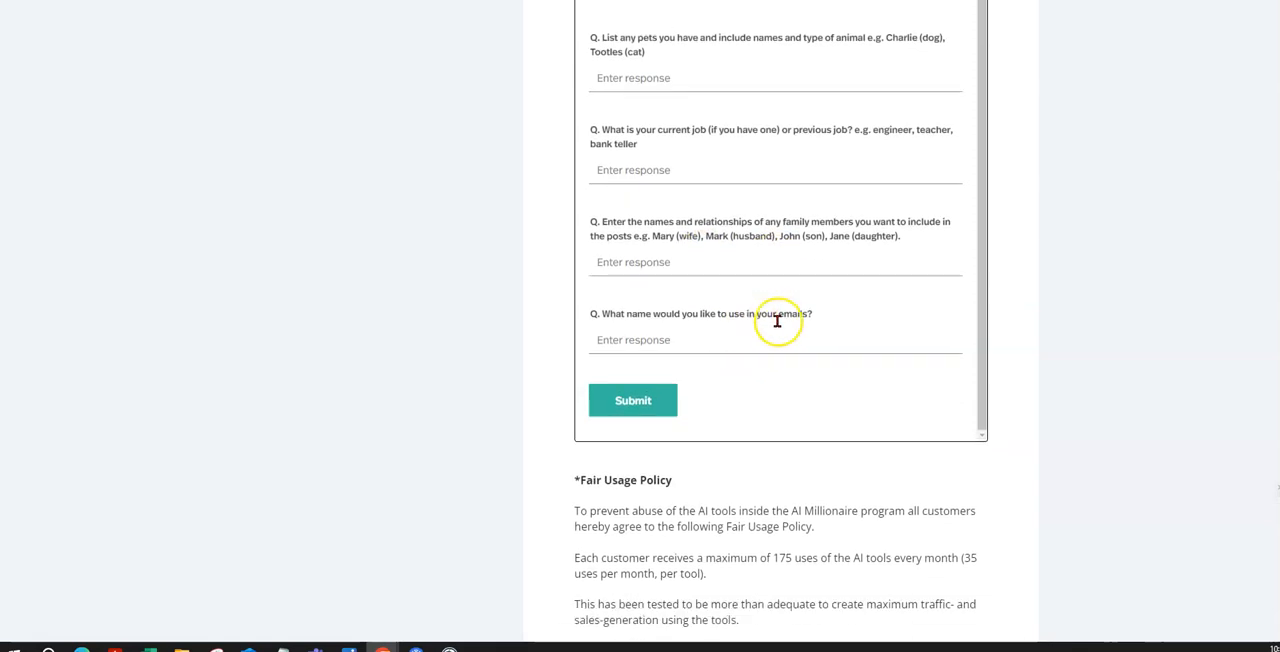
pyautogui.scroll(-3)
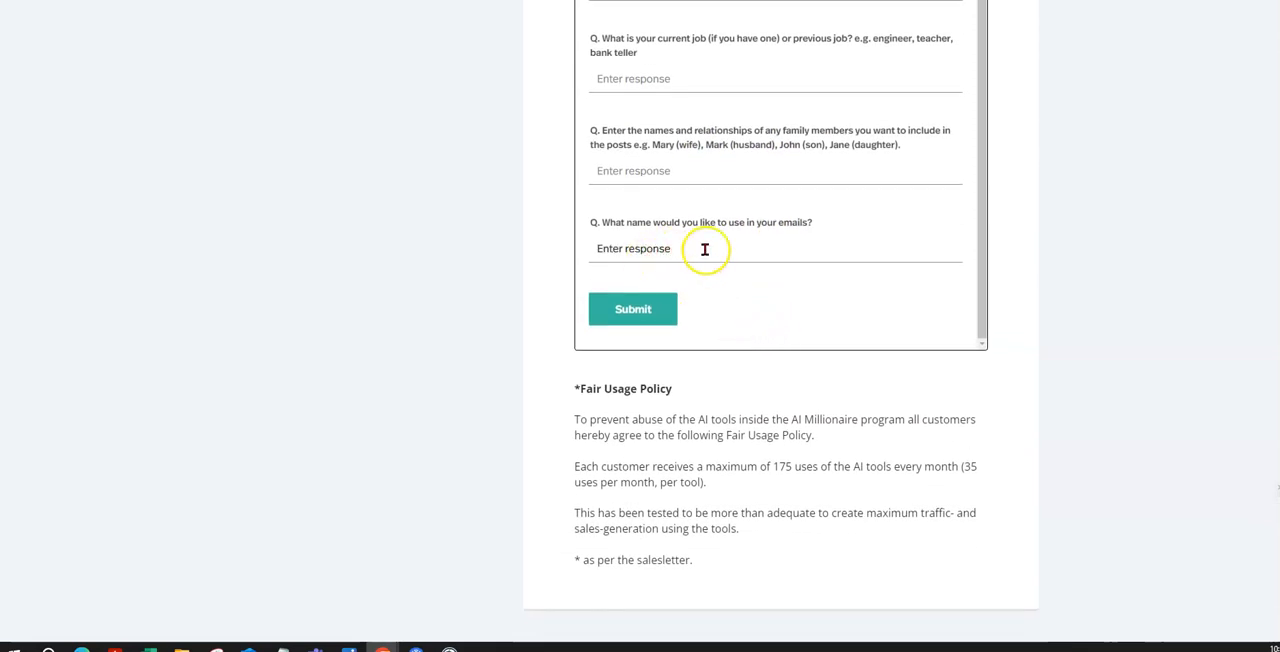
pyautogui.moveTo(800, 273)
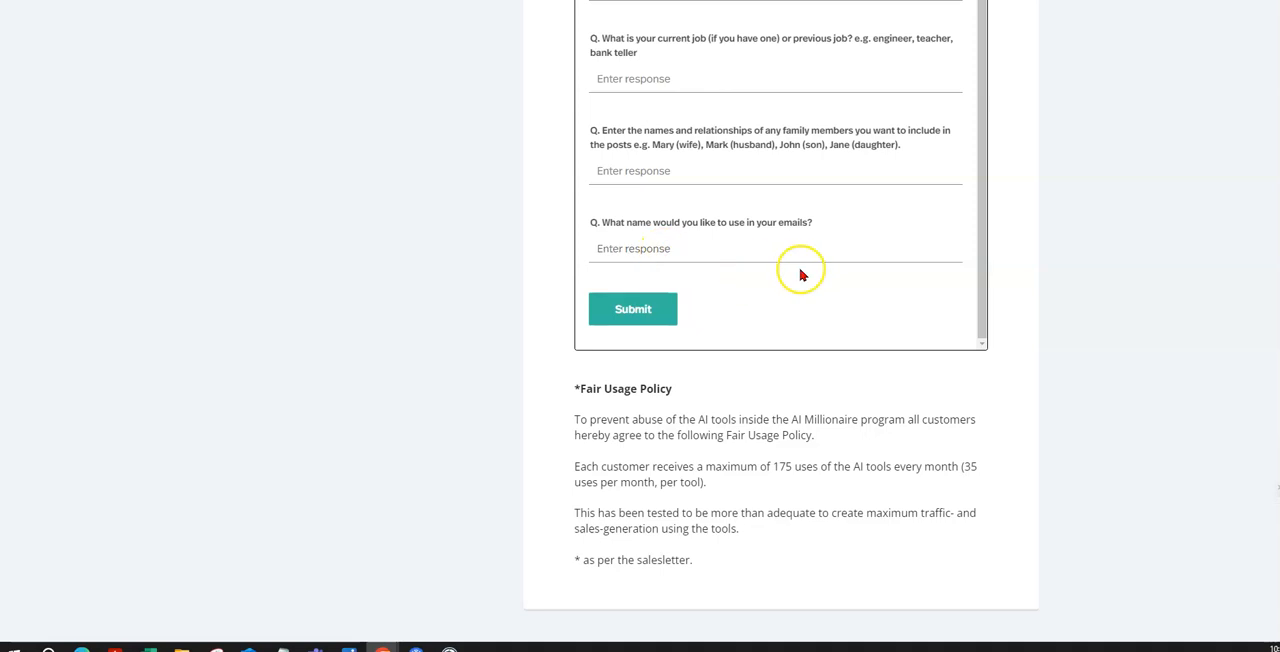
pyautogui.moveTo(779, 379)
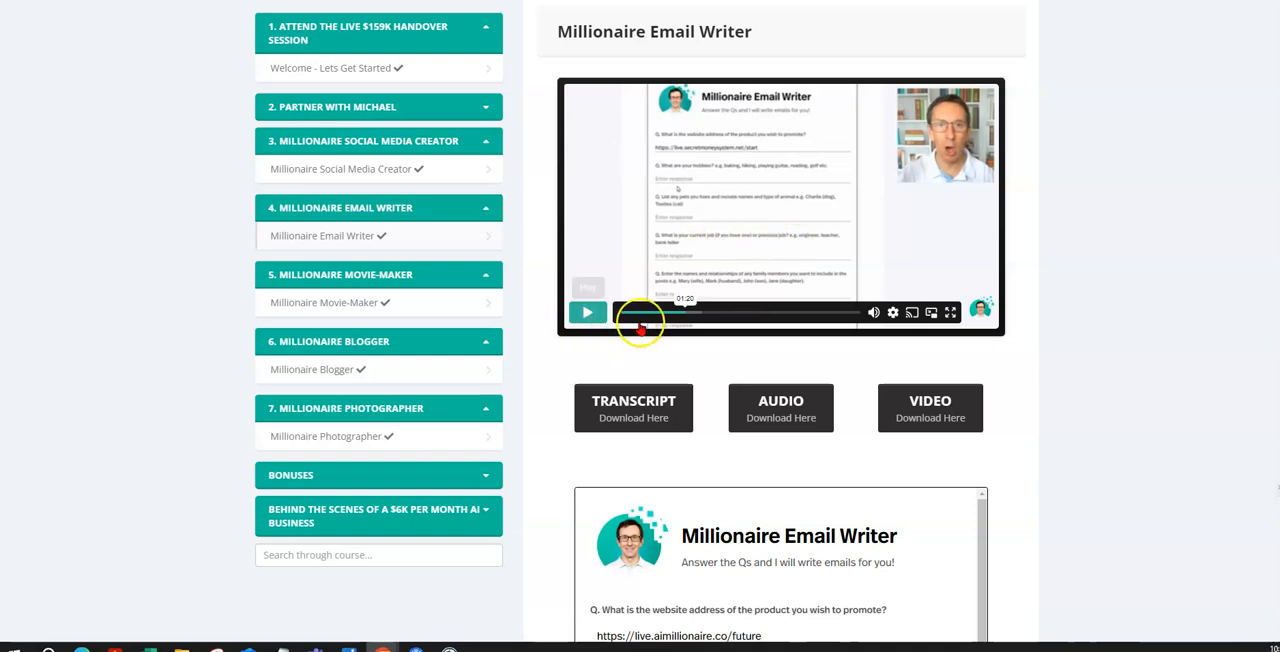
# Skip the Email Writer video ahead to about 3:26 and play the generated emails
pyautogui.moveTo(640, 312); pyautogui.dragTo(743, 312)
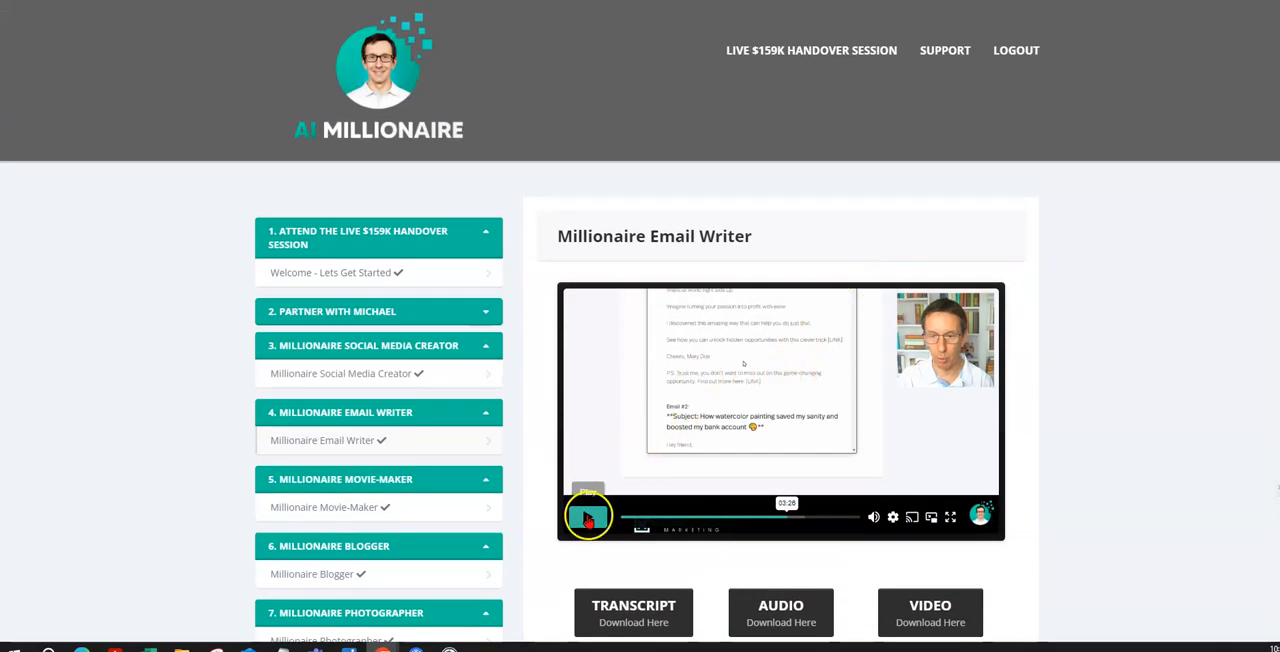
pyautogui.click(588, 516)
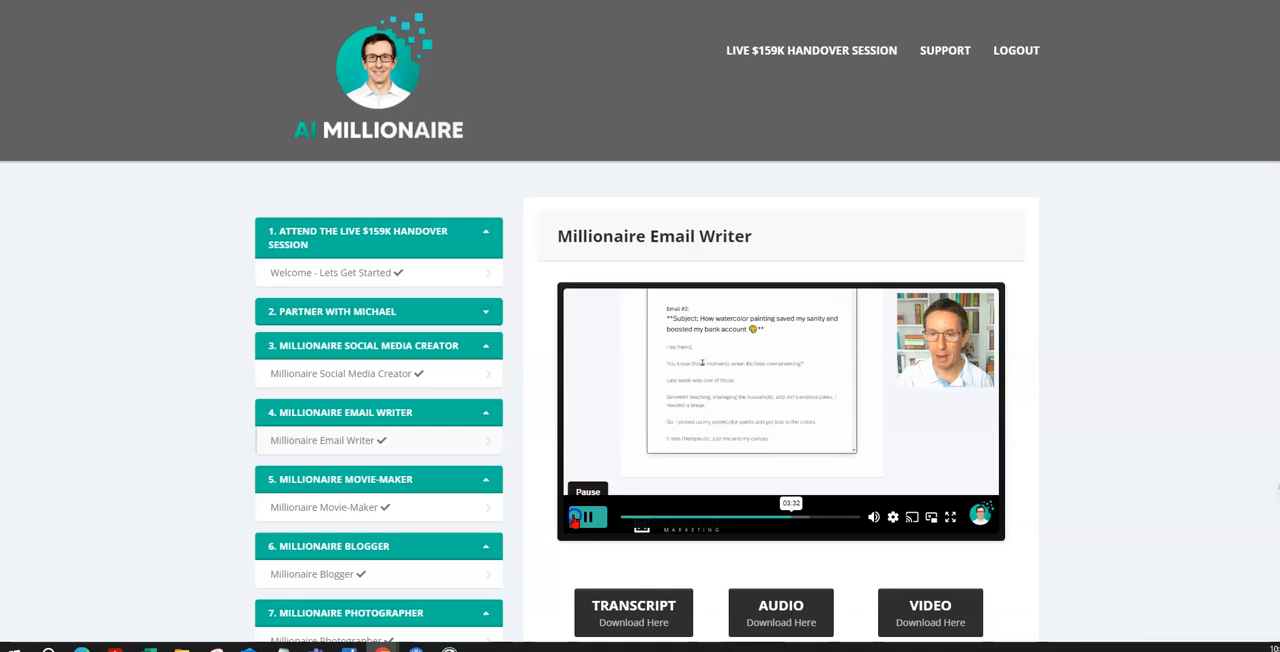
pyautogui.scroll(-3)
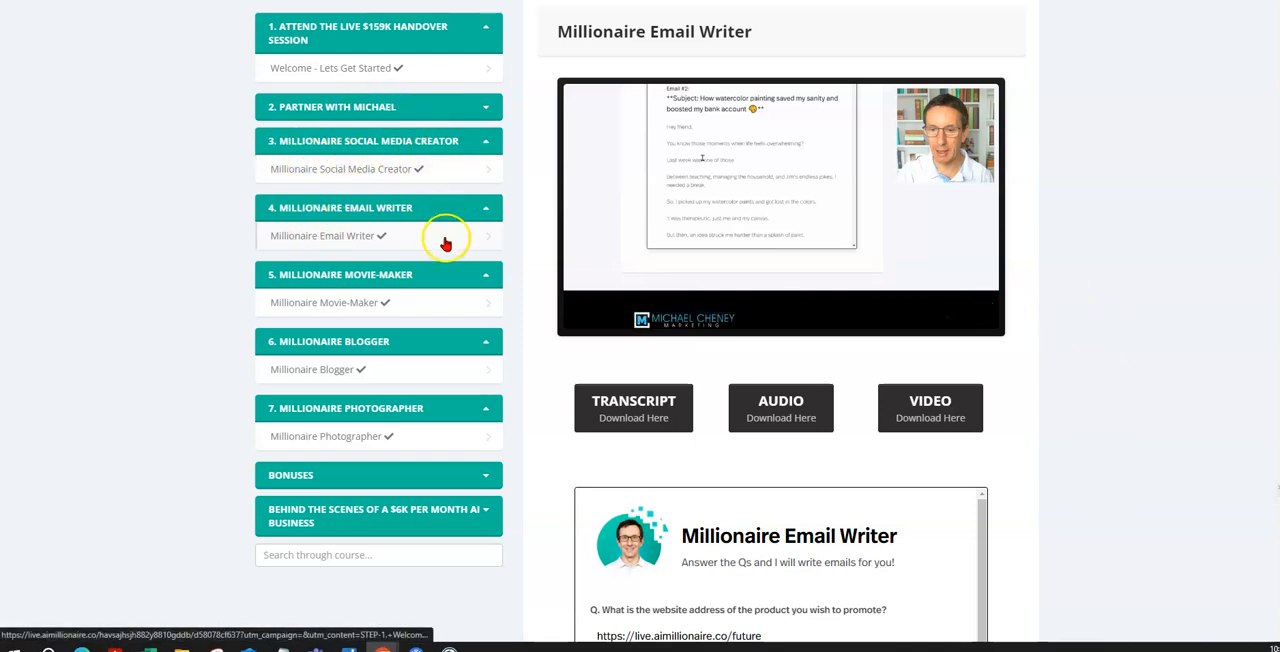
pyautogui.moveTo(399, 307)
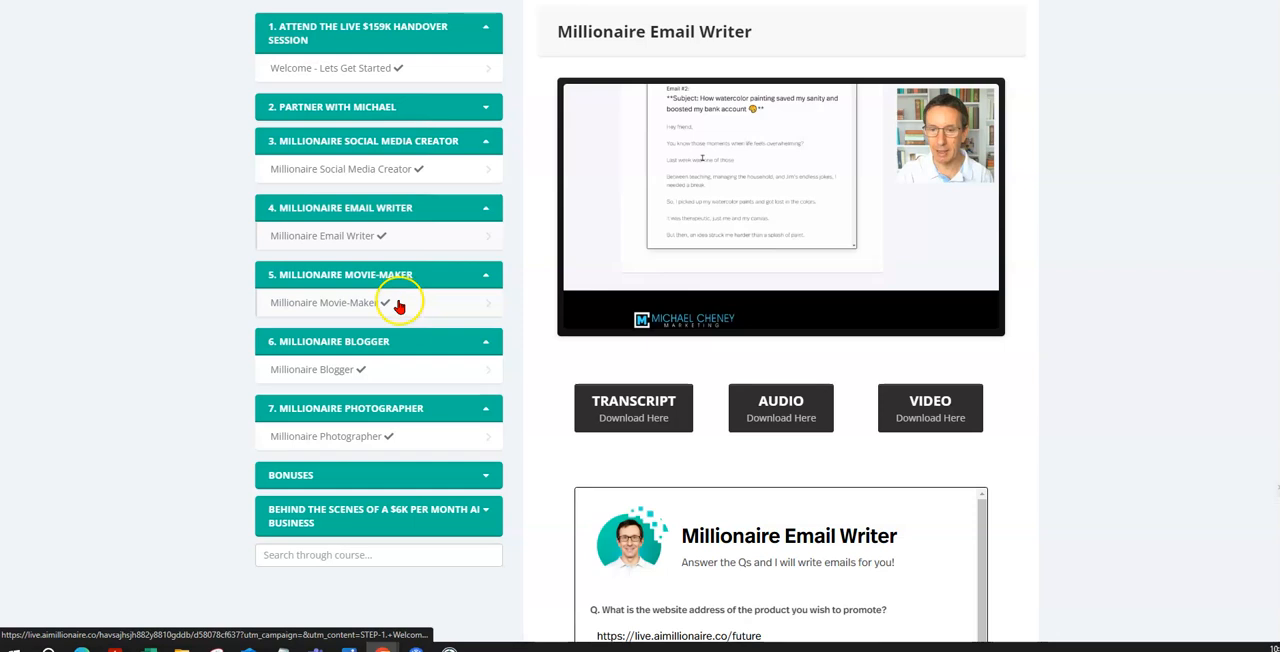
# Open Millionaire Movie-Maker, skip its video ahead, and scroll through the video-script questions
pyautogui.click(324, 302)
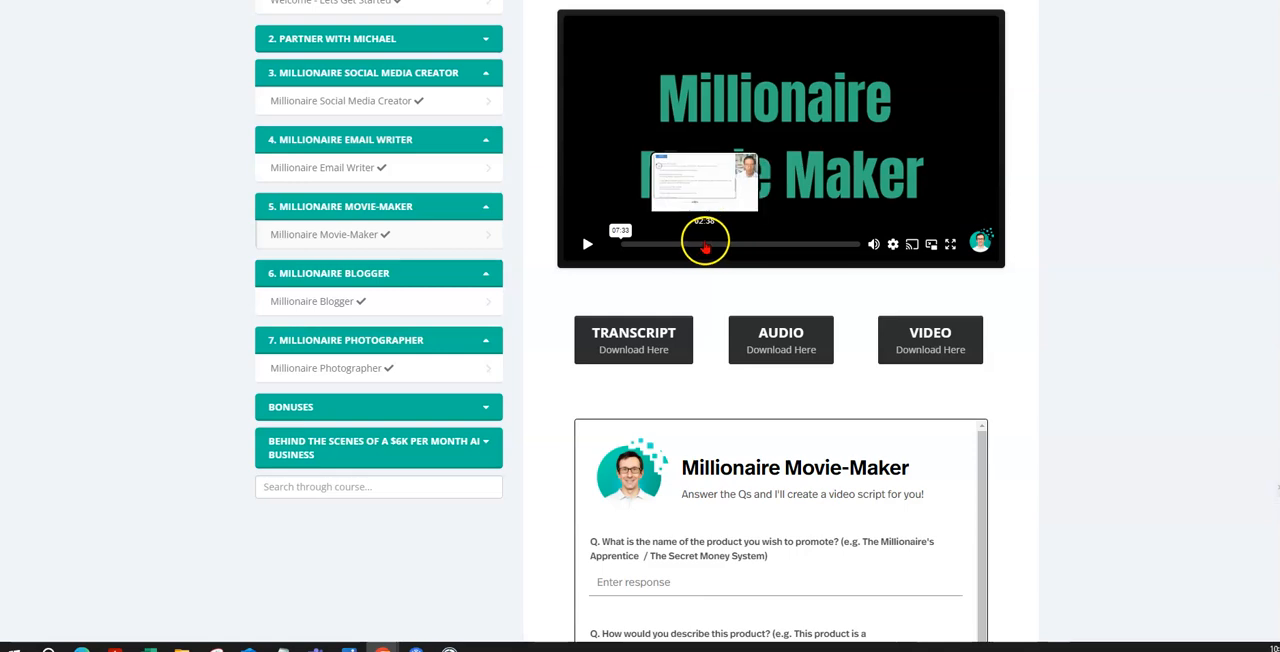
pyautogui.click(587, 244)
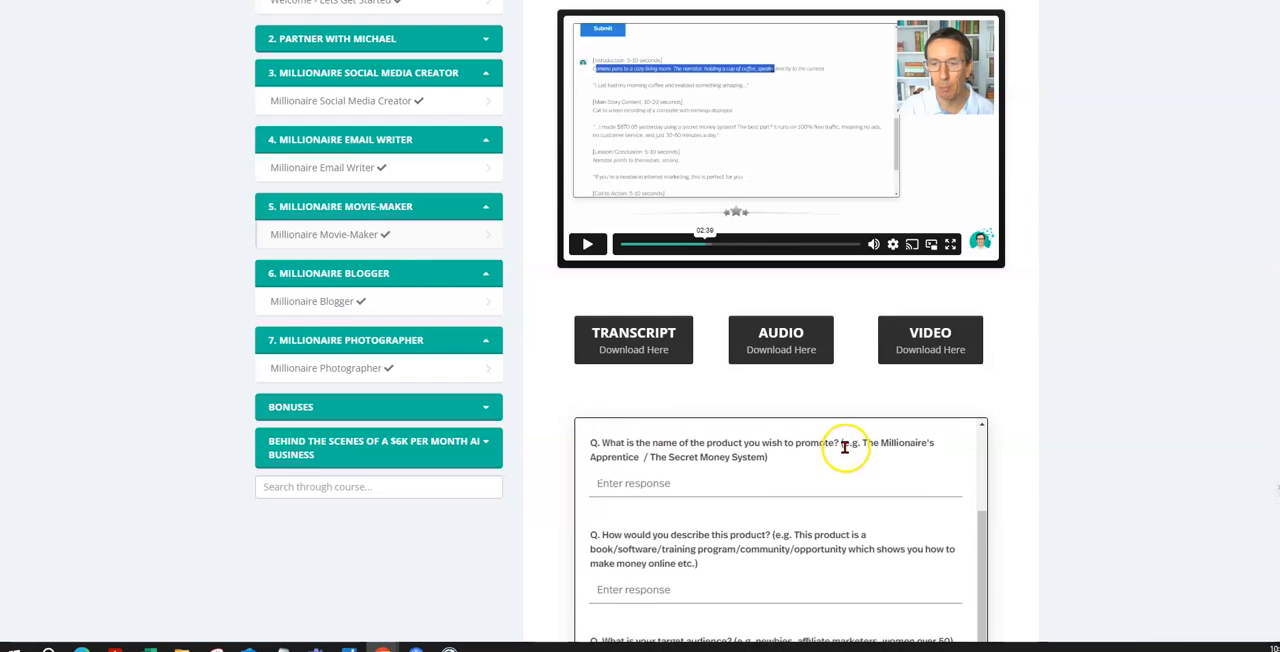
pyautogui.scroll(-3)
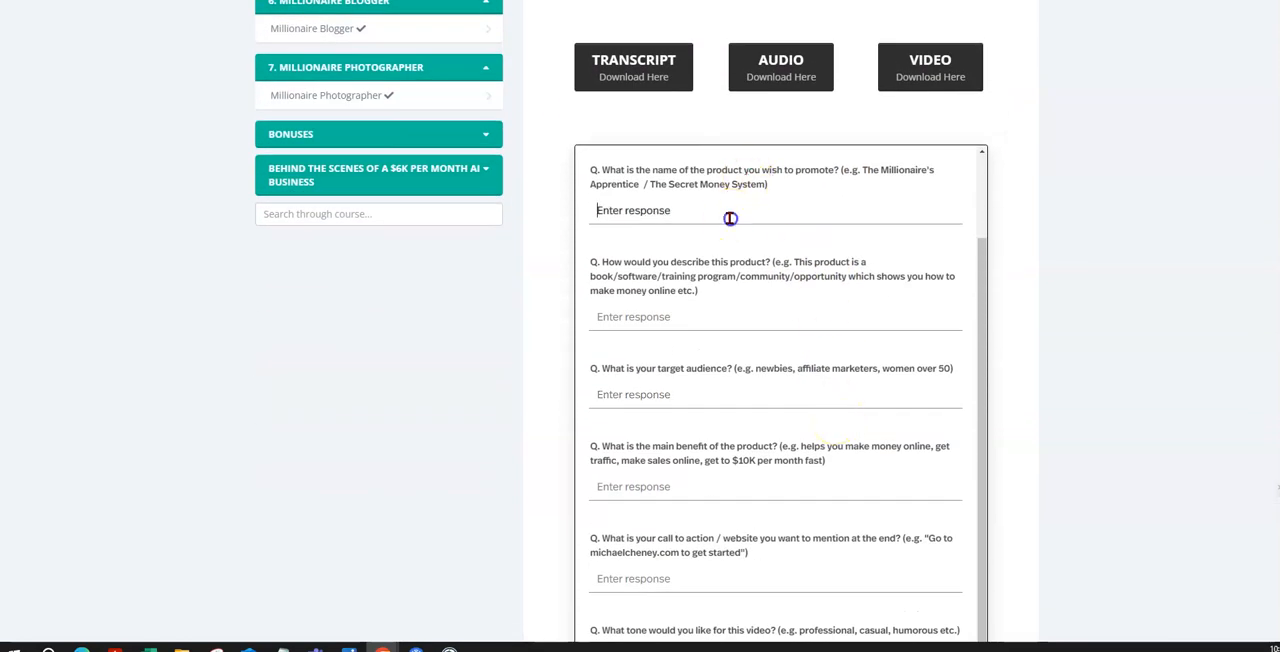
pyautogui.scroll(-3)
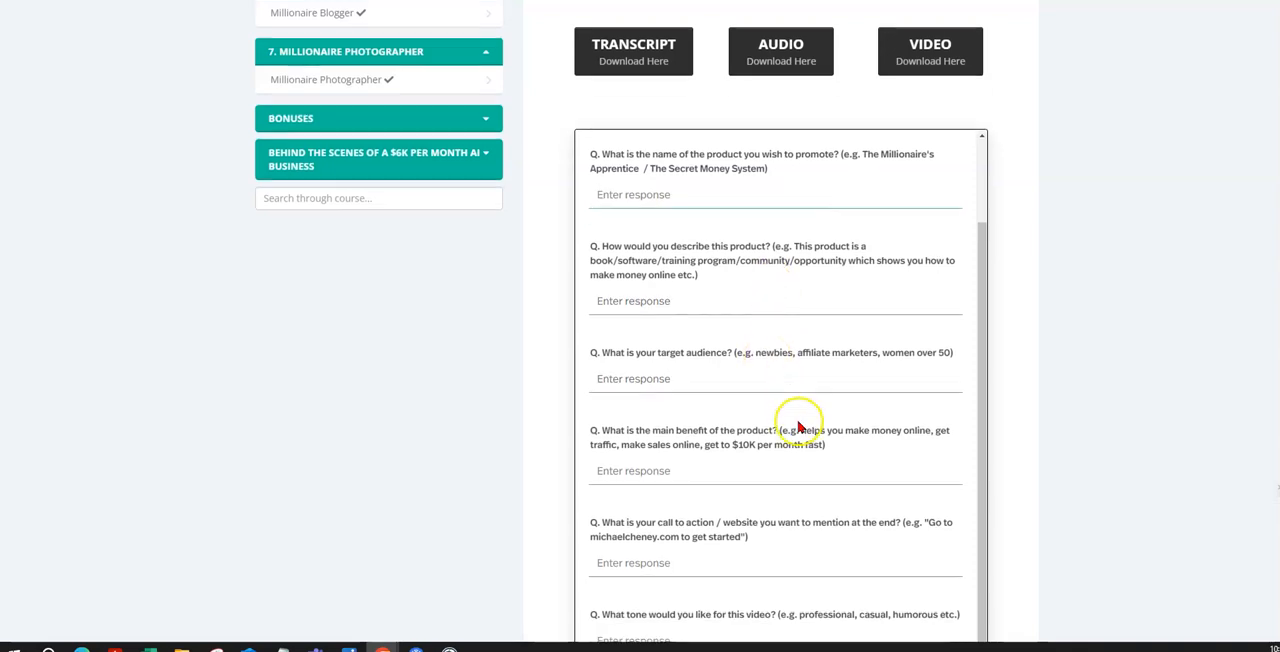
pyautogui.scroll(-3)
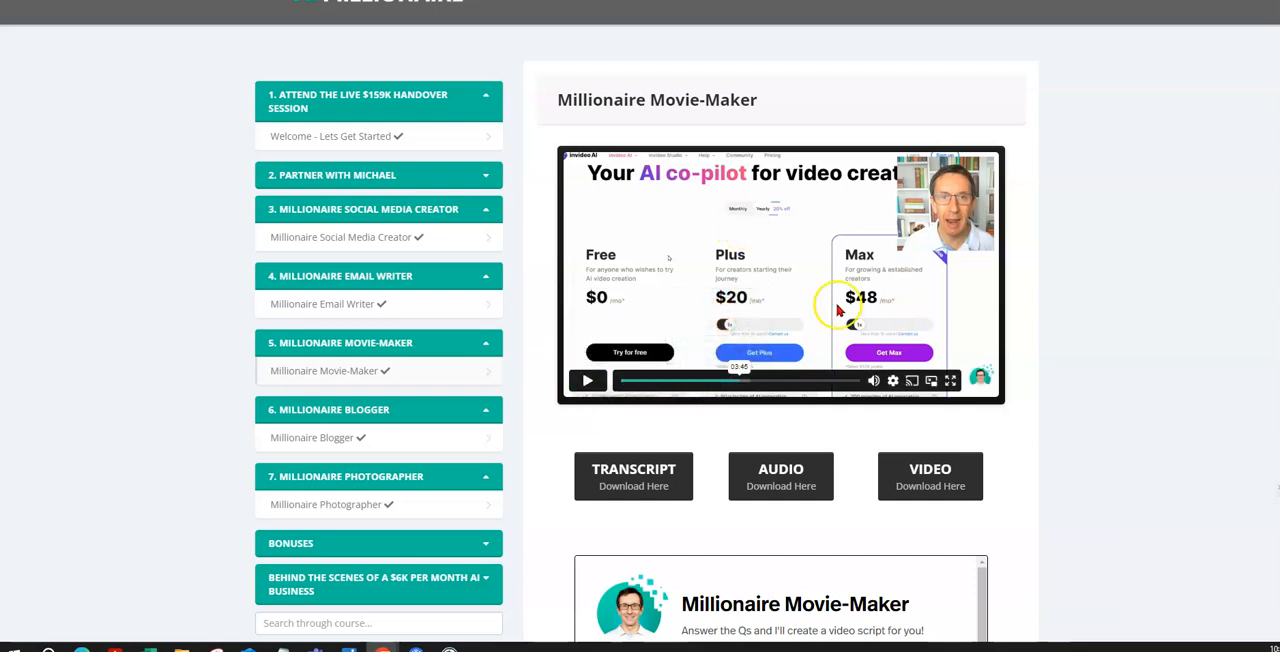
pyautogui.scroll(-3)
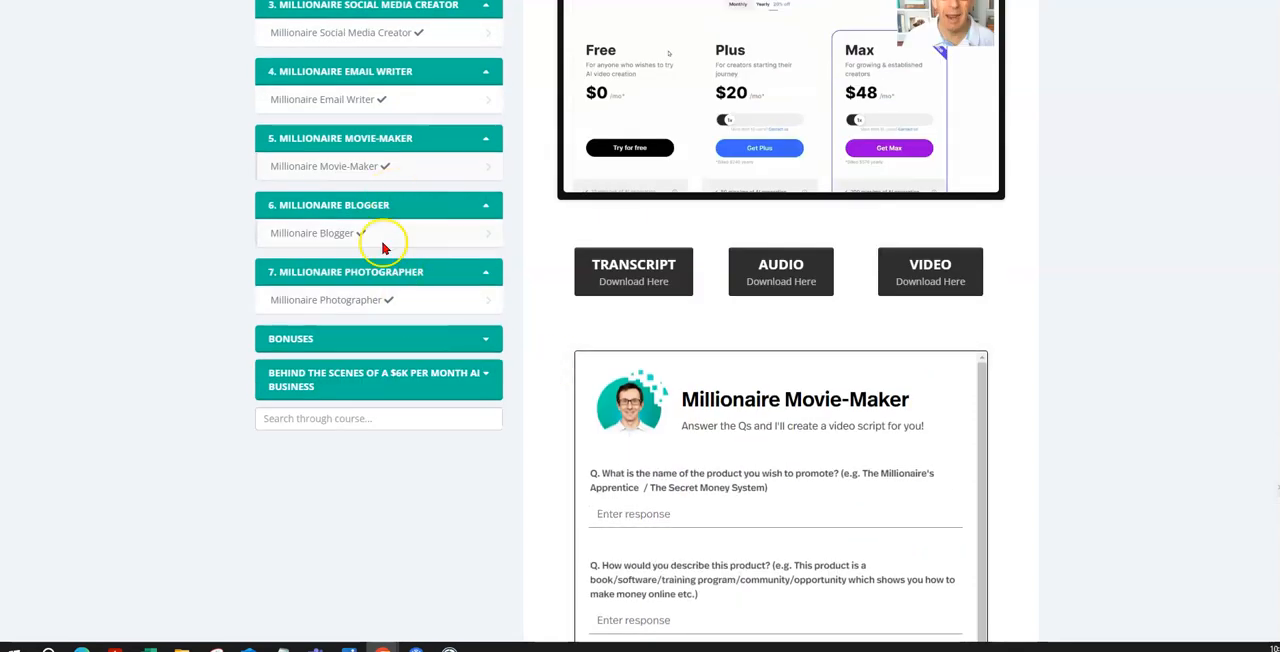
# Open Millionaire Blogger and pause its demo video at about 03:14 on the blog draft
pyautogui.click(378, 205)
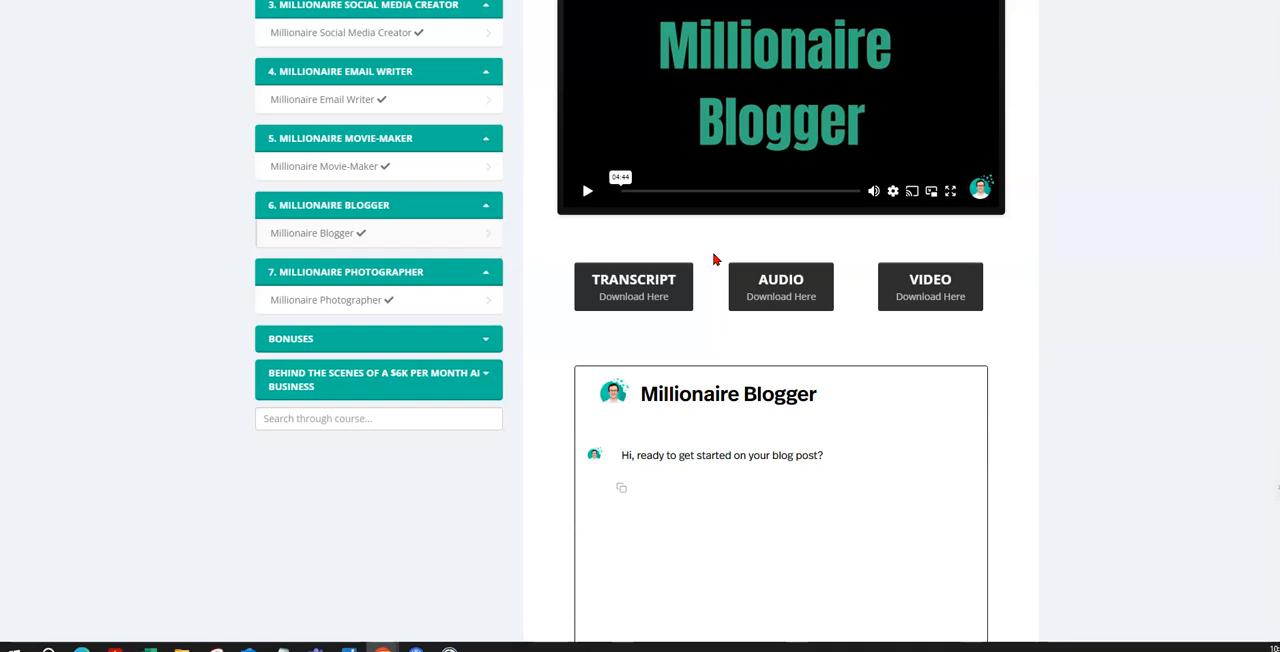
pyautogui.scroll(-3)
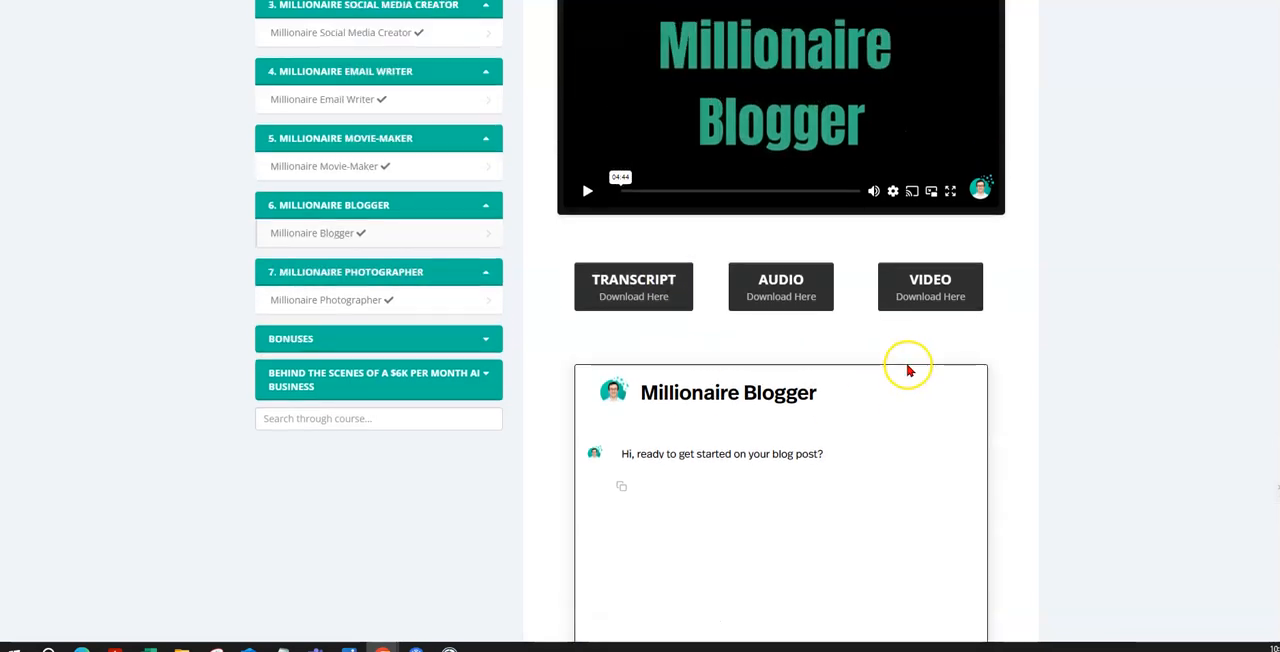
pyautogui.scroll(3)
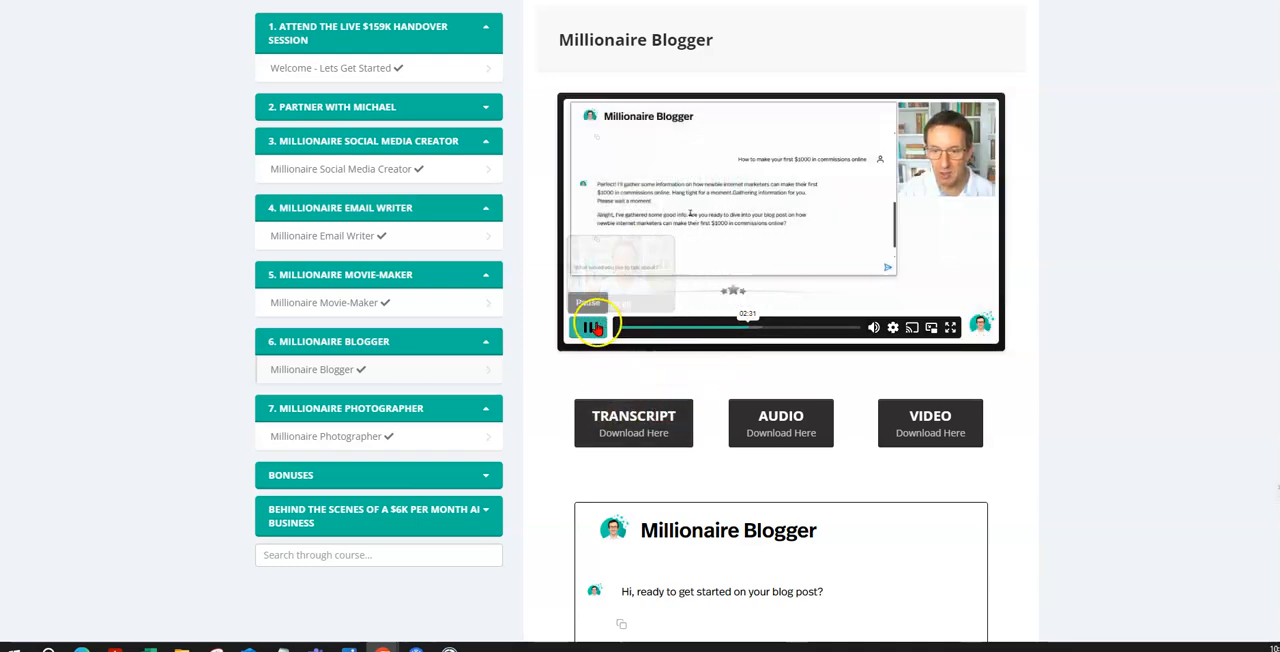
pyautogui.click(588, 327)
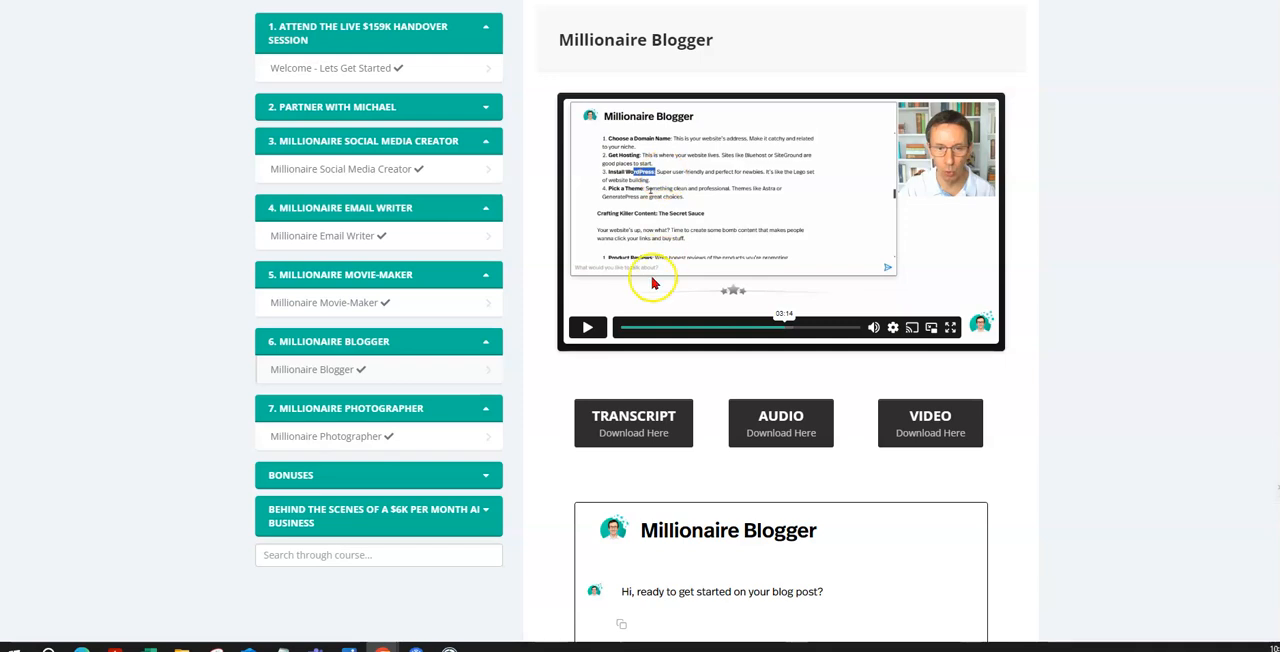
pyautogui.moveTo(715, 242)
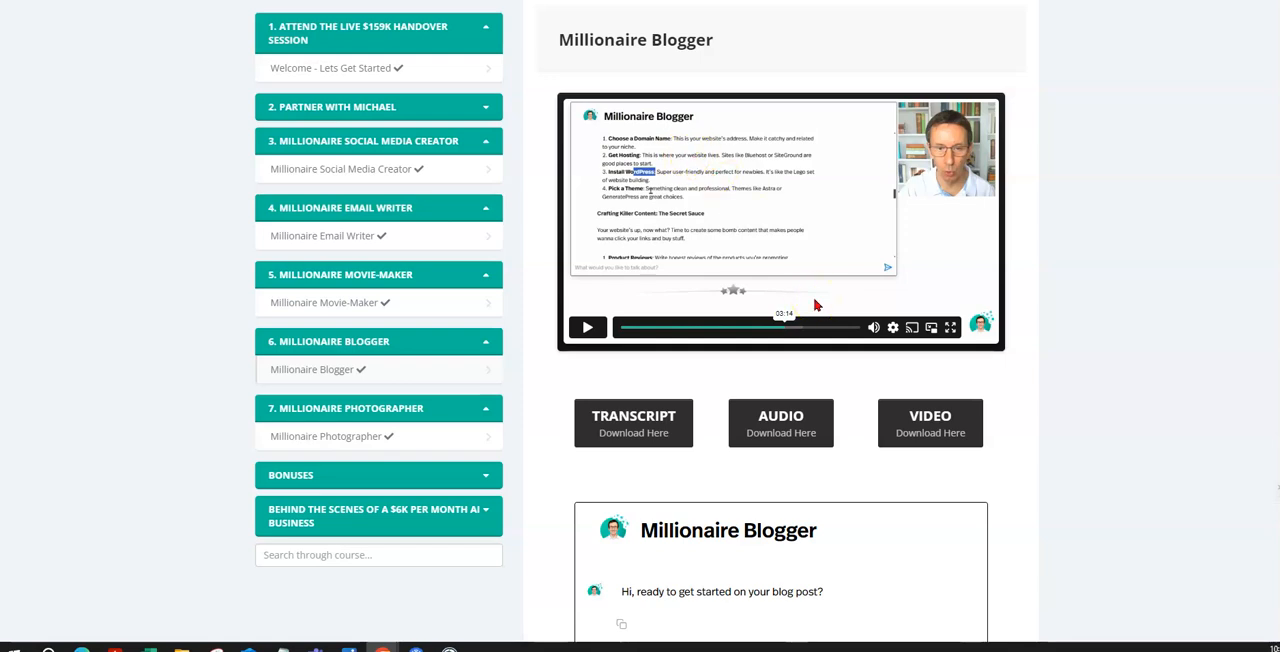
pyautogui.scroll(-3)
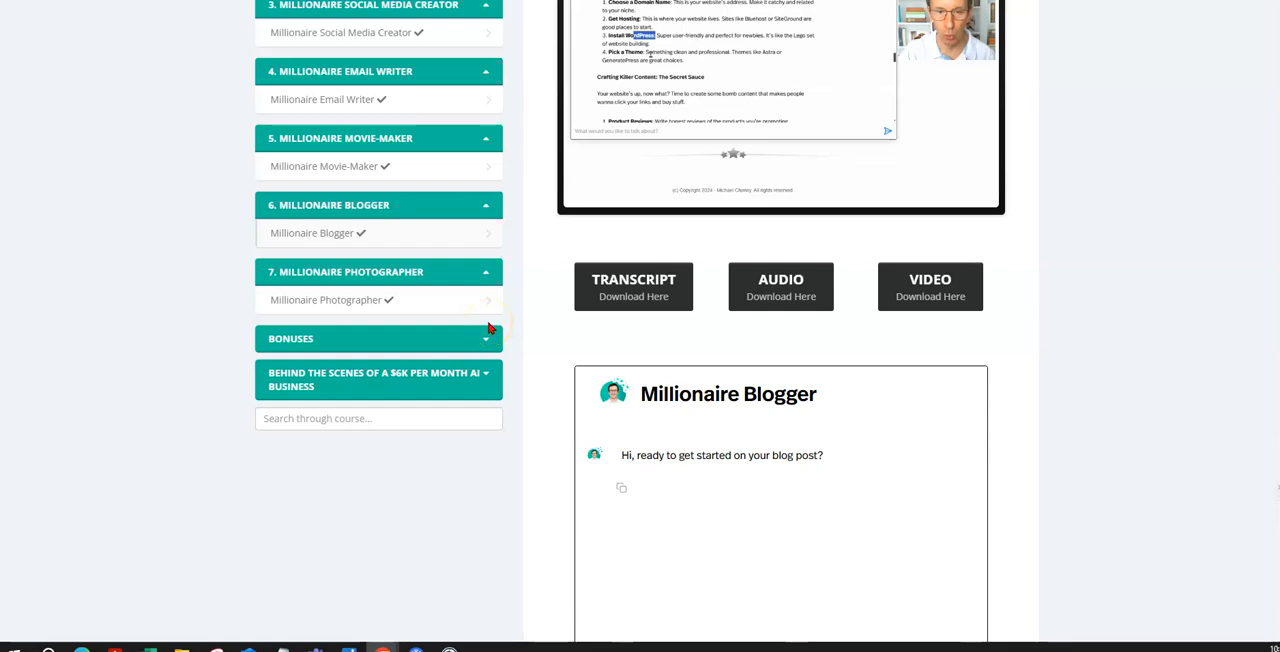
pyautogui.scroll(-3)
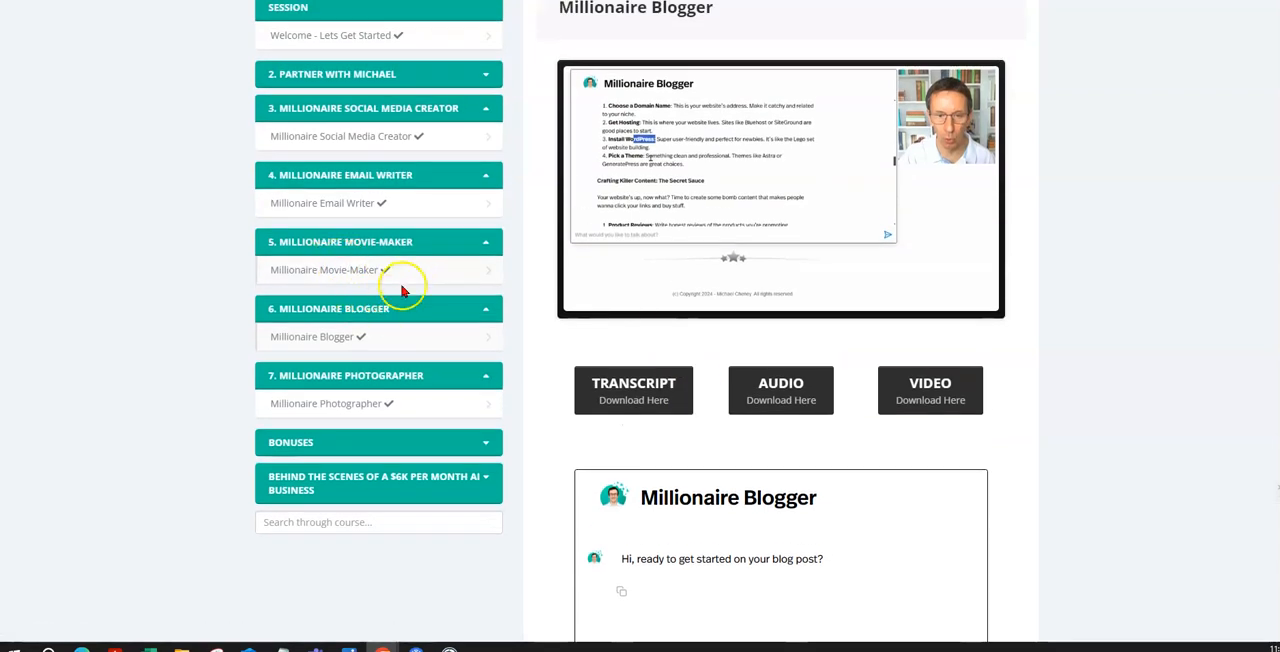
# Open Millionaire Photographer and highlight the blog post subject question in its form
pyautogui.click(326, 403)
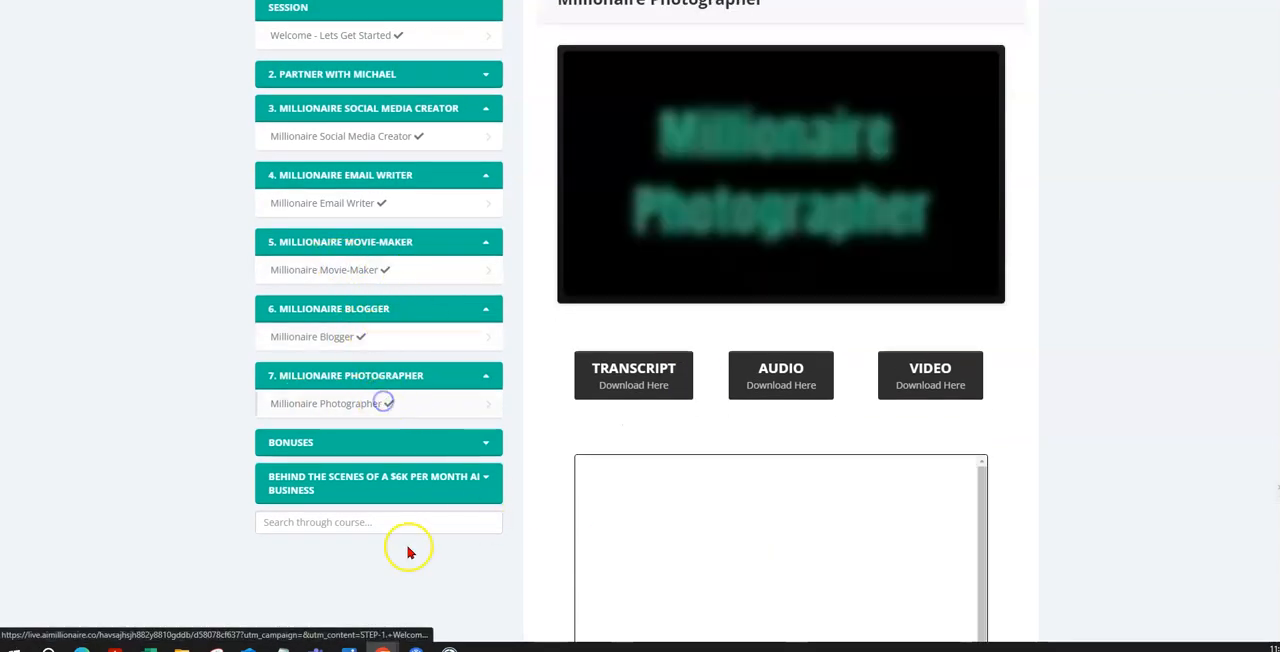
pyautogui.scroll(-3)
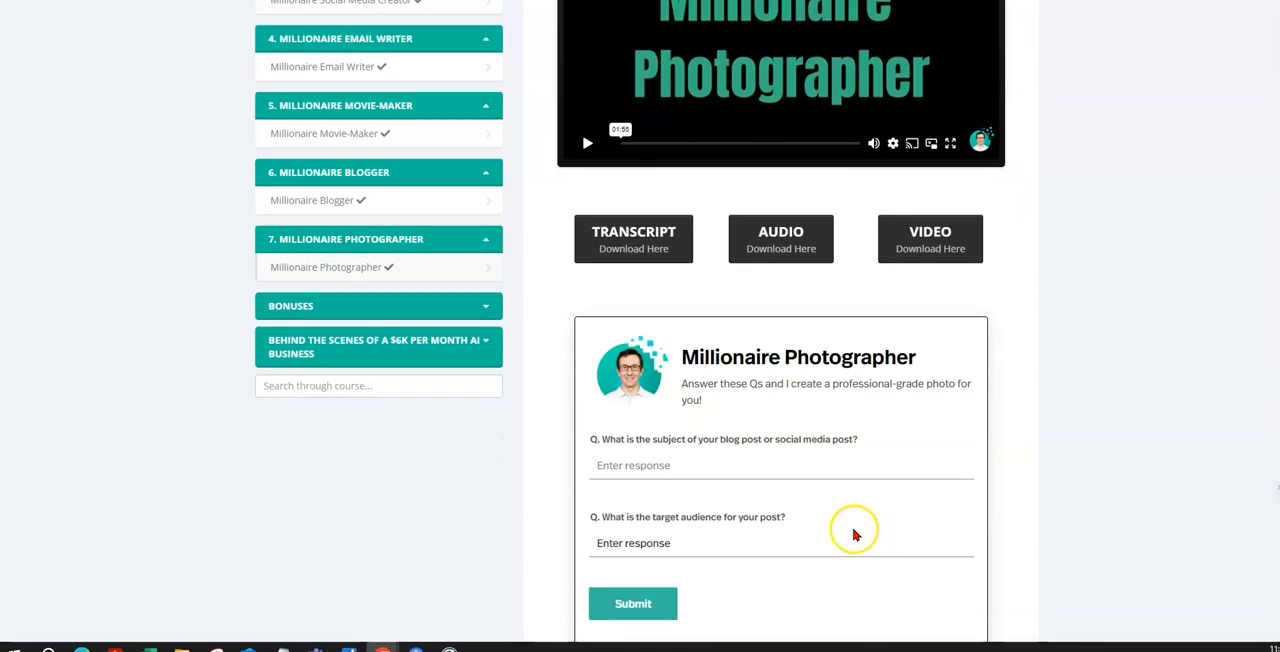
pyautogui.doubleClick(723, 439)
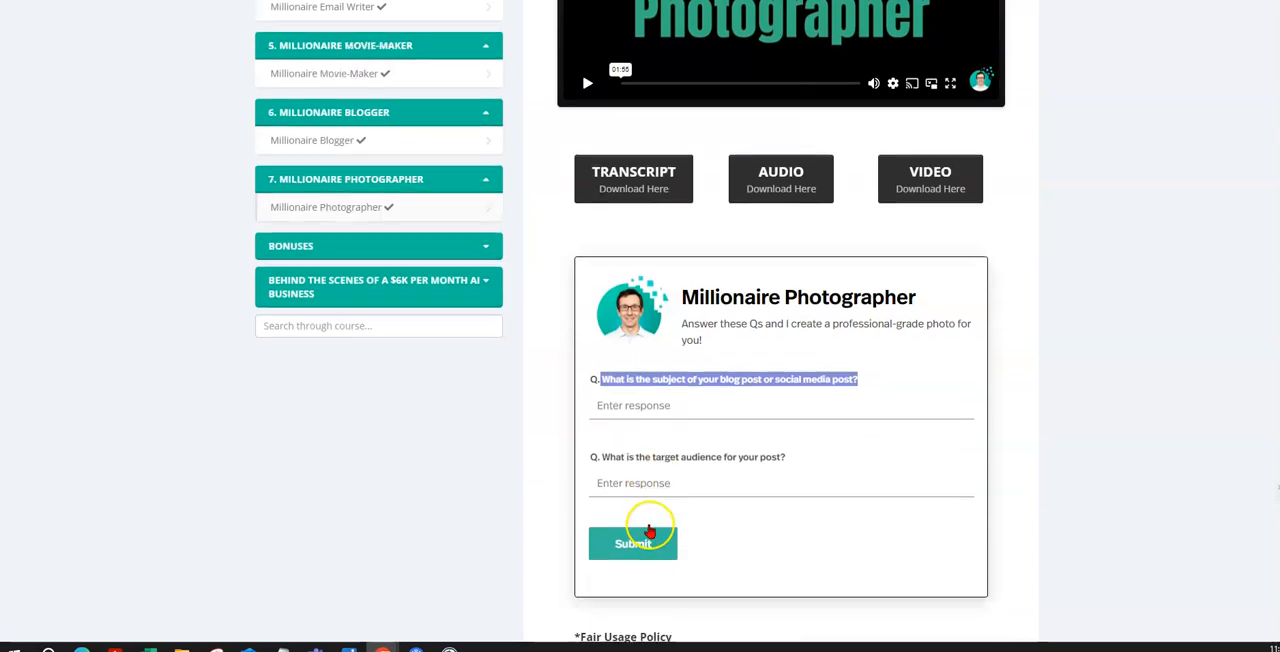
pyautogui.scroll(-3)
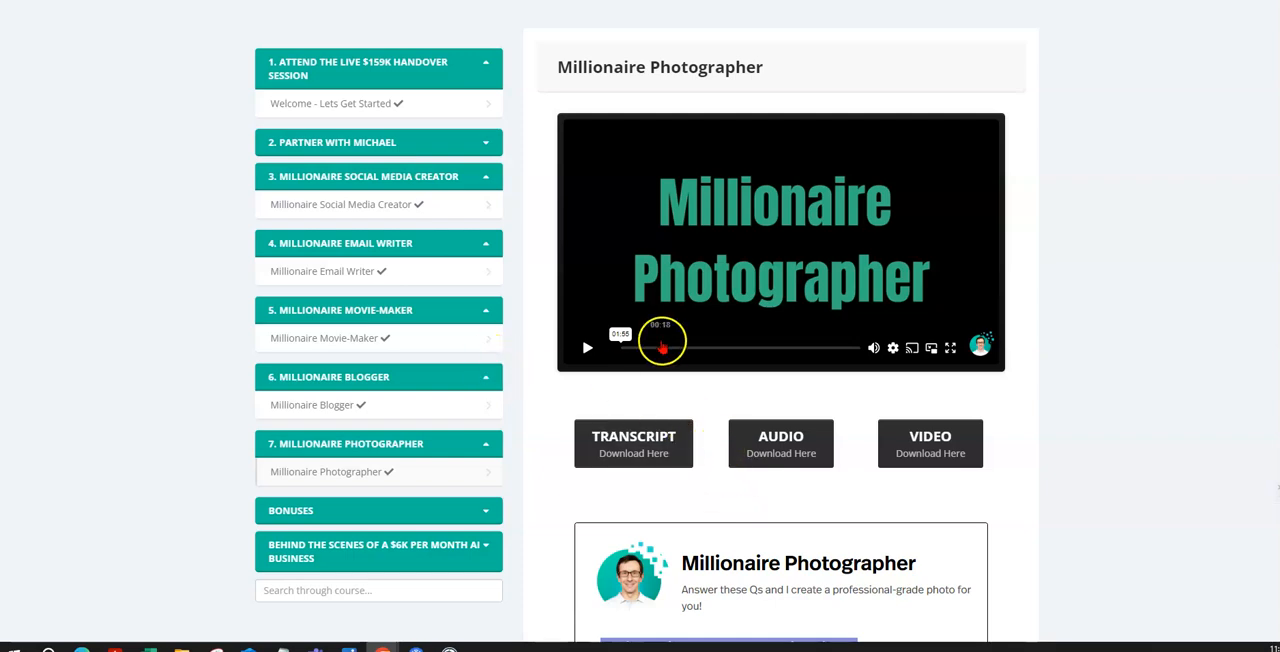
# Scrub the Photographer demo video forward and play the generated illustration
pyautogui.moveTo(662, 347); pyautogui.dragTo(727, 347)
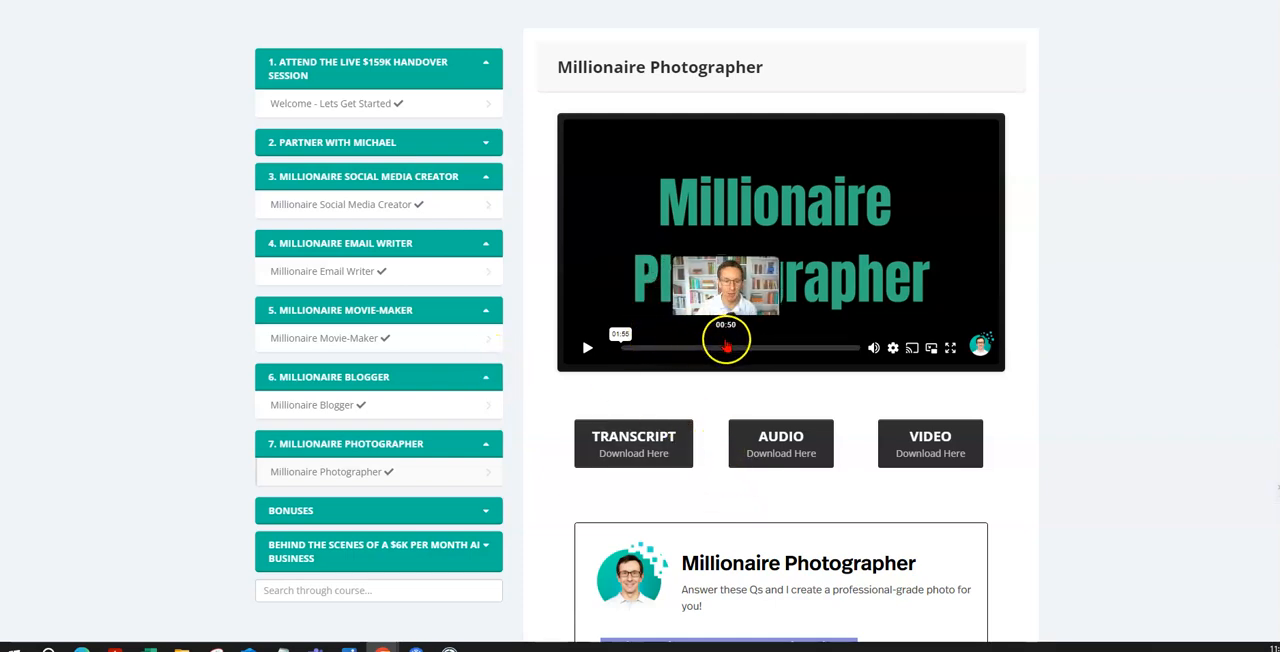
pyautogui.click(587, 347)
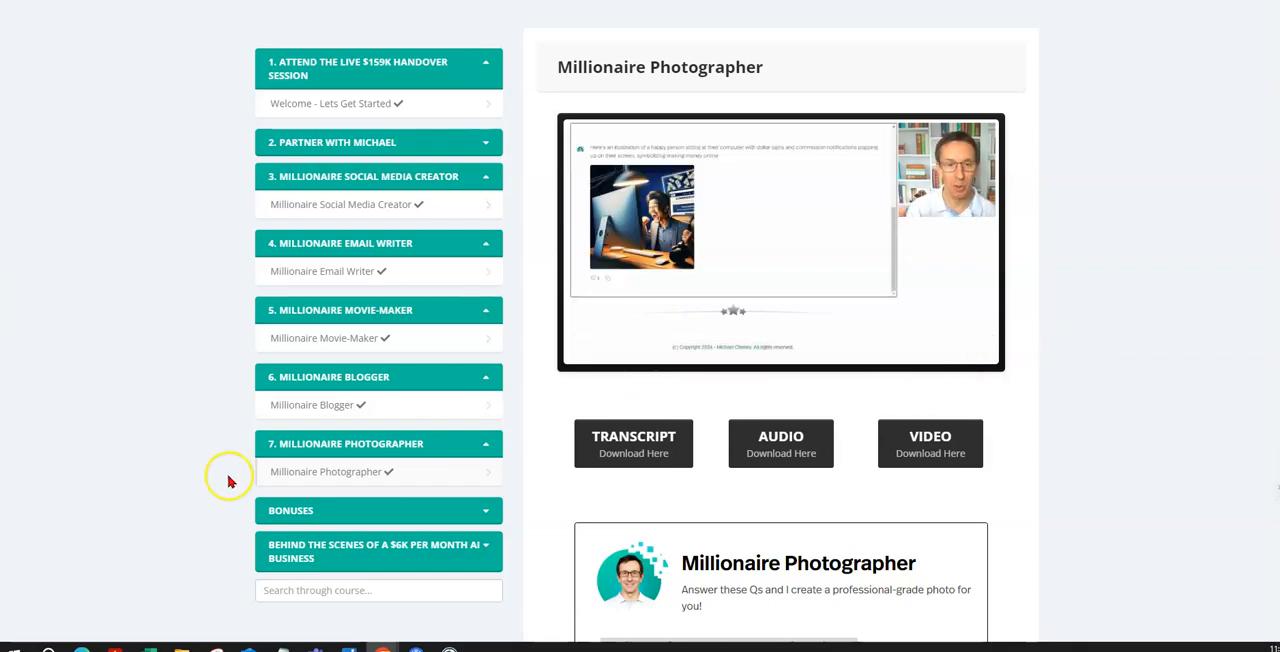
pyautogui.moveTo(205, 515)
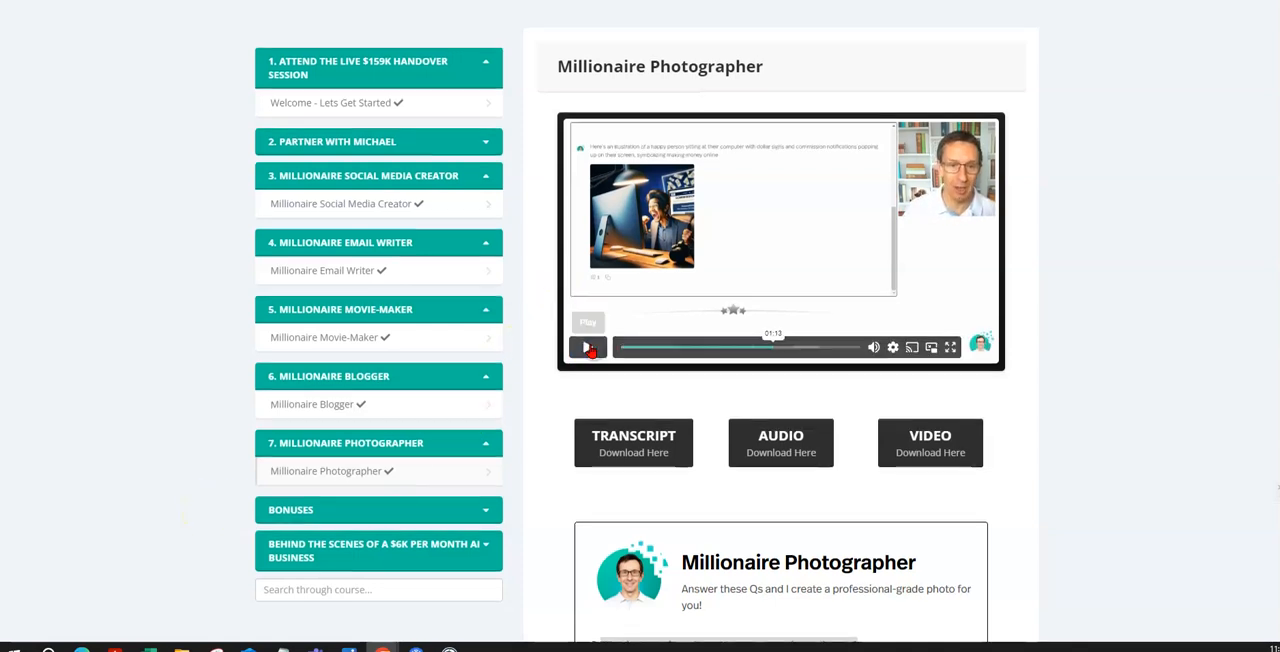
pyautogui.scroll(-3)
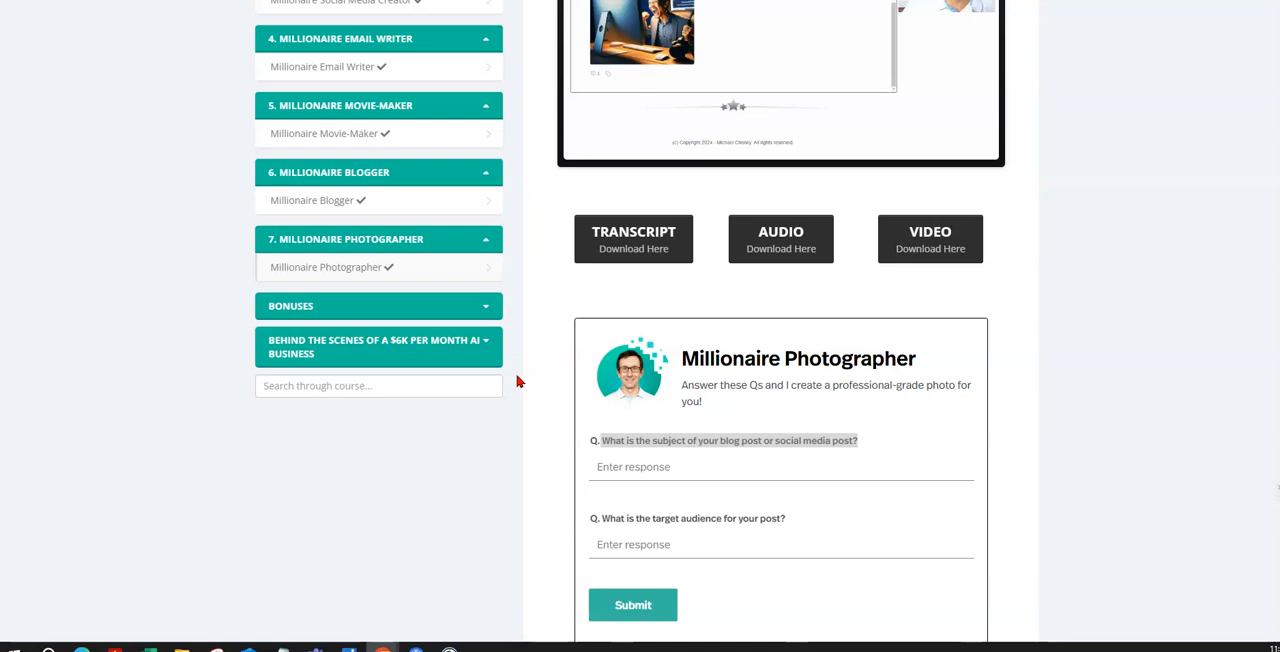
pyautogui.scroll(-3)
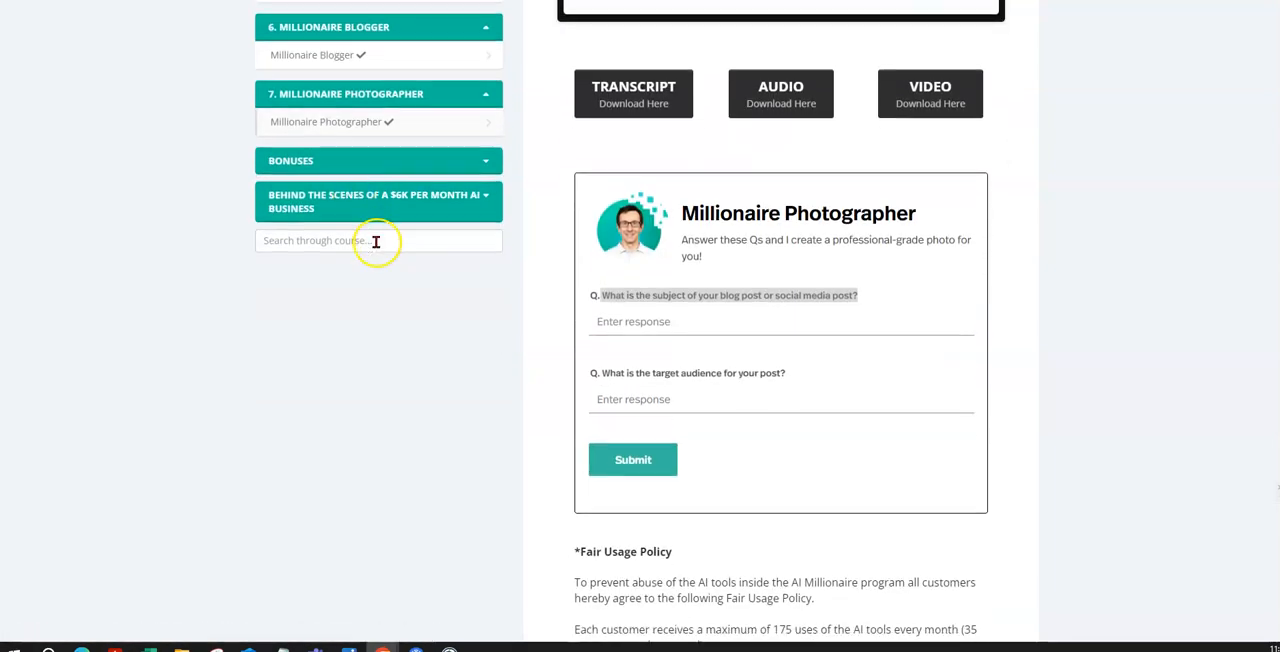
# Scroll the sidebar down to the Bonuses and Behind the Scenes modules
pyautogui.scroll(-3)
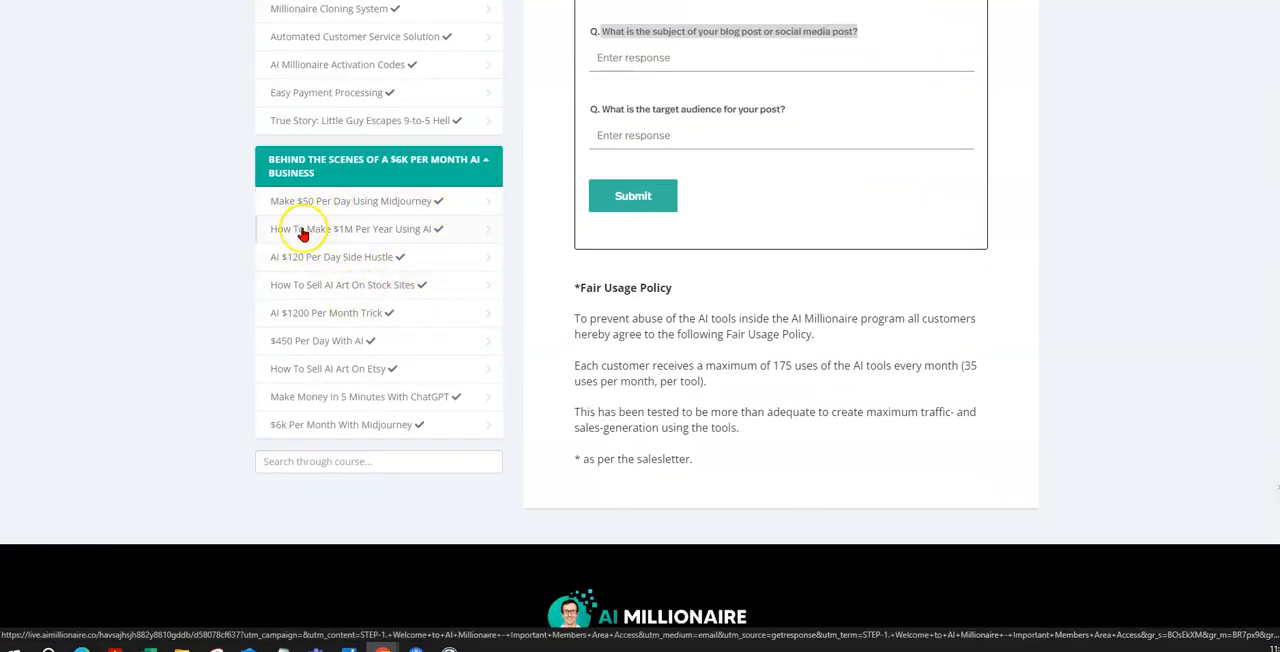
pyautogui.moveTo(265, 218)
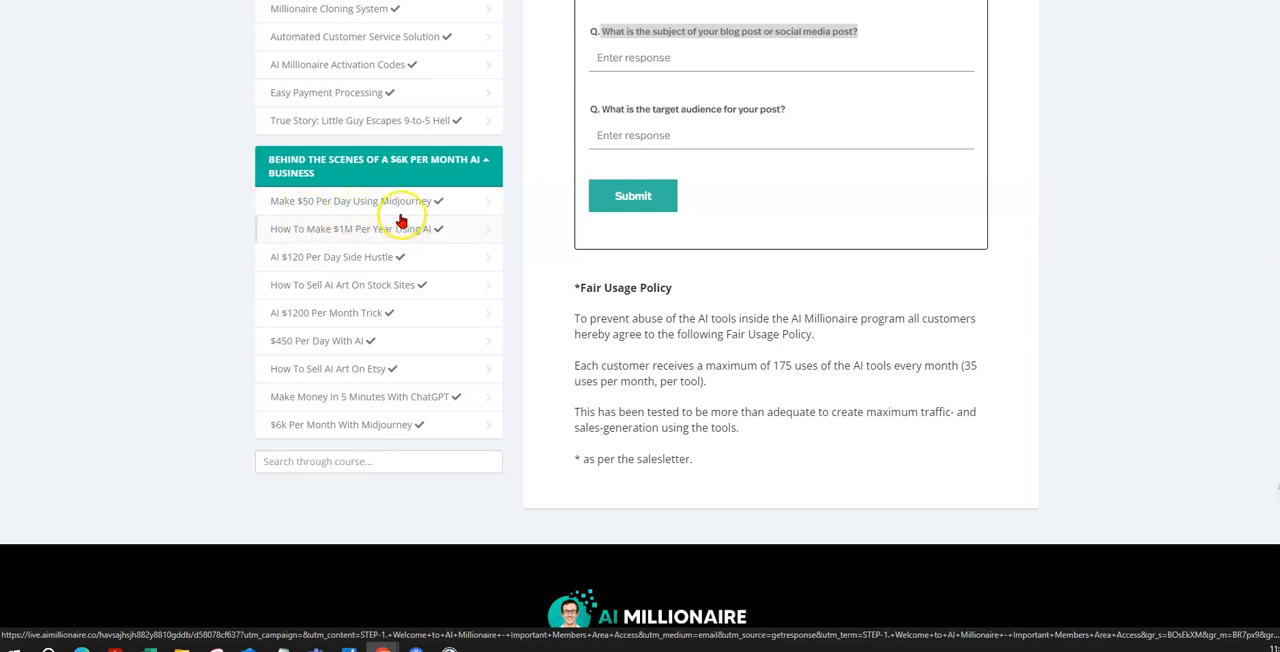
pyautogui.moveTo(352, 245)
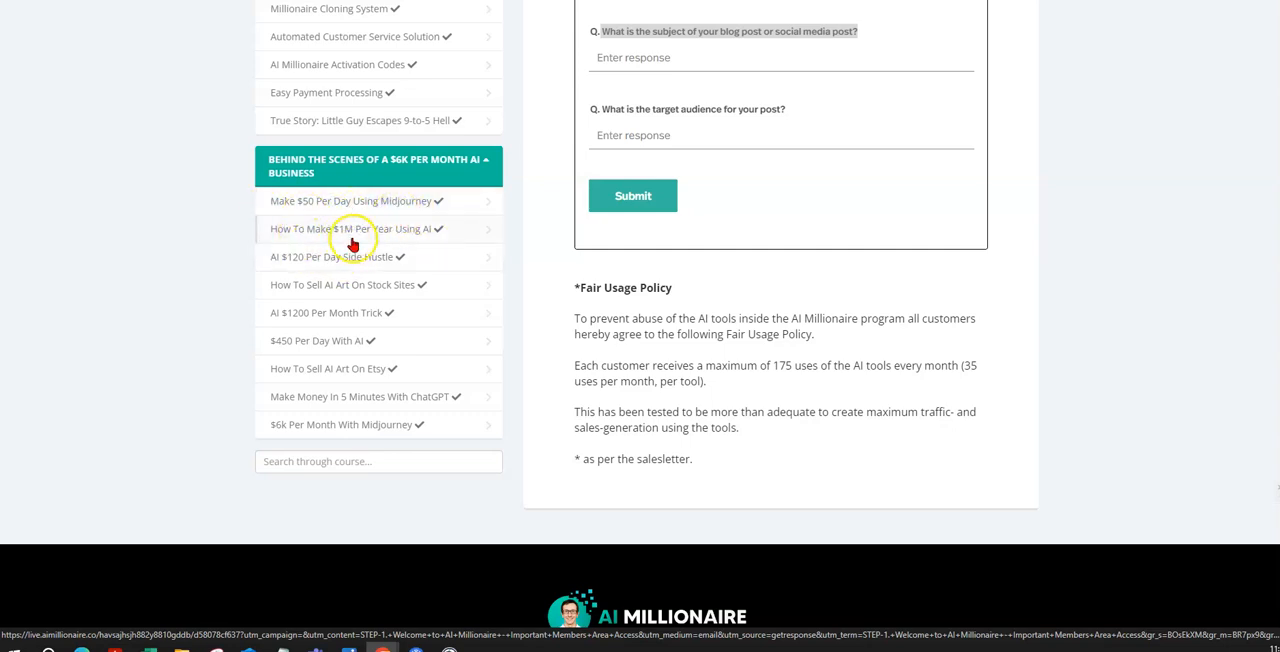
pyautogui.moveTo(320, 285)
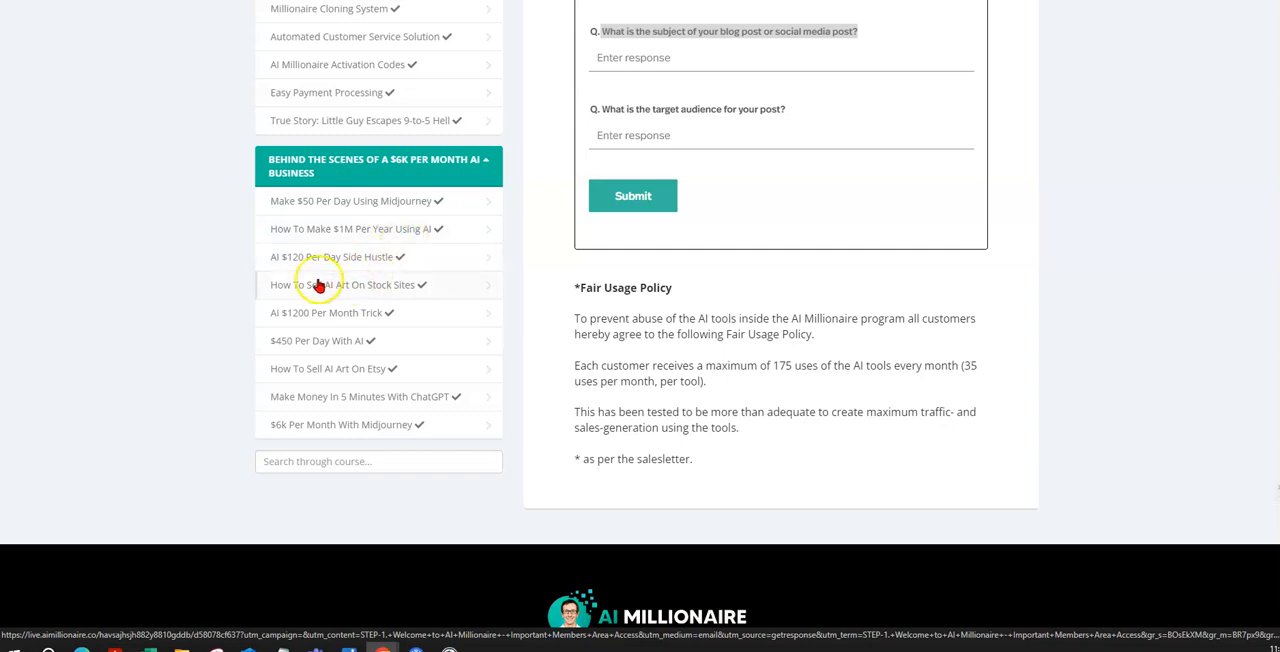
pyautogui.moveTo(378, 273)
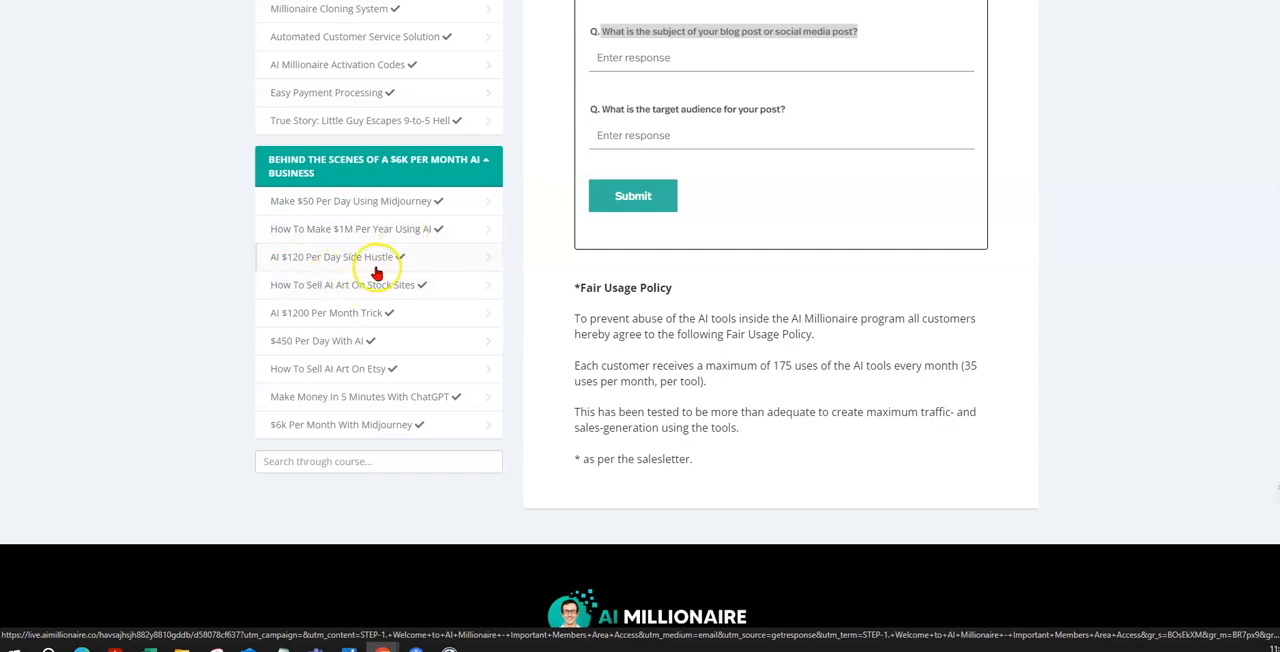
pyautogui.moveTo(340, 294)
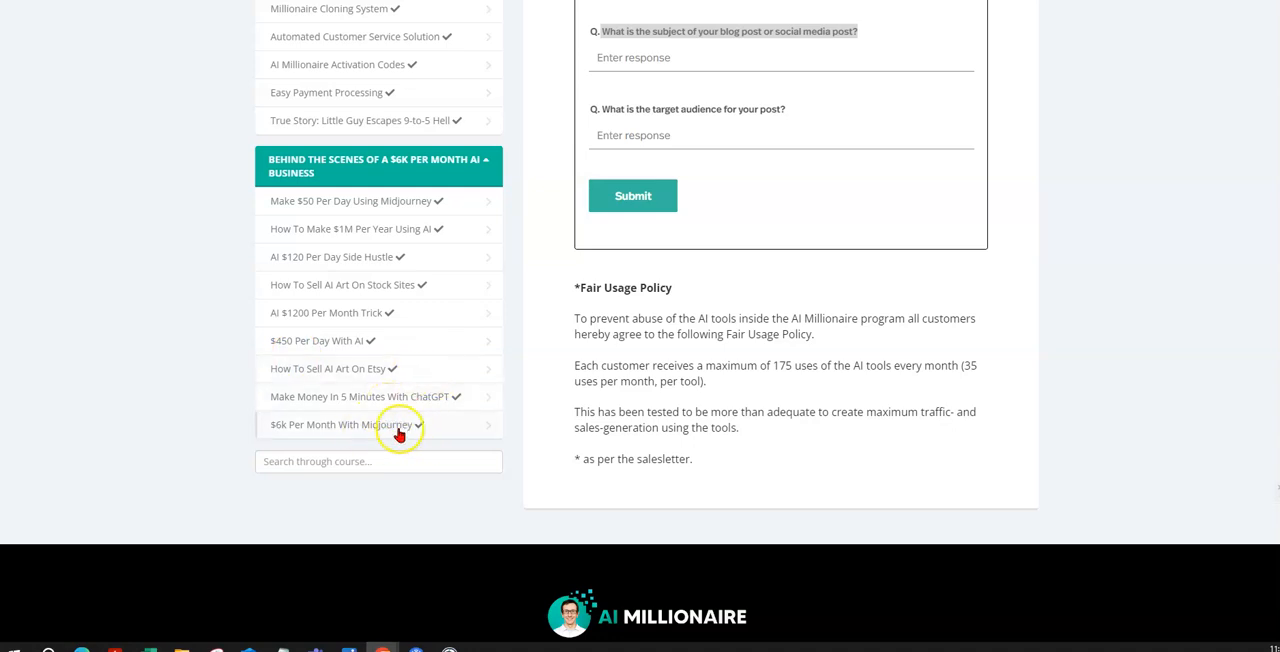
pyautogui.moveTo(398, 424)
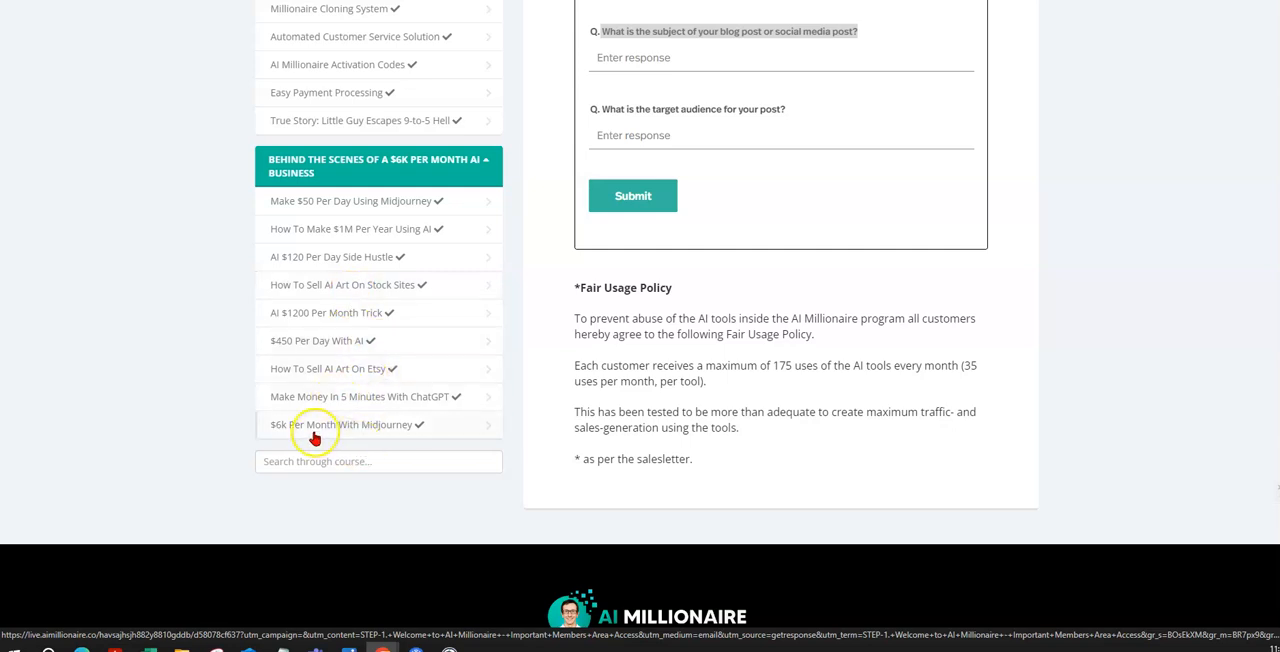
pyautogui.moveTo(380, 405)
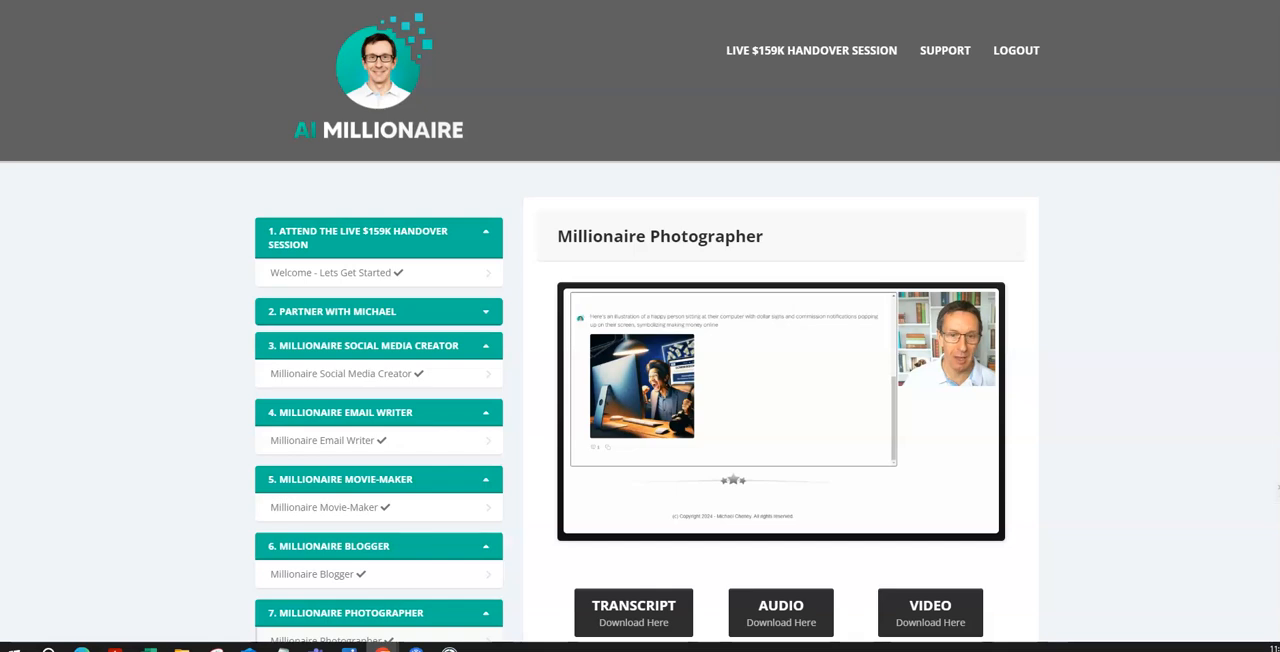
pyautogui.moveTo(615, 65)
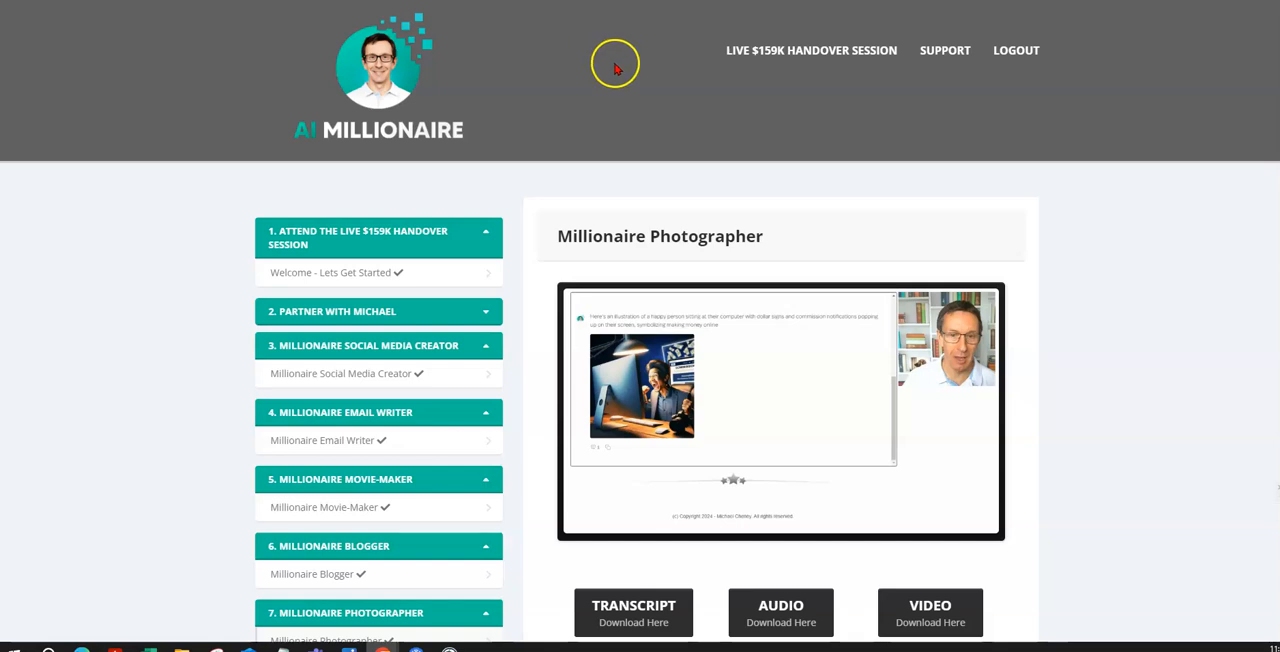
pyautogui.moveTo(540, 155)
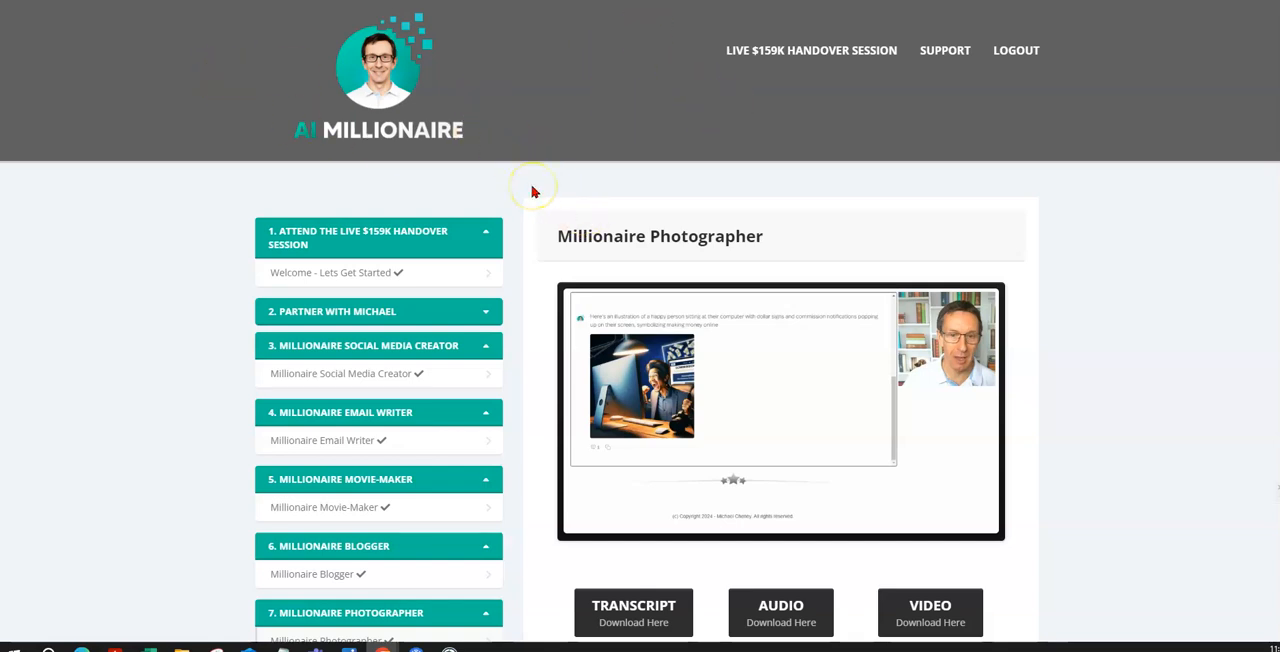
pyautogui.moveTo(532, 190)
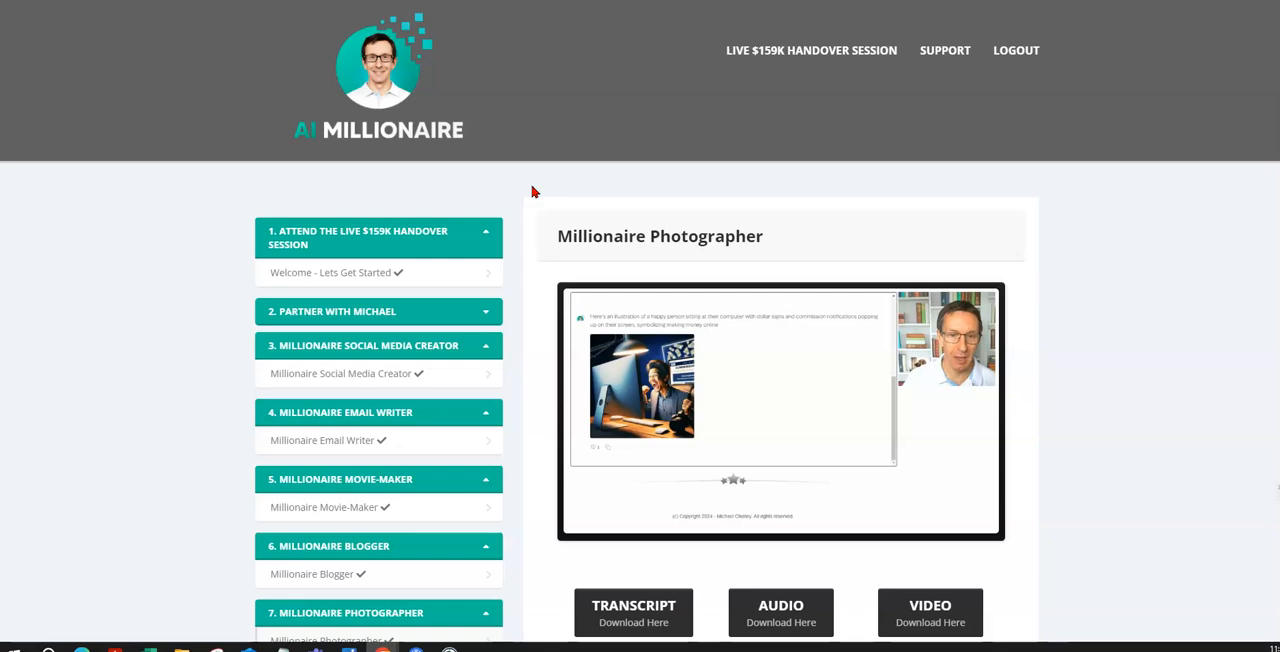
pyautogui.moveTo(524, 186)
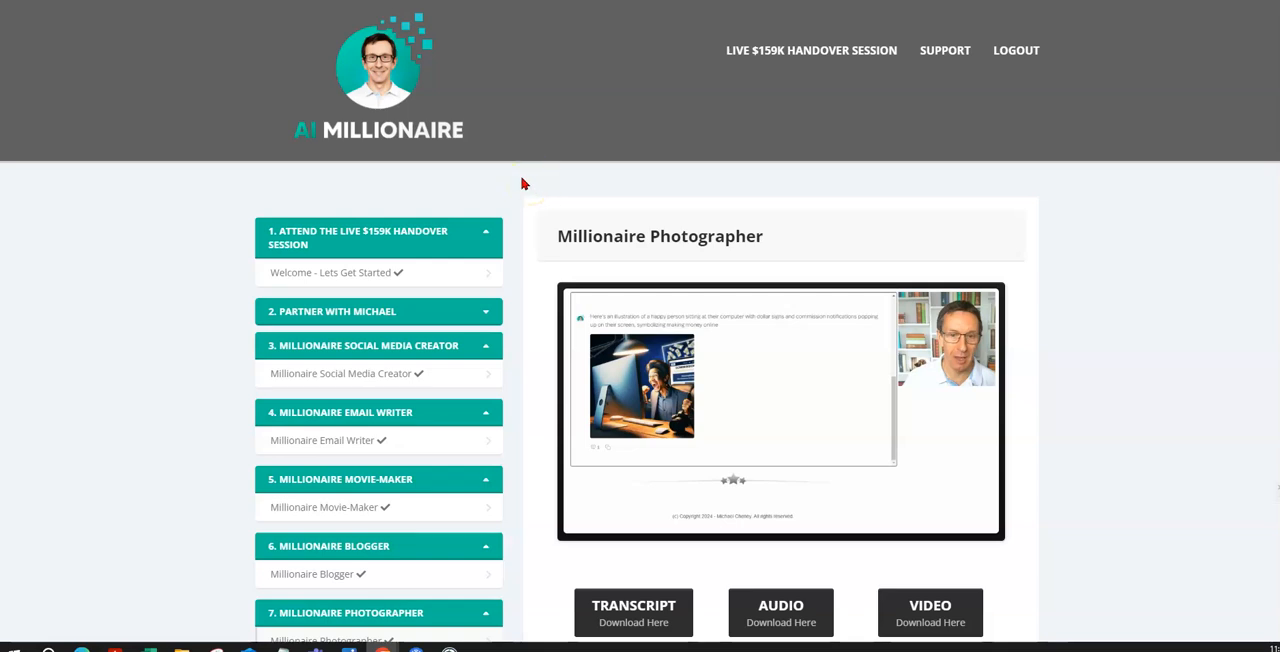